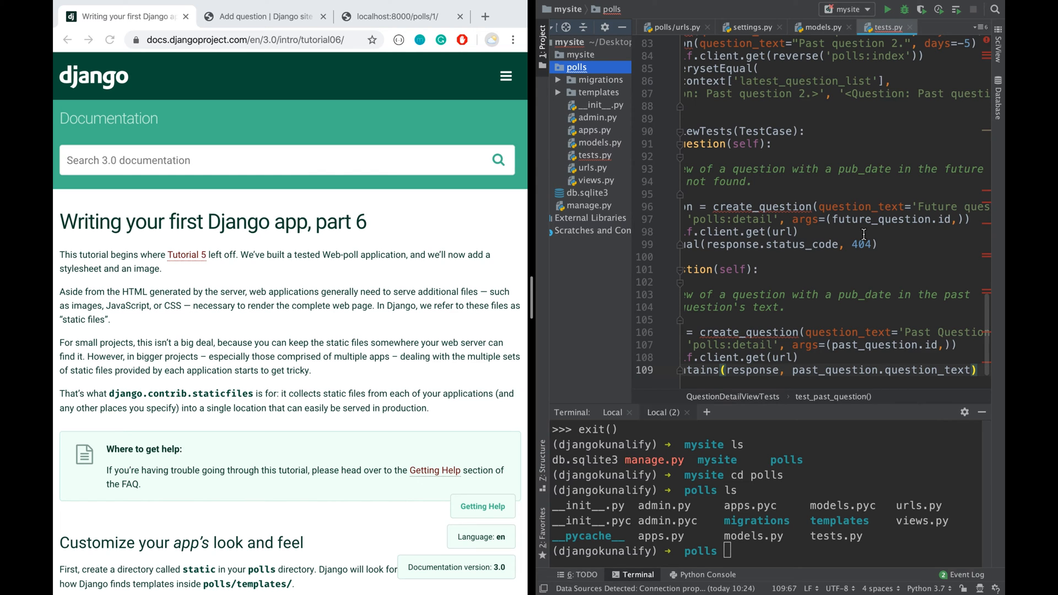
mouse_move(370, 443)
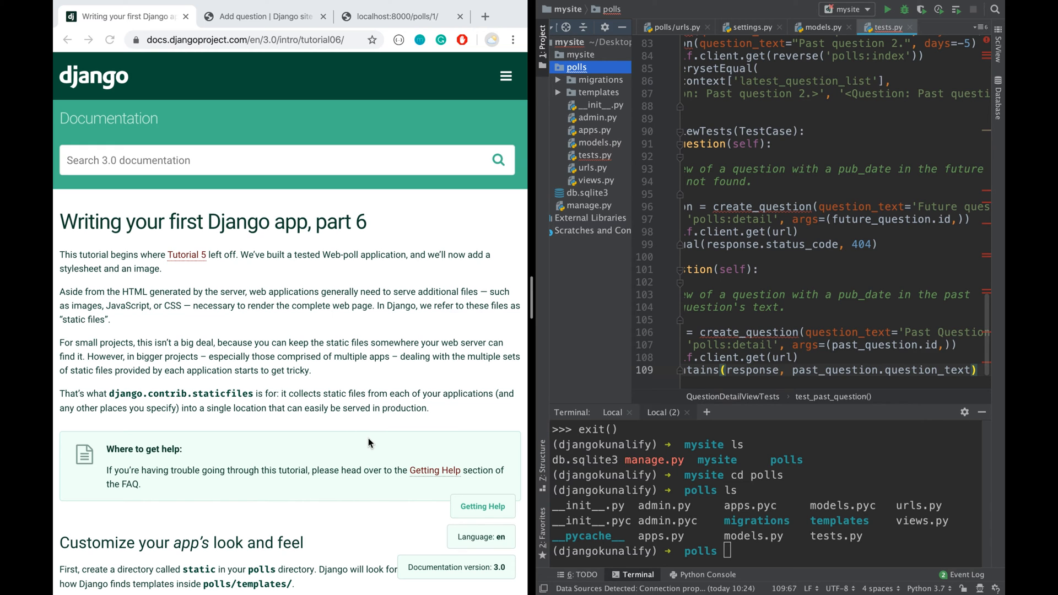
Scroll the Django tutorial part 6 down to the style.css example for polls/static/polls
scroll(down, 3)
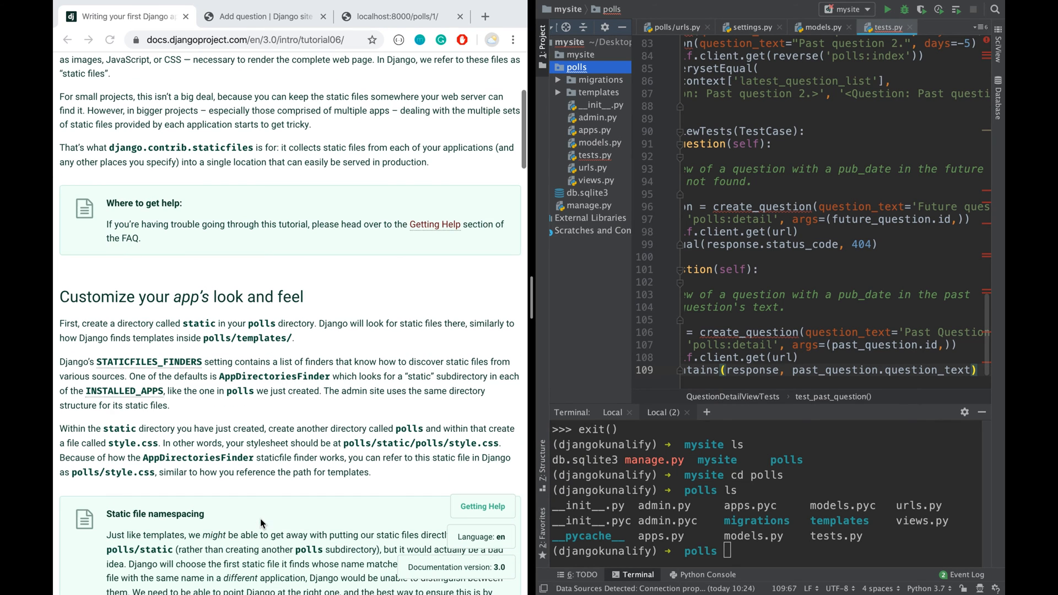
scroll(down, 3)
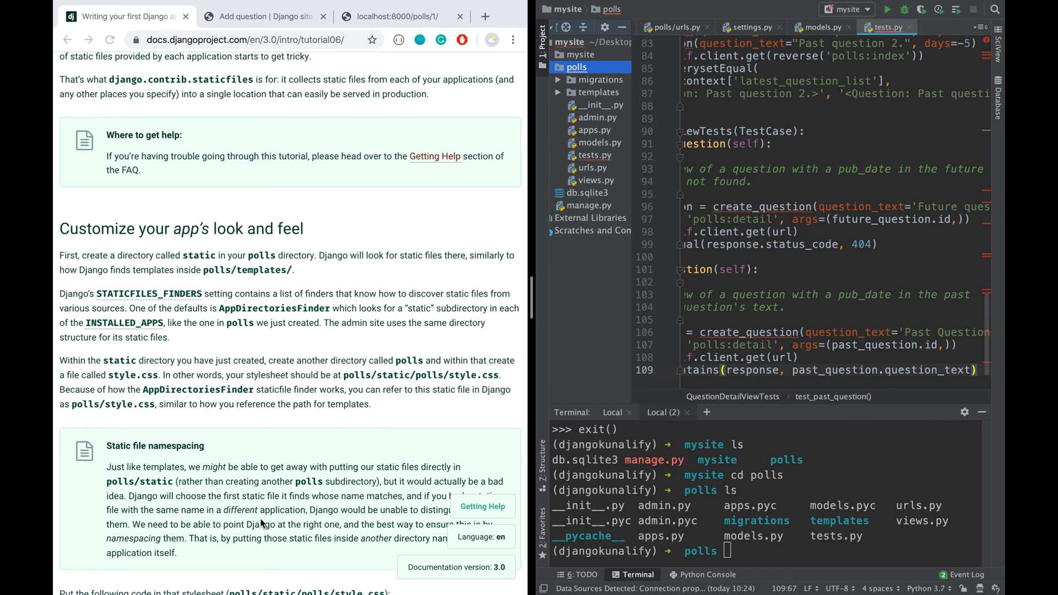
scroll(down, 3)
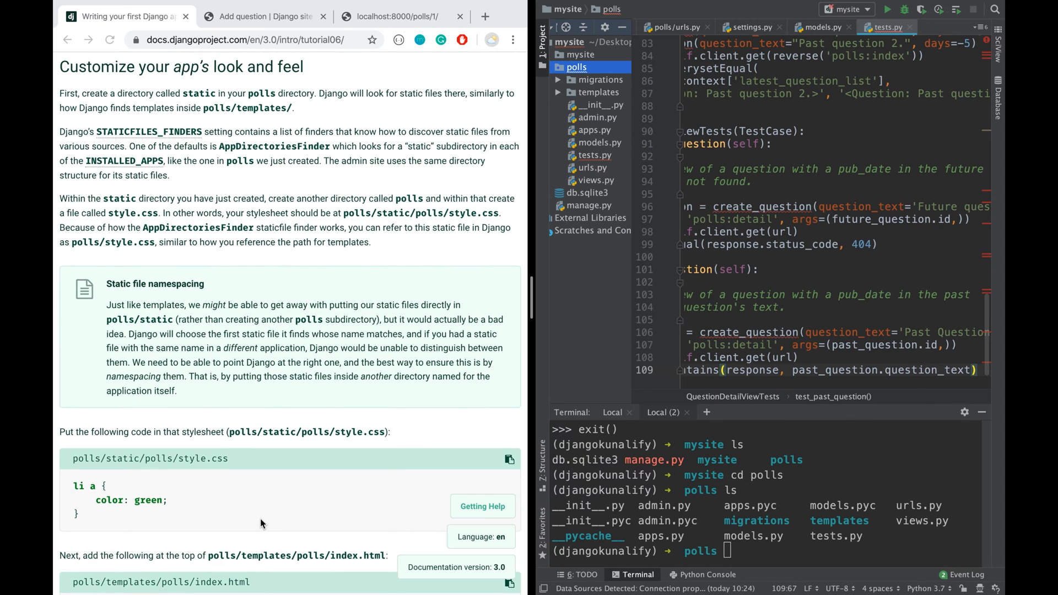
mouse_move(117, 94)
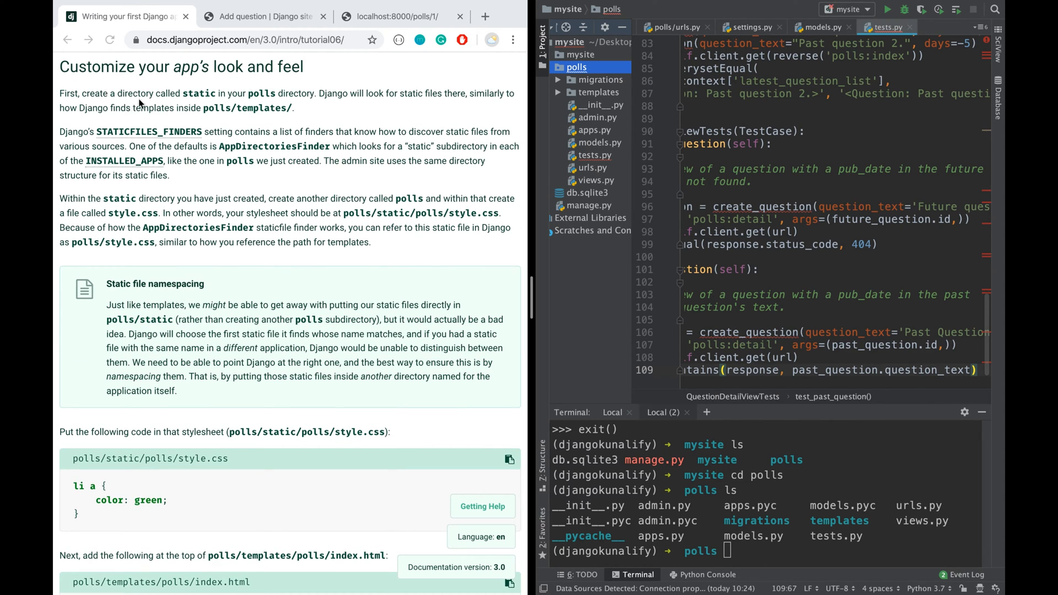
mouse_move(209, 108)
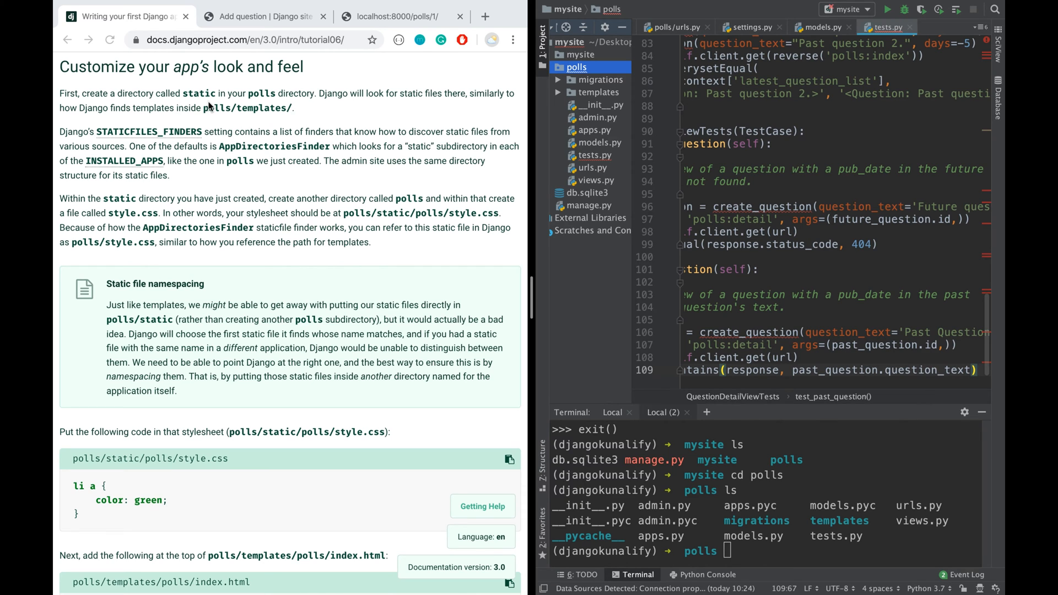
mouse_move(787, 559)
text(cd ..)
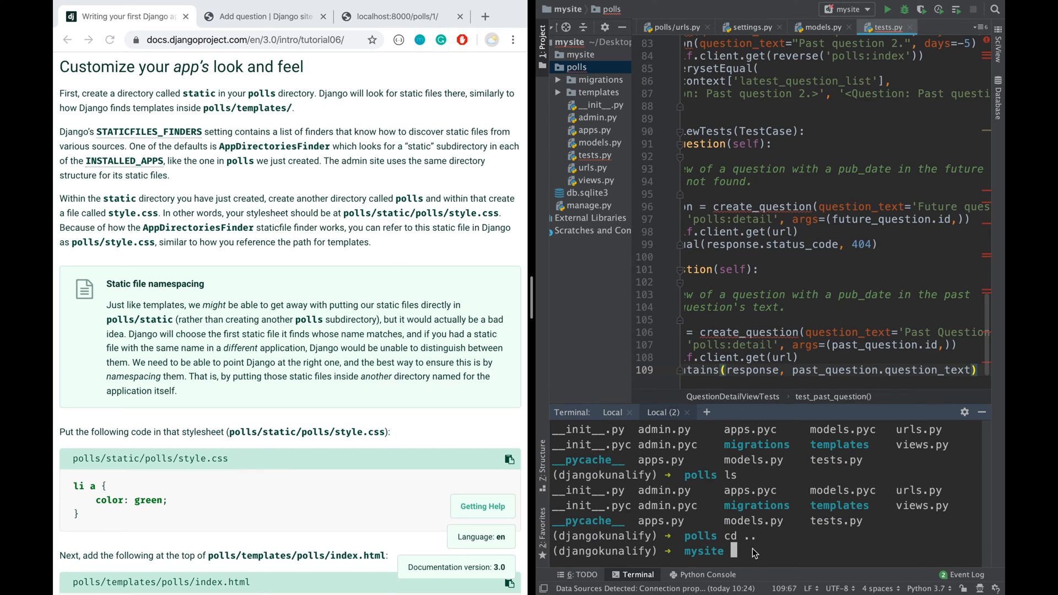
From the terminal move back into the polls app and create a static directory with mkdir static
key(Return)
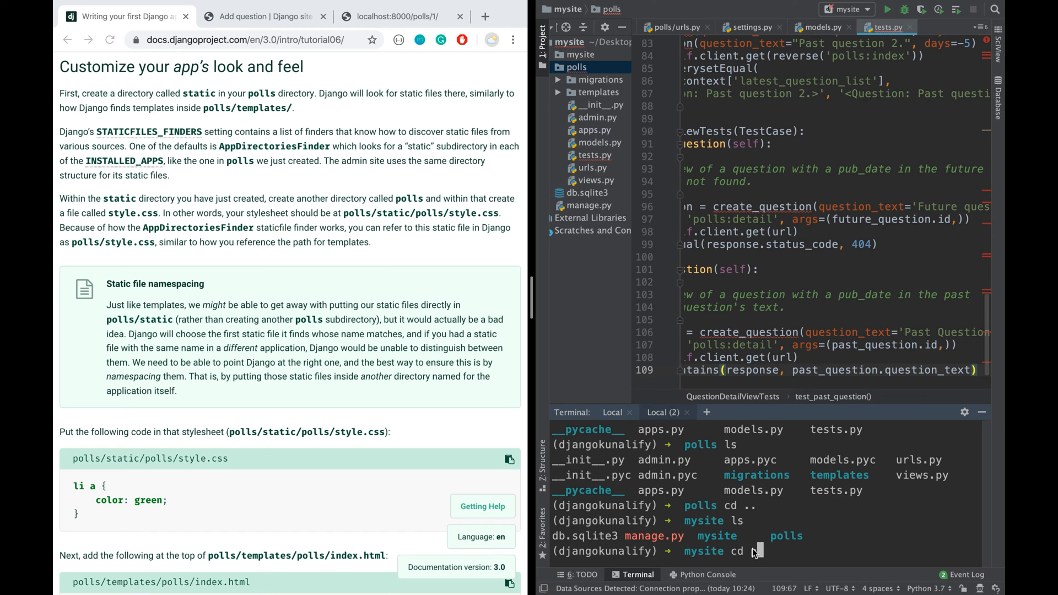
text(polls)
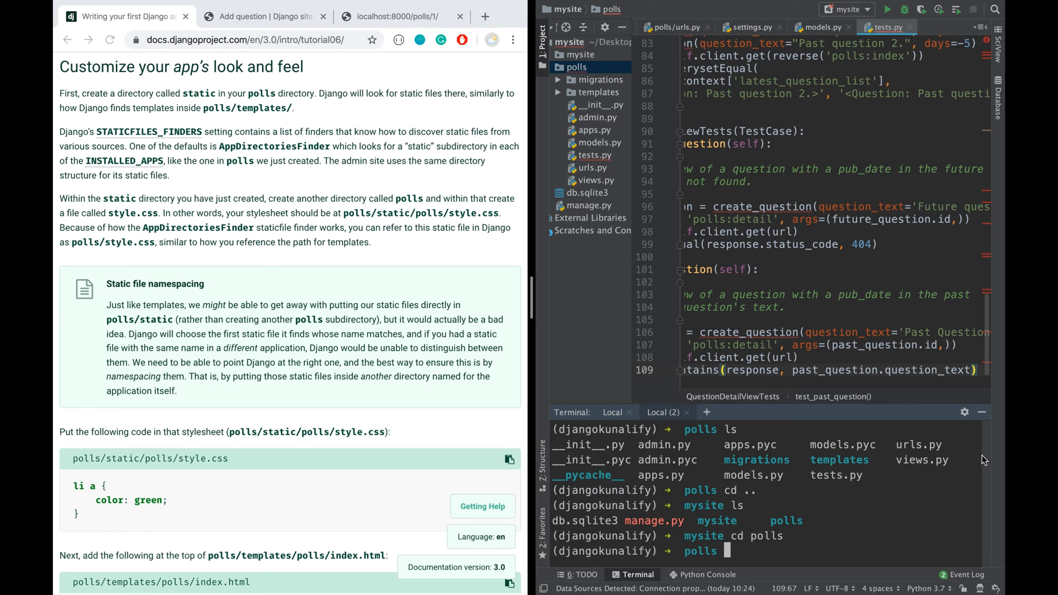
text(mkdir)
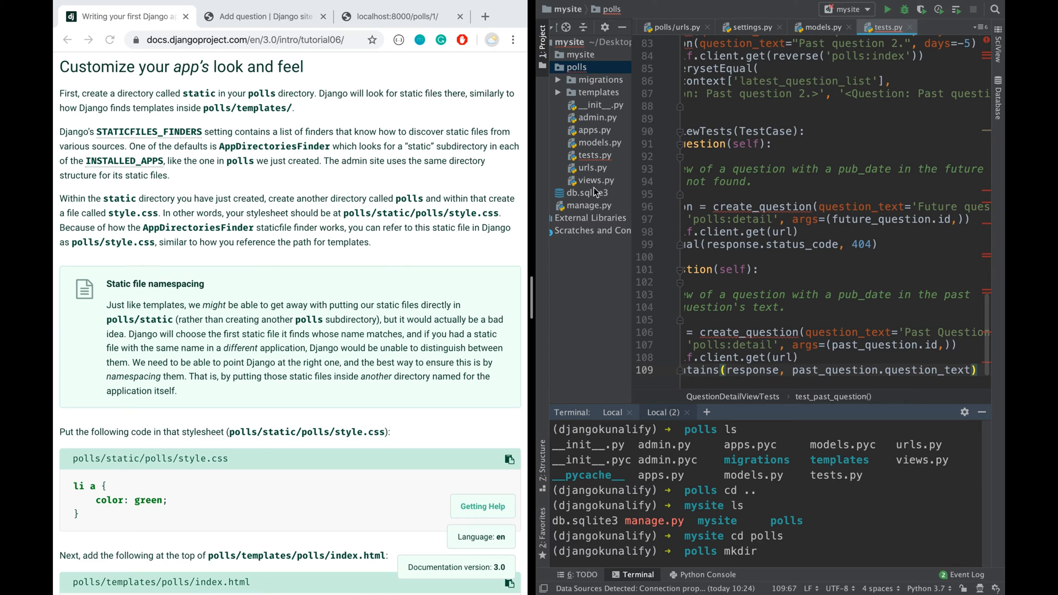
mouse_move(588, 69)
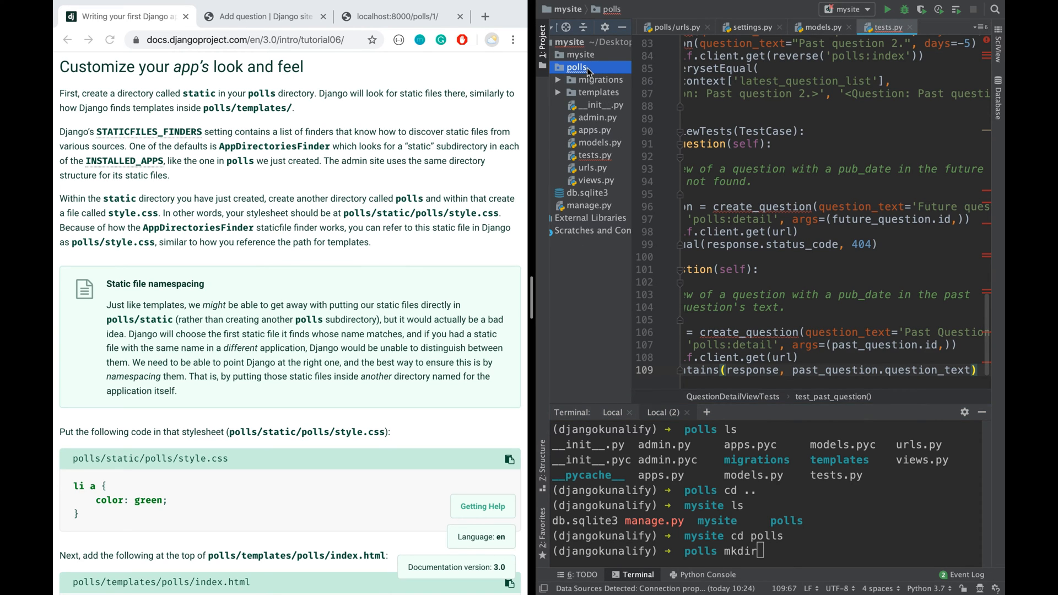
mouse_move(662, 530)
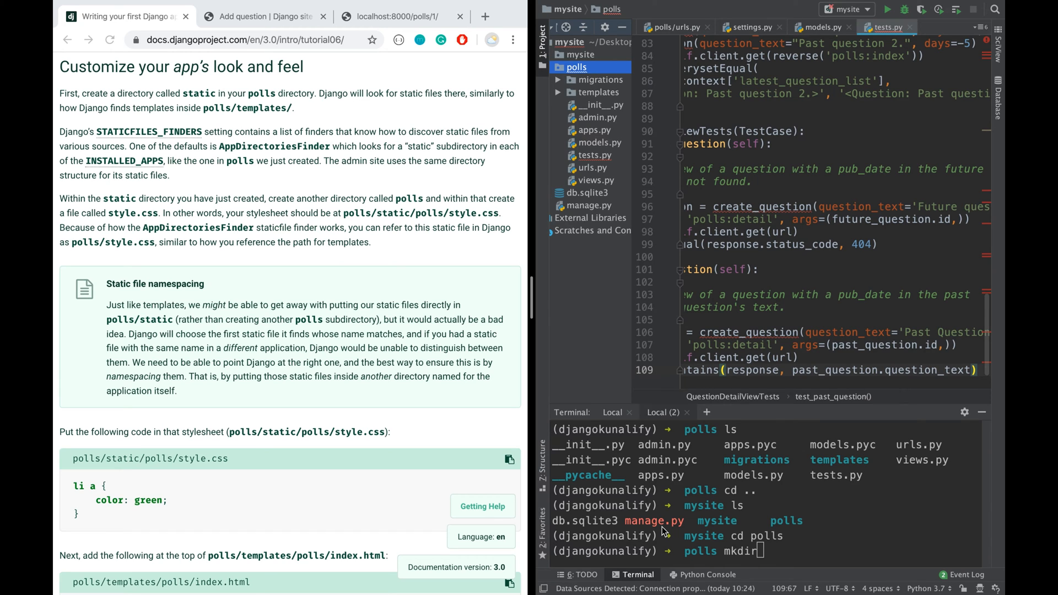
mouse_move(763, 552)
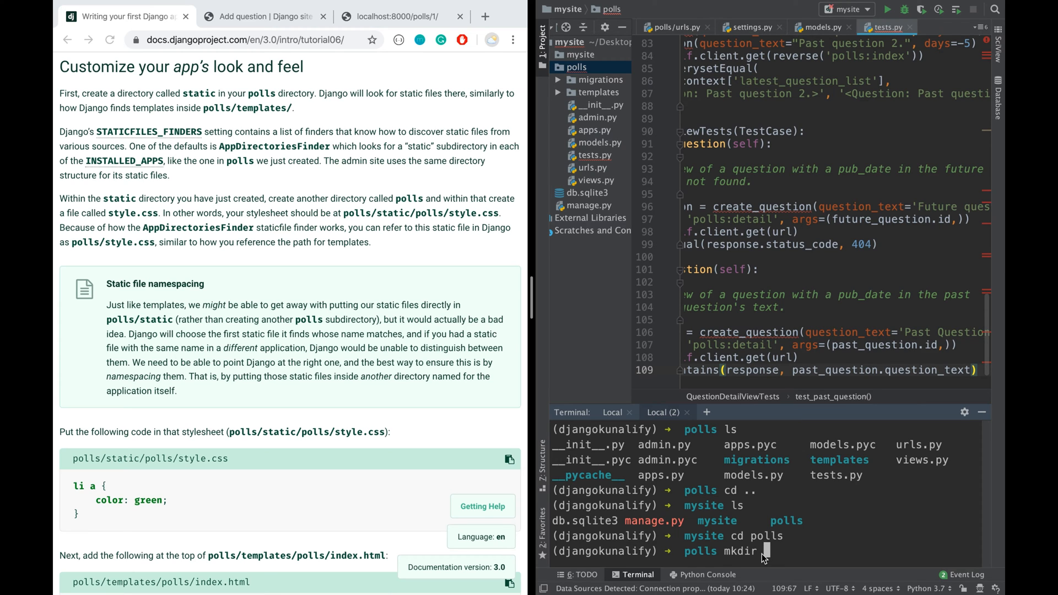
text(static)
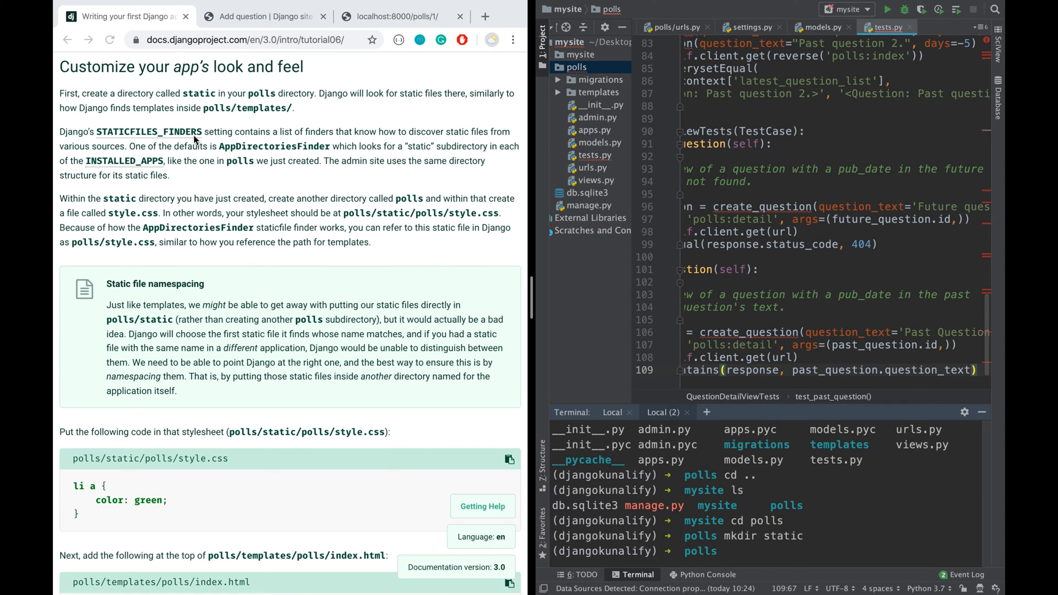
mouse_move(173, 135)
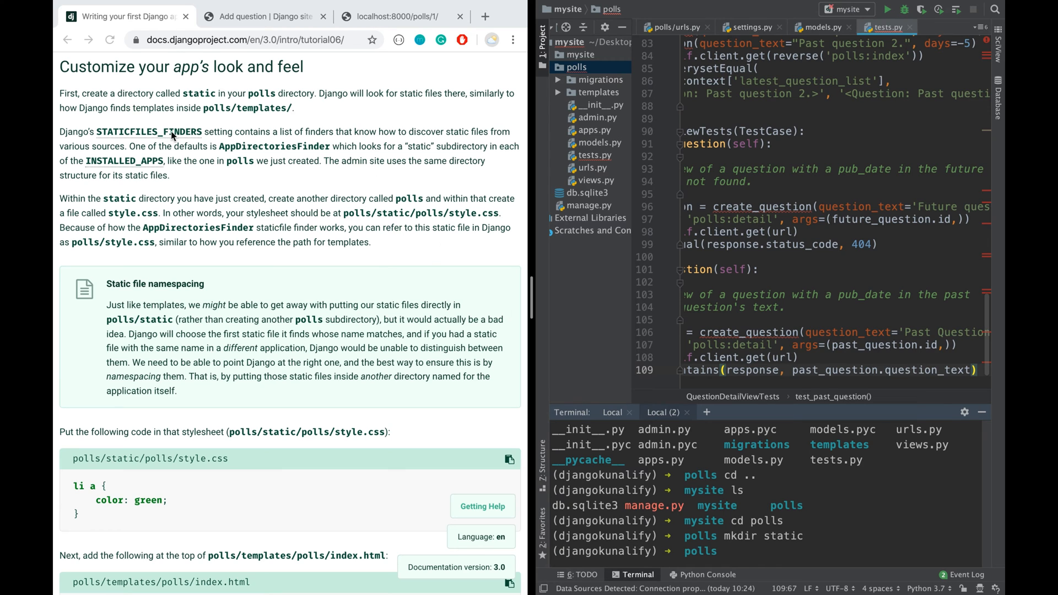
mouse_move(251, 143)
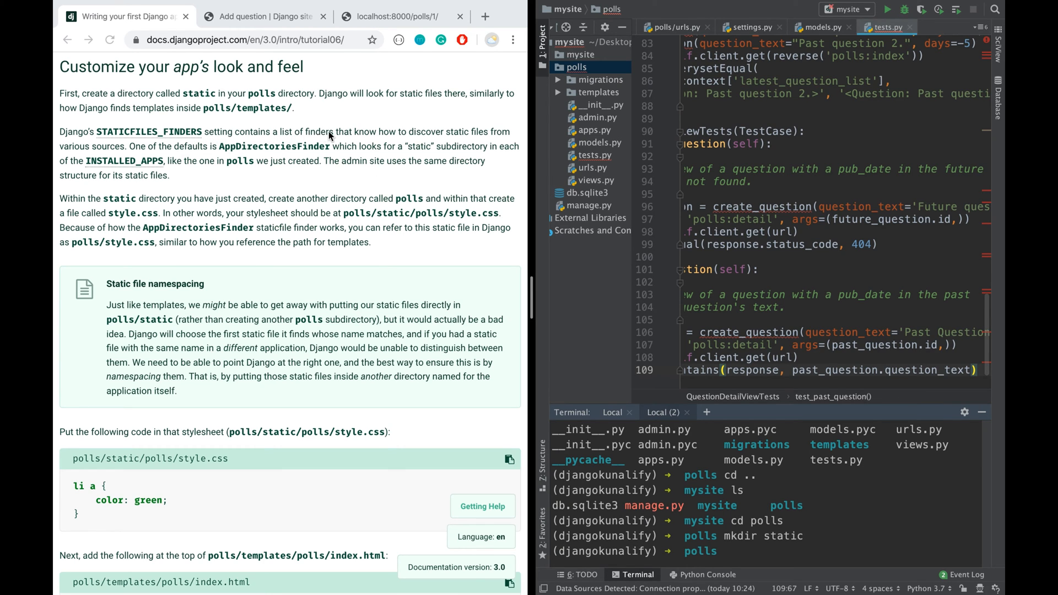
mouse_move(475, 144)
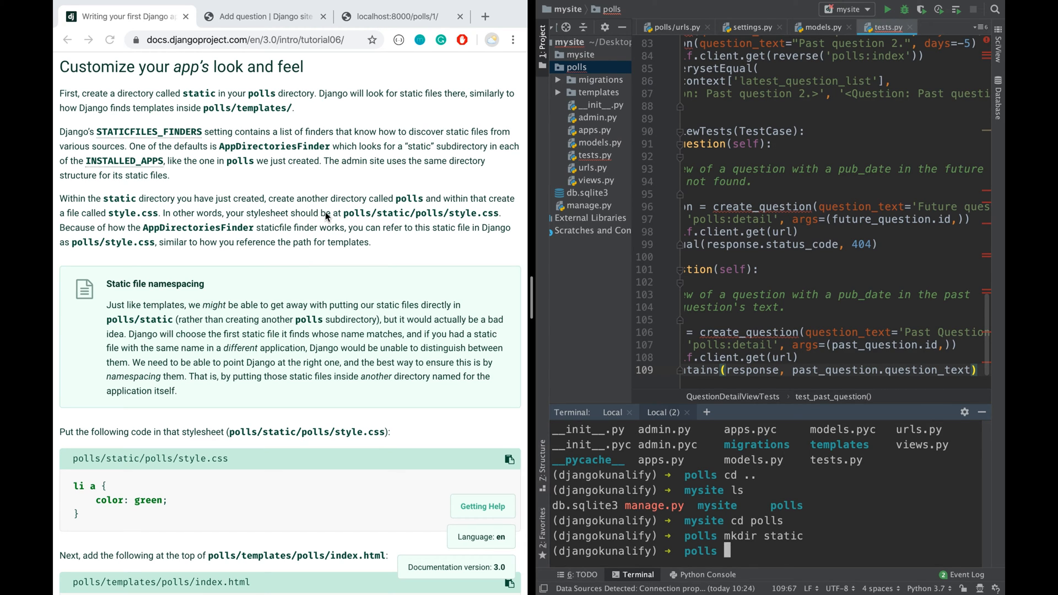
mouse_move(210, 190)
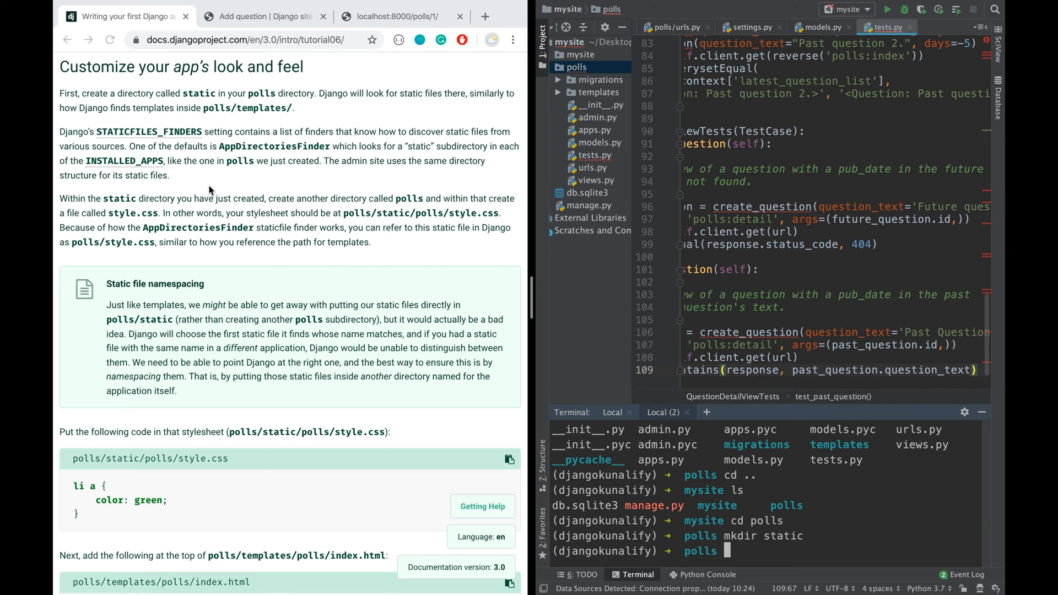
mouse_move(733, 539)
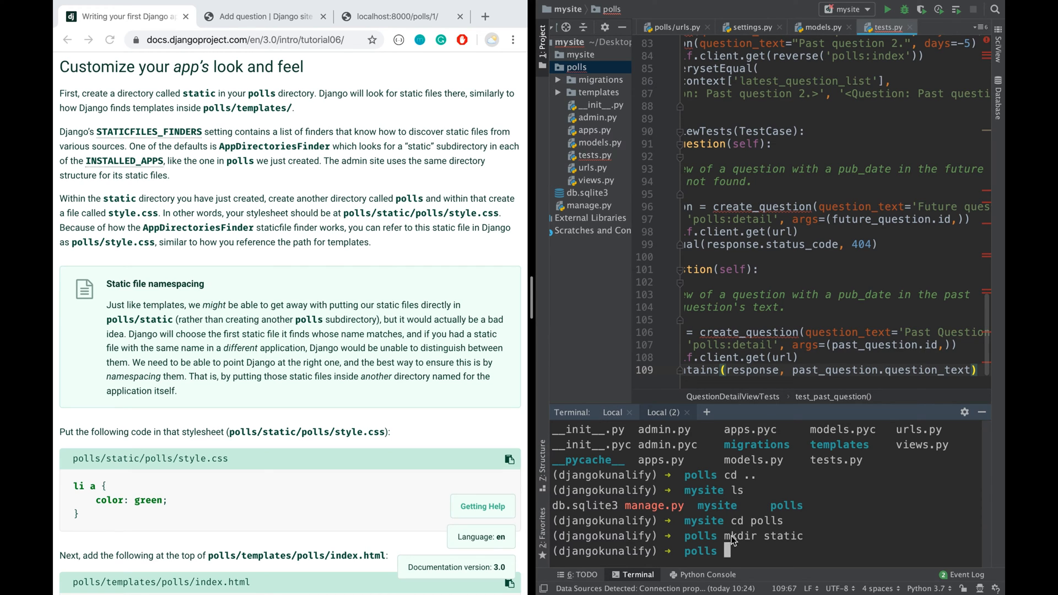
mouse_move(731, 554)
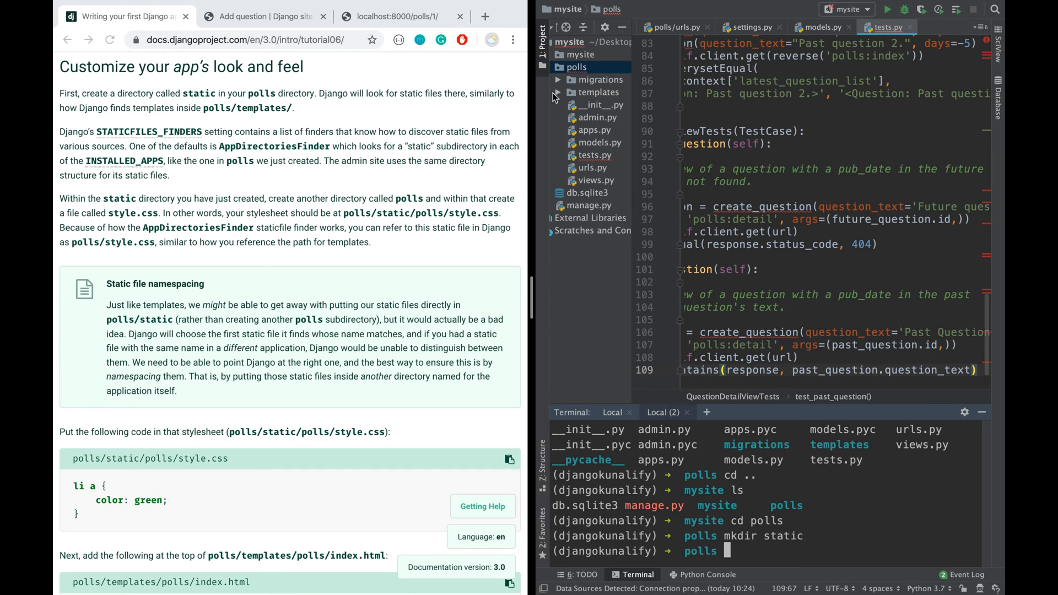
Inspect the migrations and templates folders in the Project tree beside the new static folder
click(558, 79)
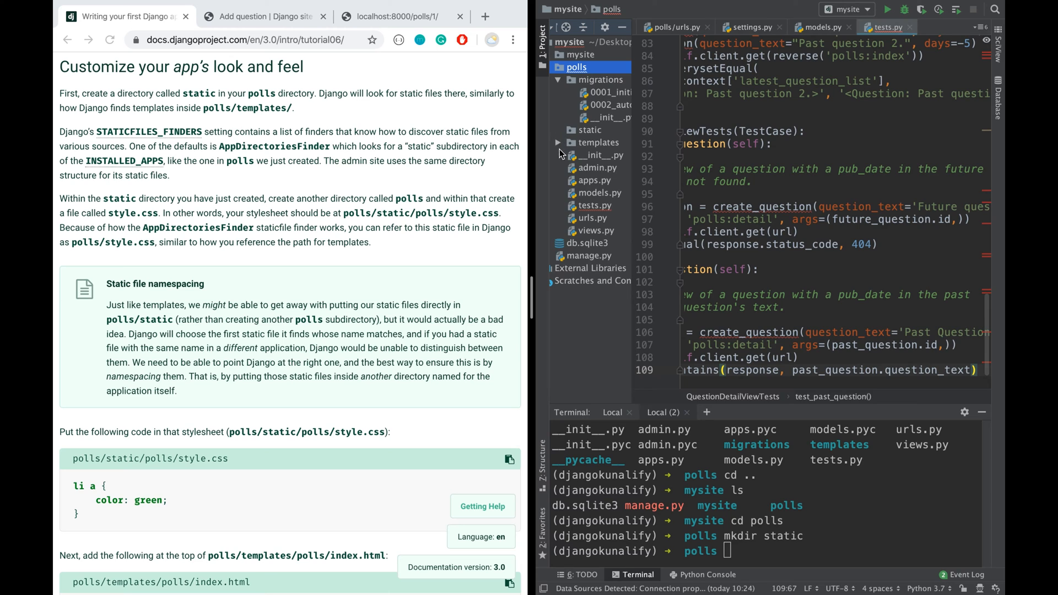
click(559, 143)
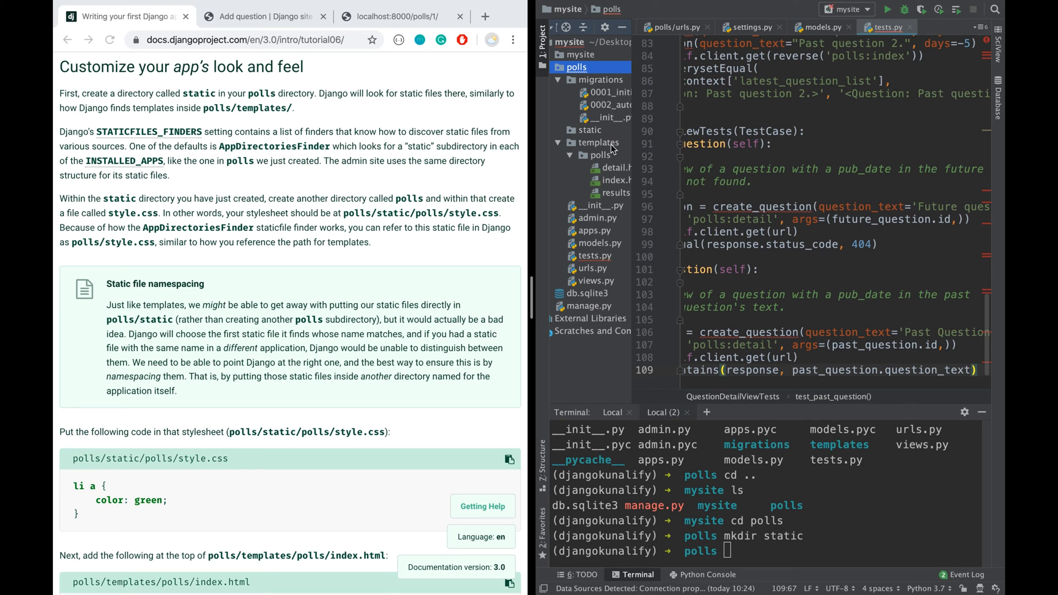
mouse_move(582, 160)
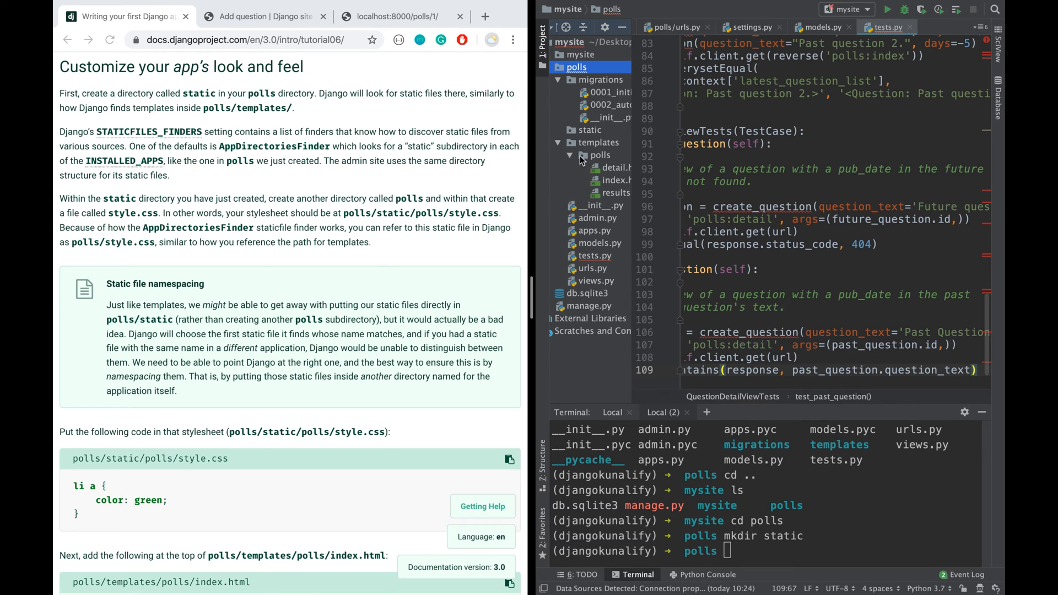
mouse_move(599, 165)
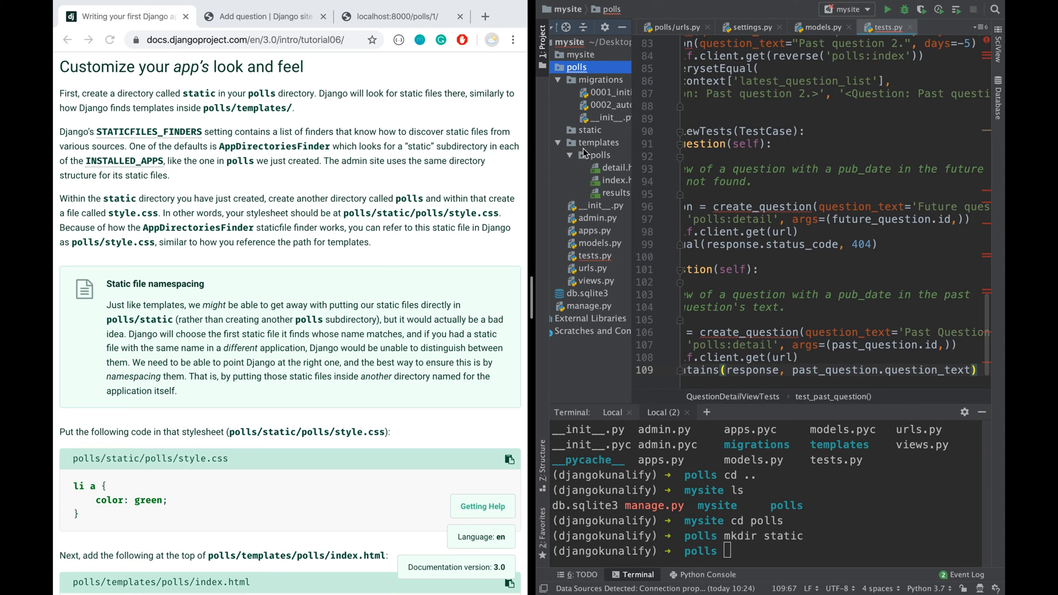
click(569, 142)
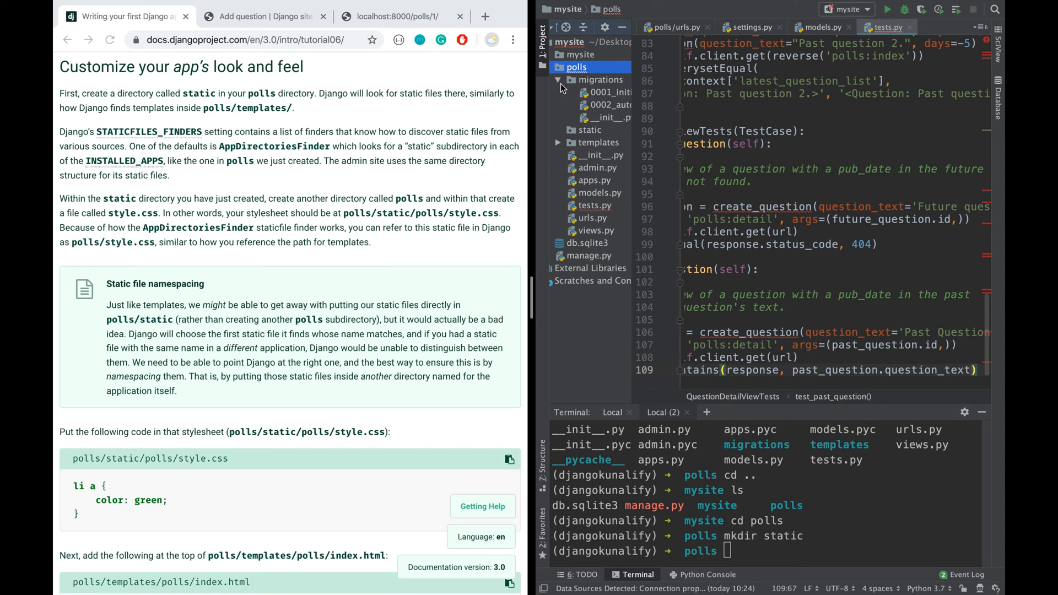
mouse_move(174, 286)
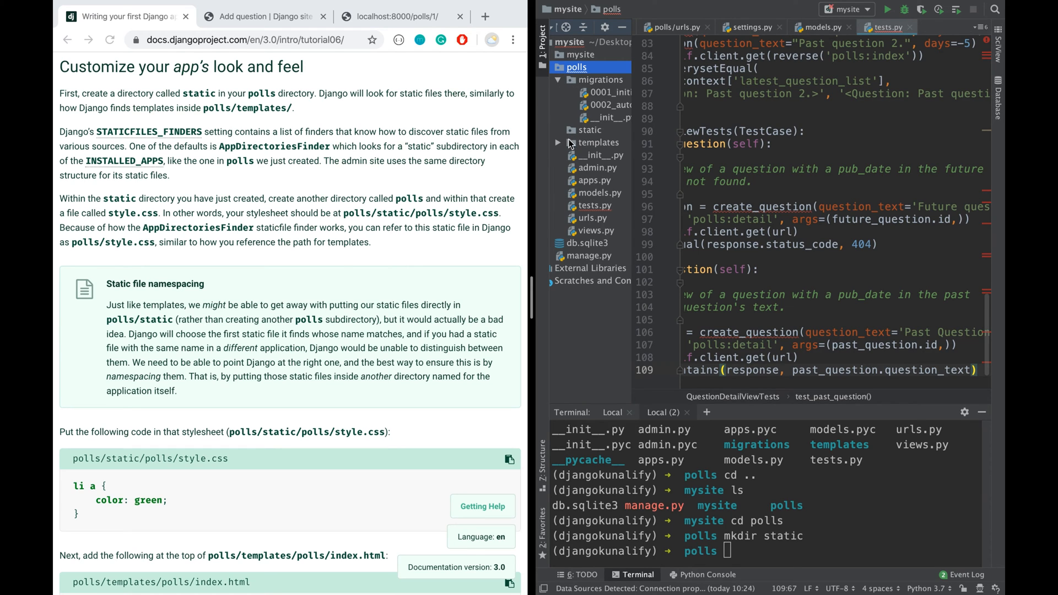
click(556, 142)
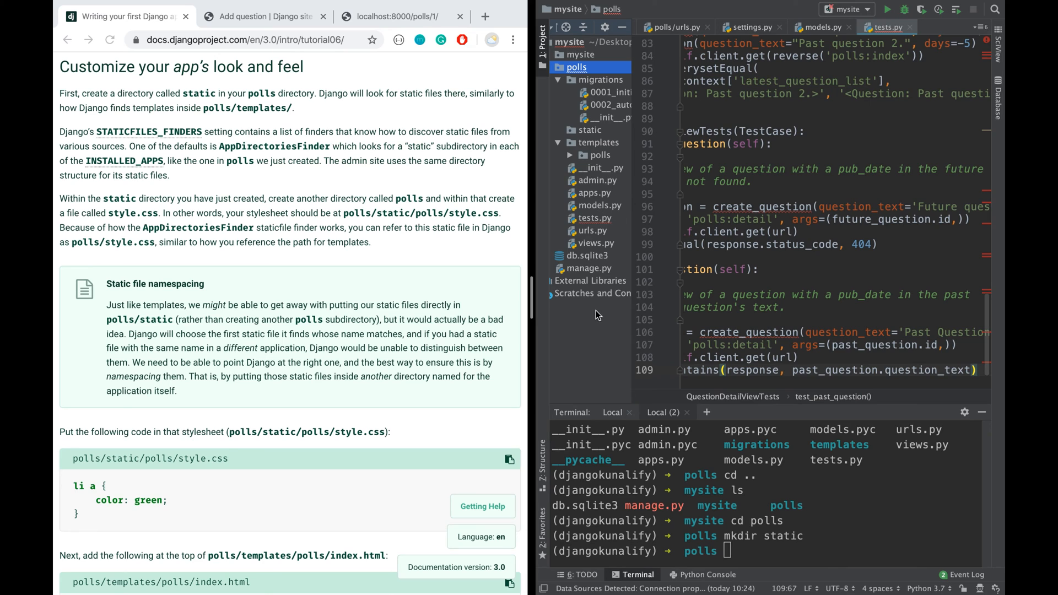
mouse_move(665, 341)
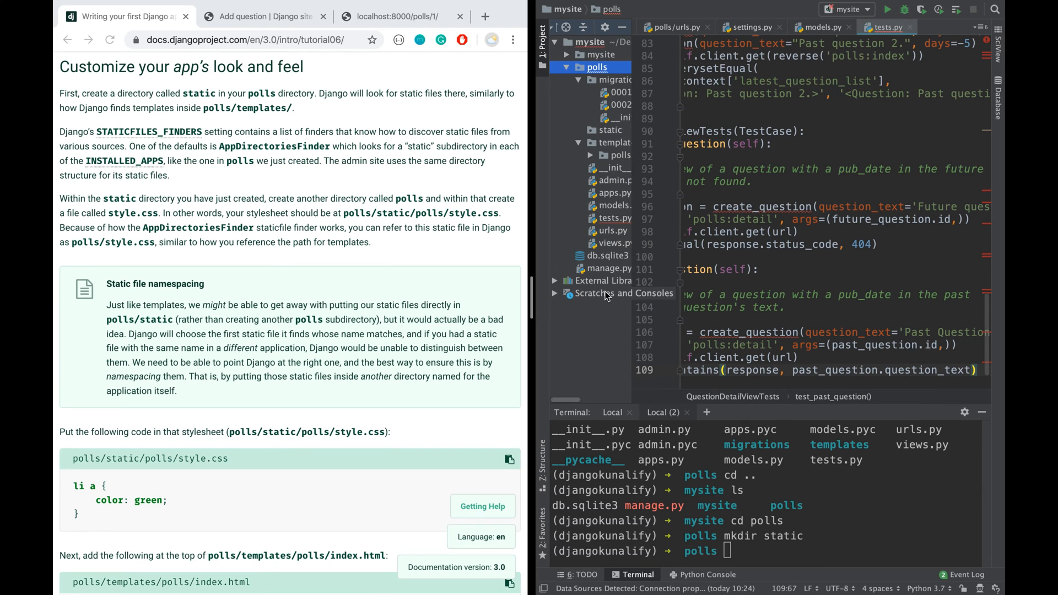
mouse_move(607, 143)
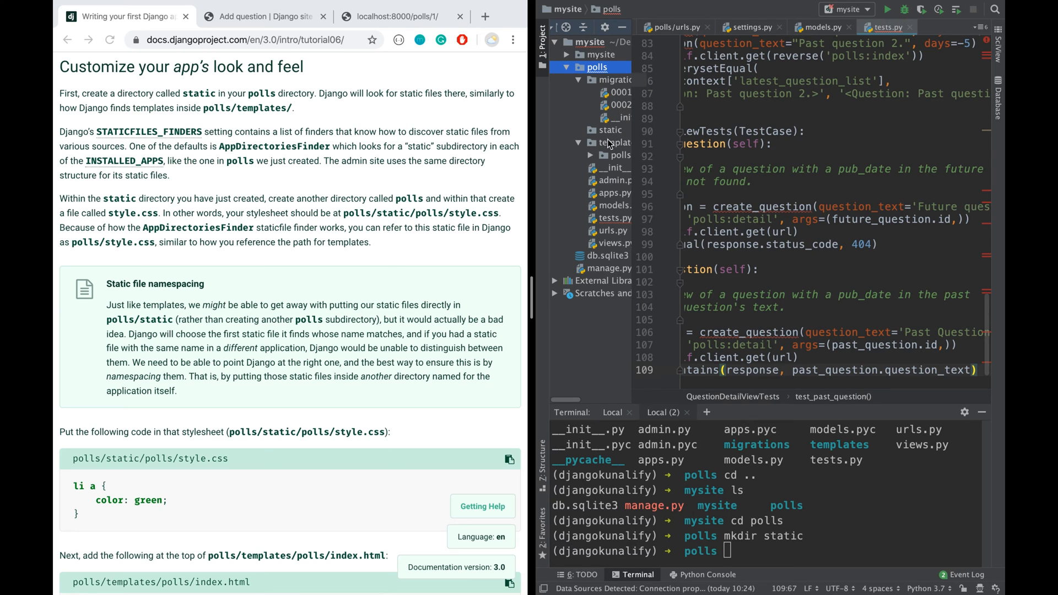
Create a polls folder with mkdir polls and find it landed in the app root, not static
click(608, 130)
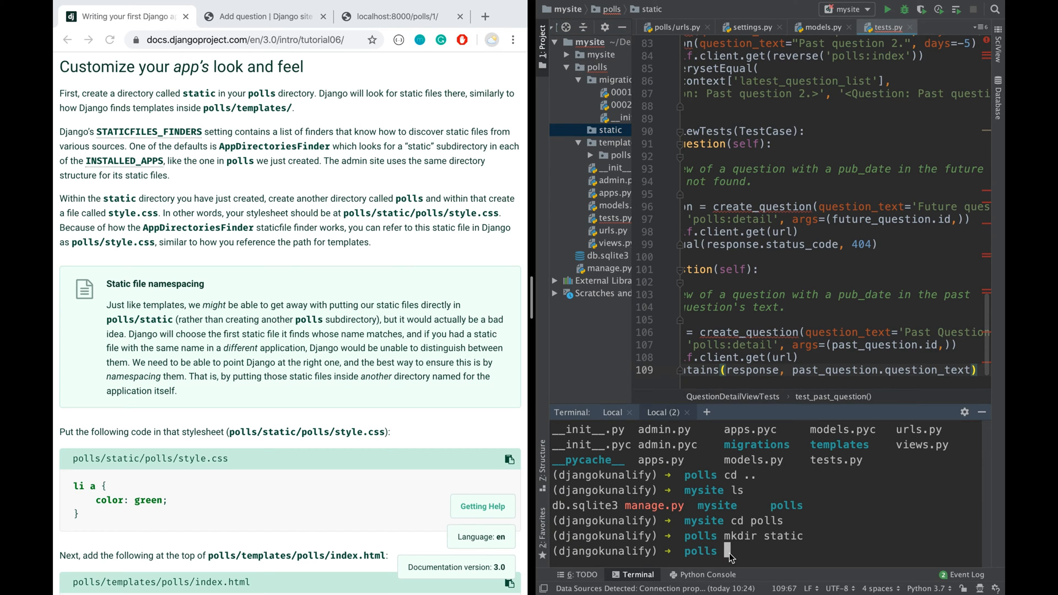
text(mkdir)
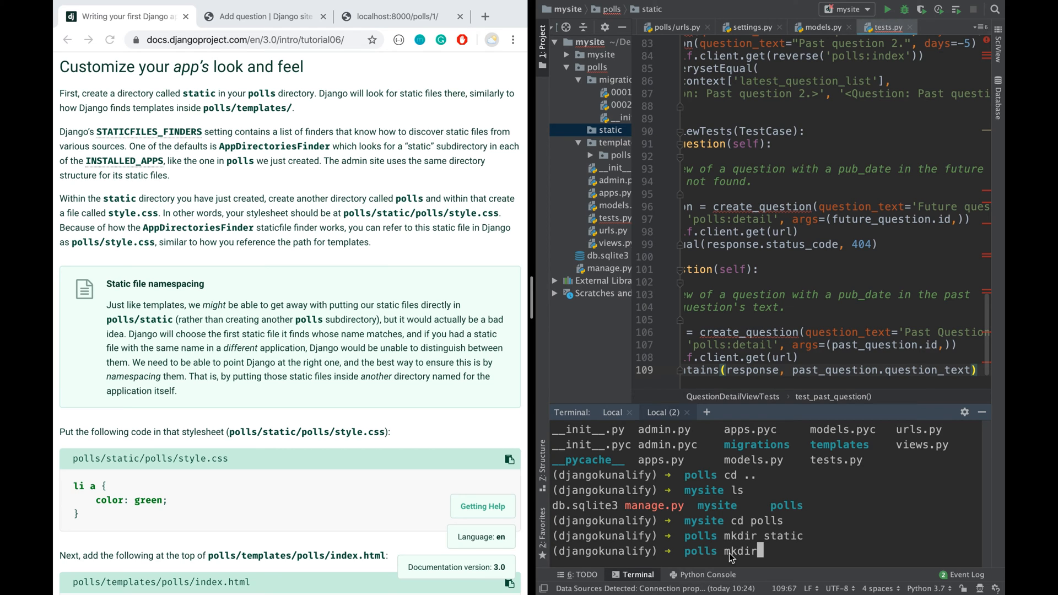
key(Return)
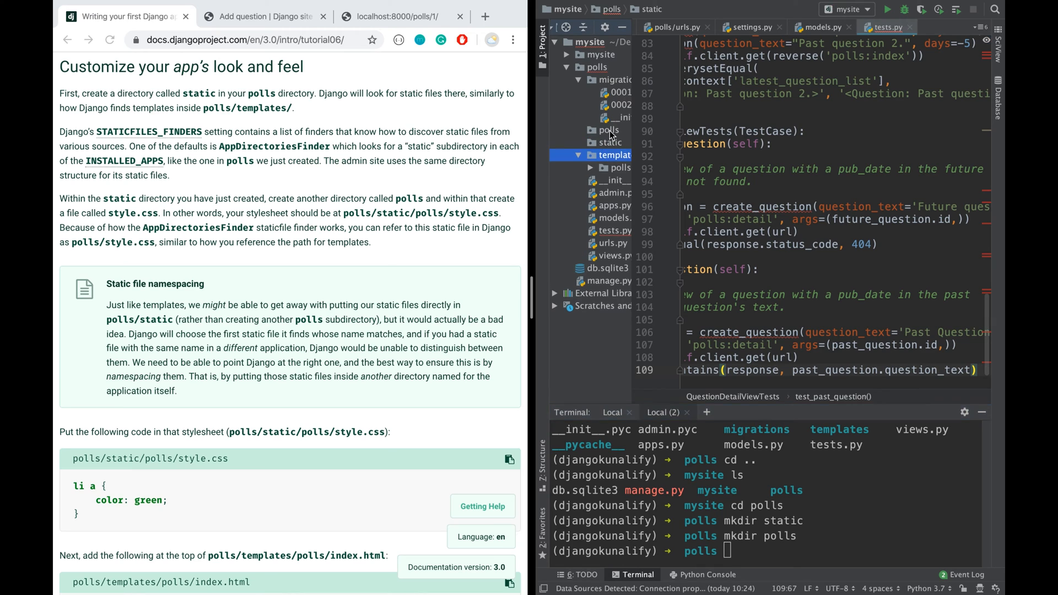
click(608, 129)
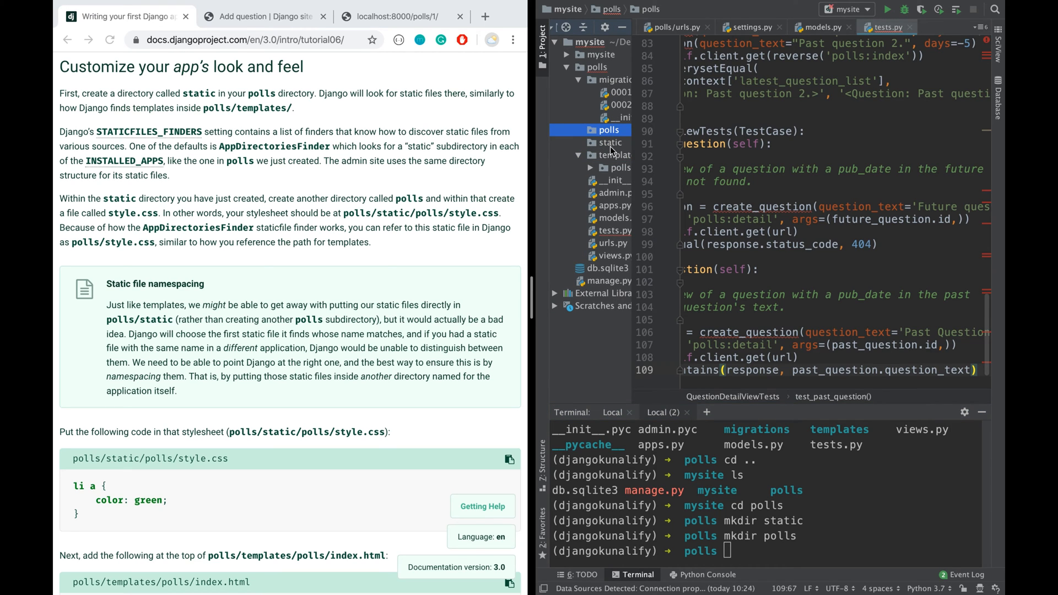
mouse_move(619, 135)
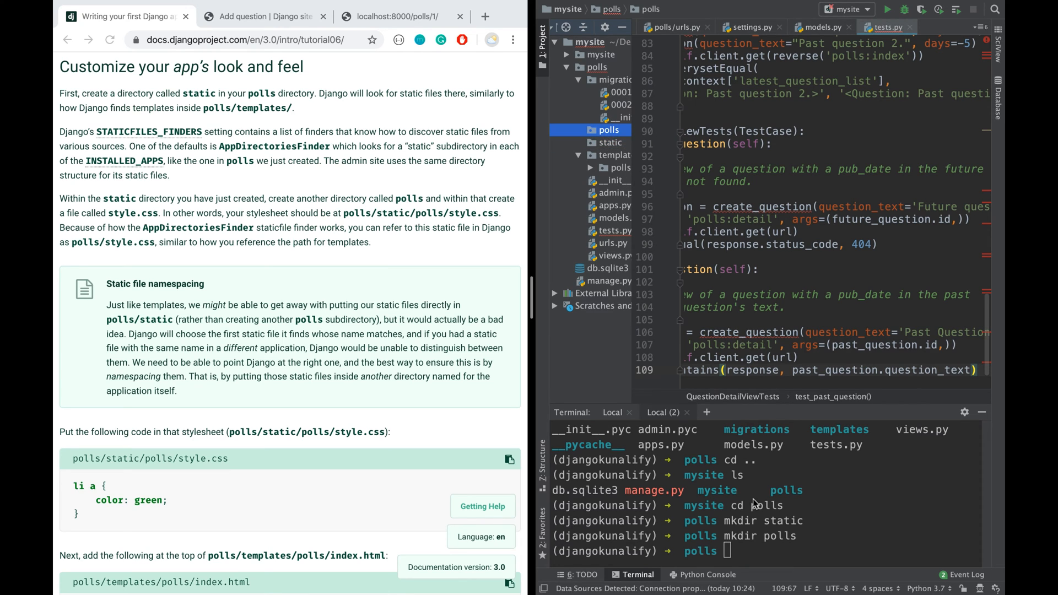
Remove the misplaced polls folder from the app root with rmdir polls
text(rmdir poll)
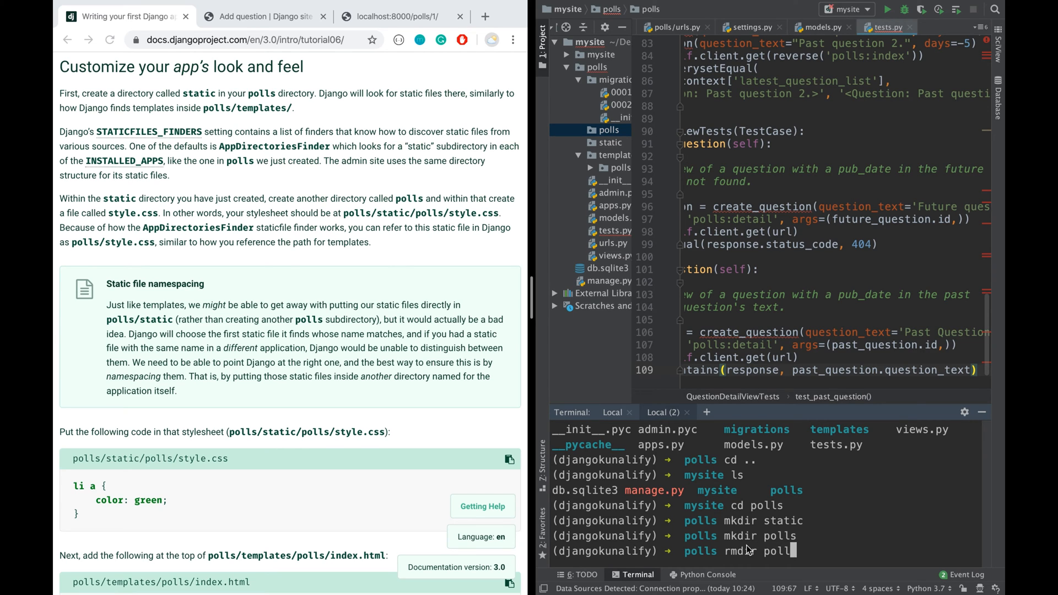
text(s)
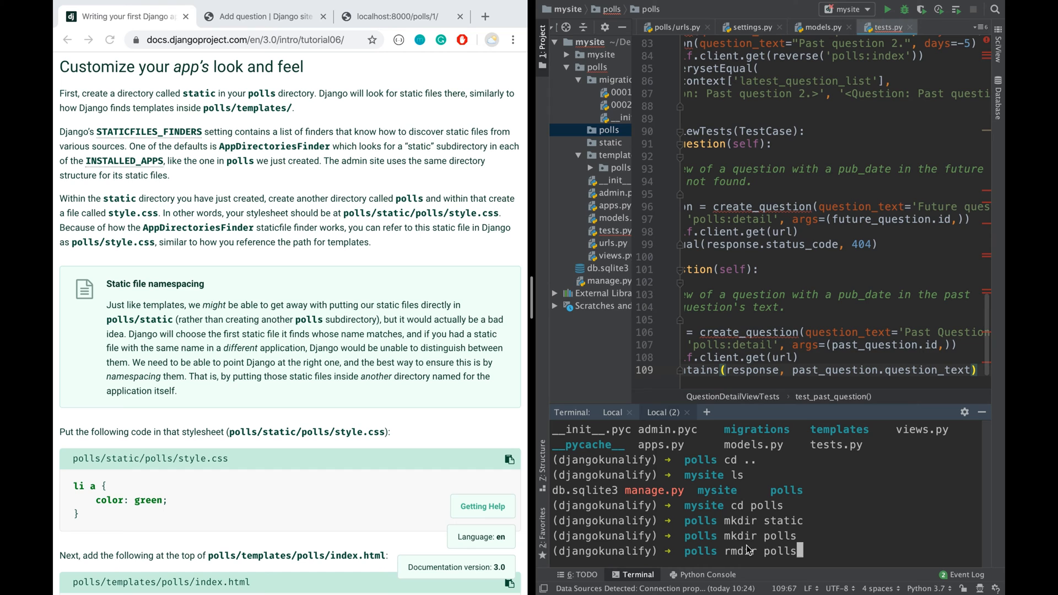
key(Return)
text(ls)
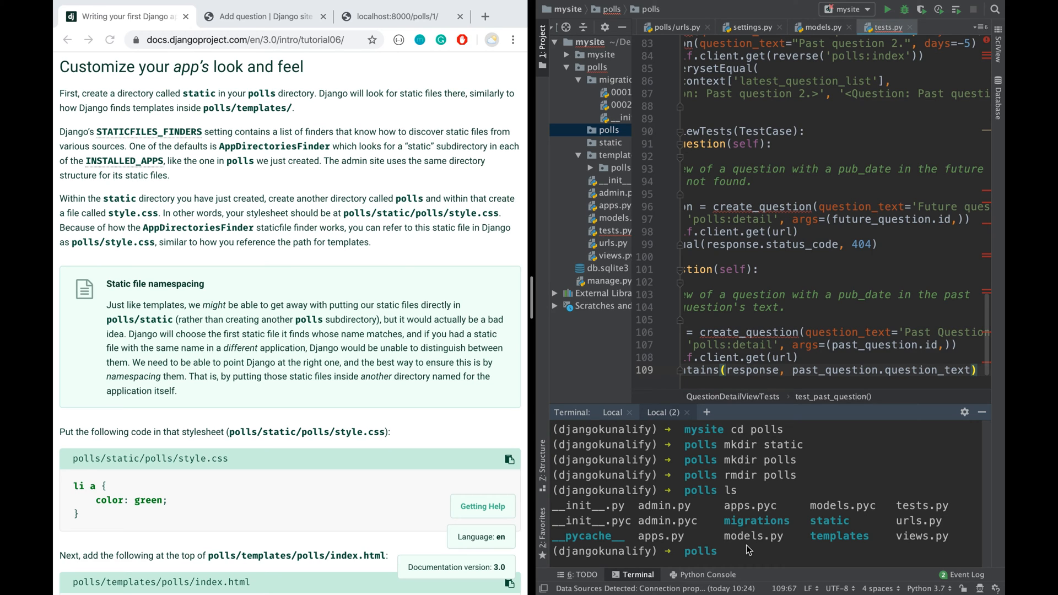
Move the terminal into static and create a polls subdirectory there
text(cd)
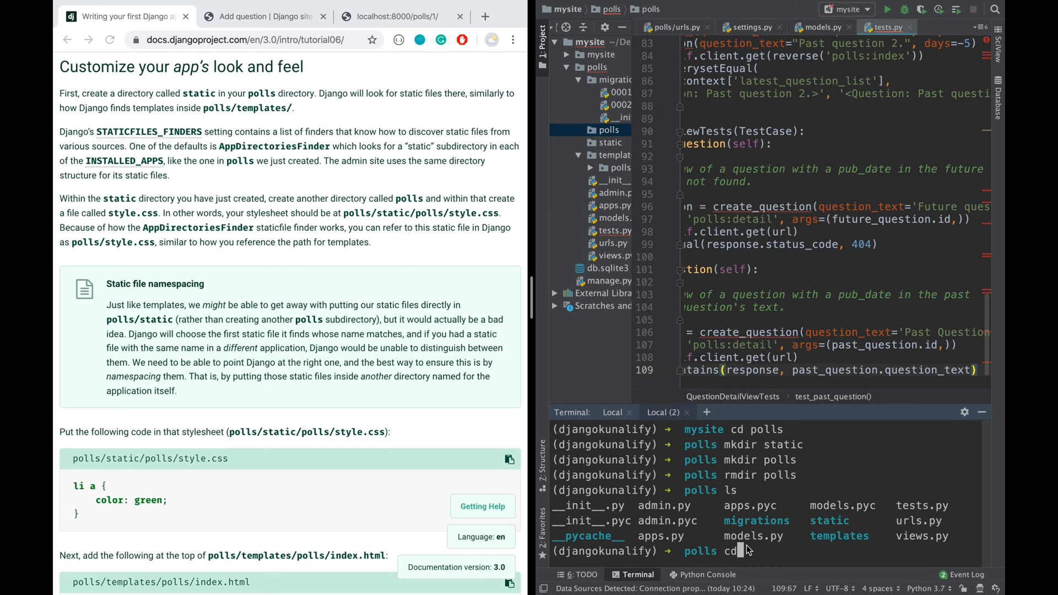
text(sta)
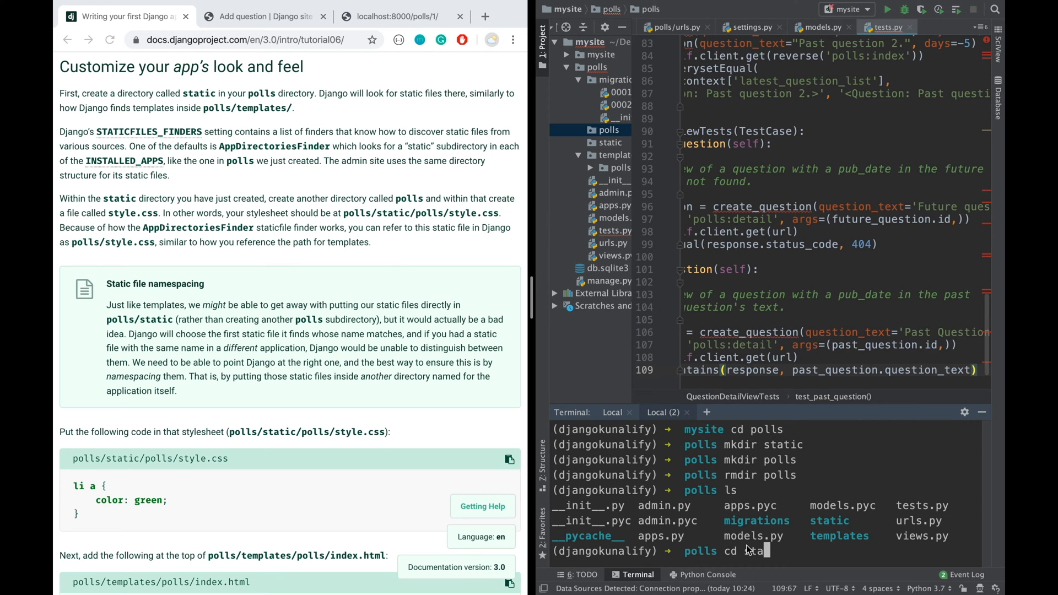
key(Return)
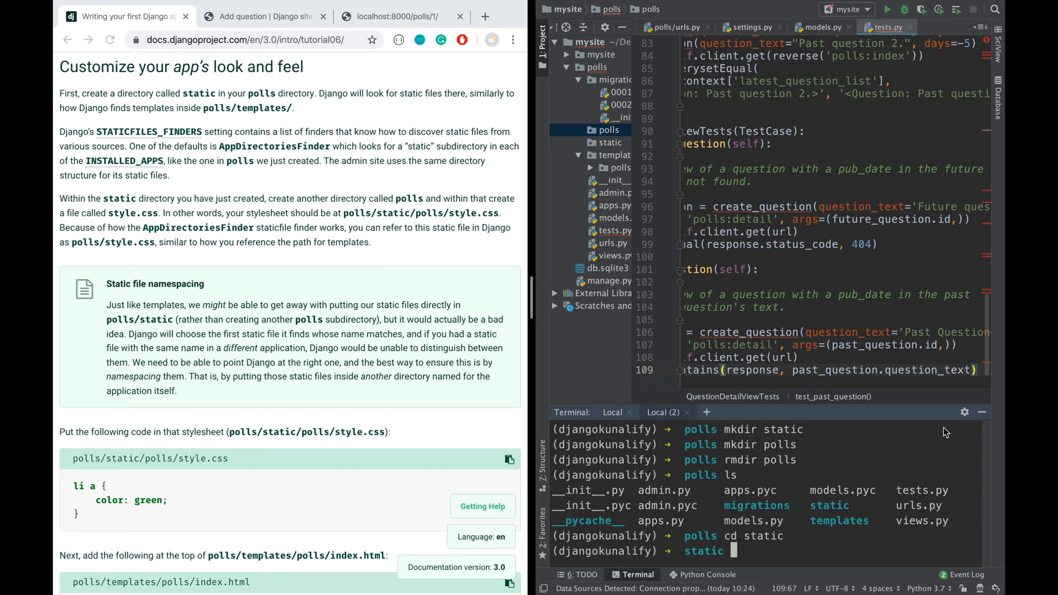
text(mkdir)
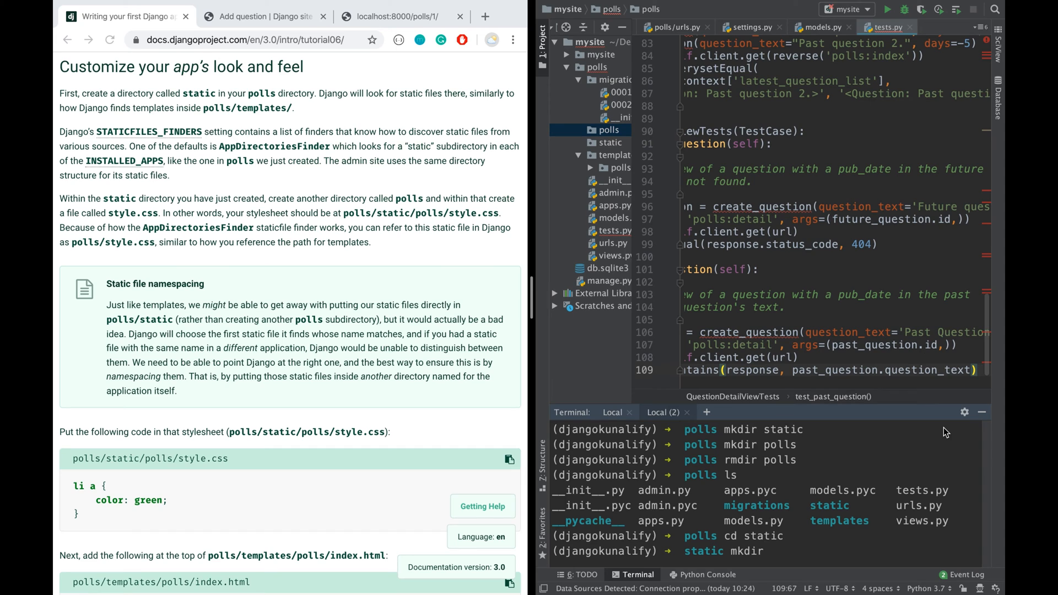
text(m)
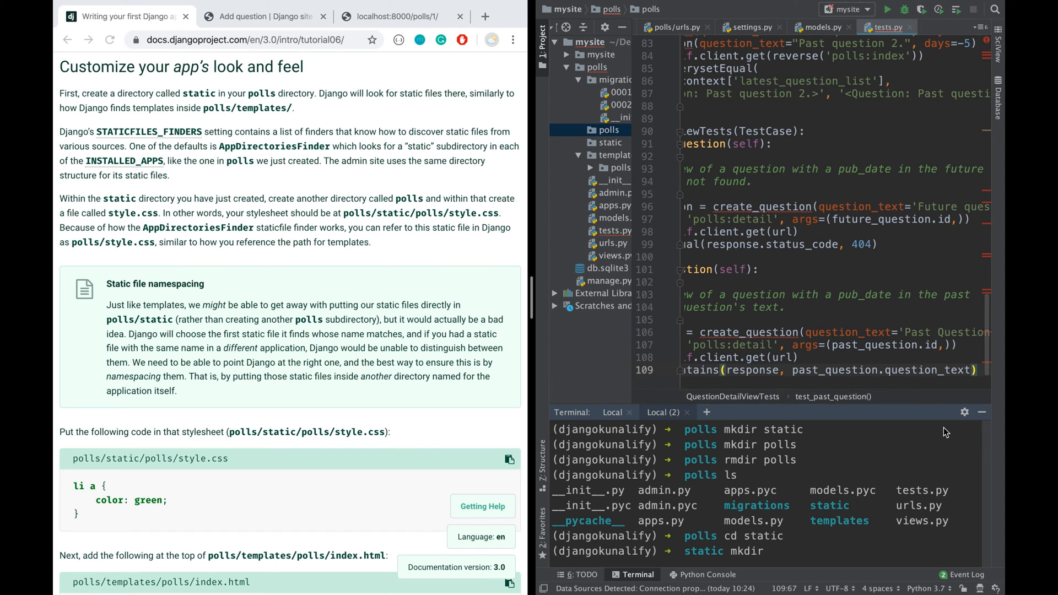
text(polls)
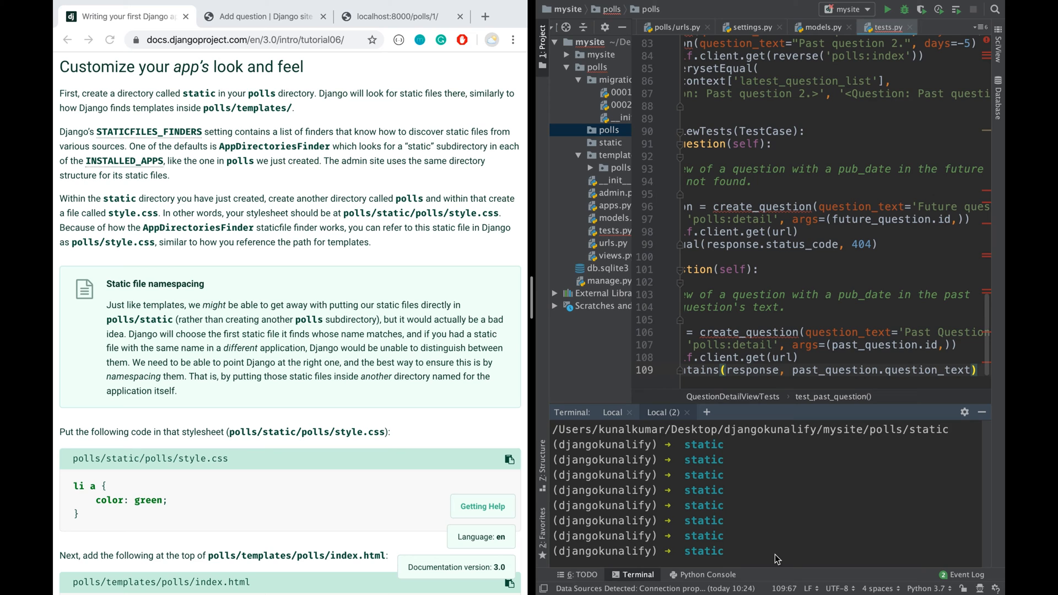
Enter the new static/polls folder, list its empty contents and reveal it in the Project tree
text(cd)
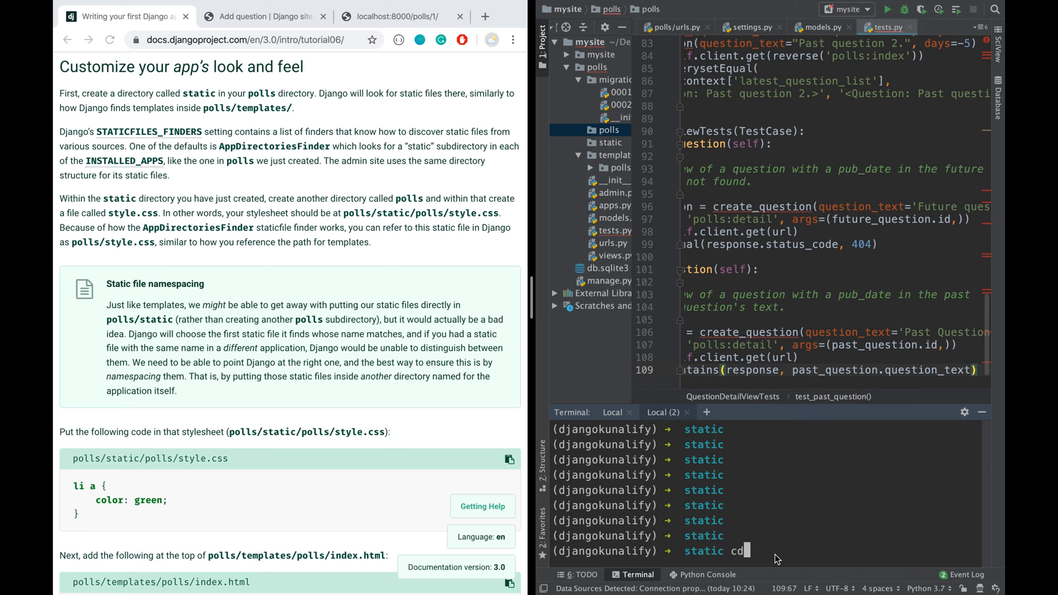
key(Return)
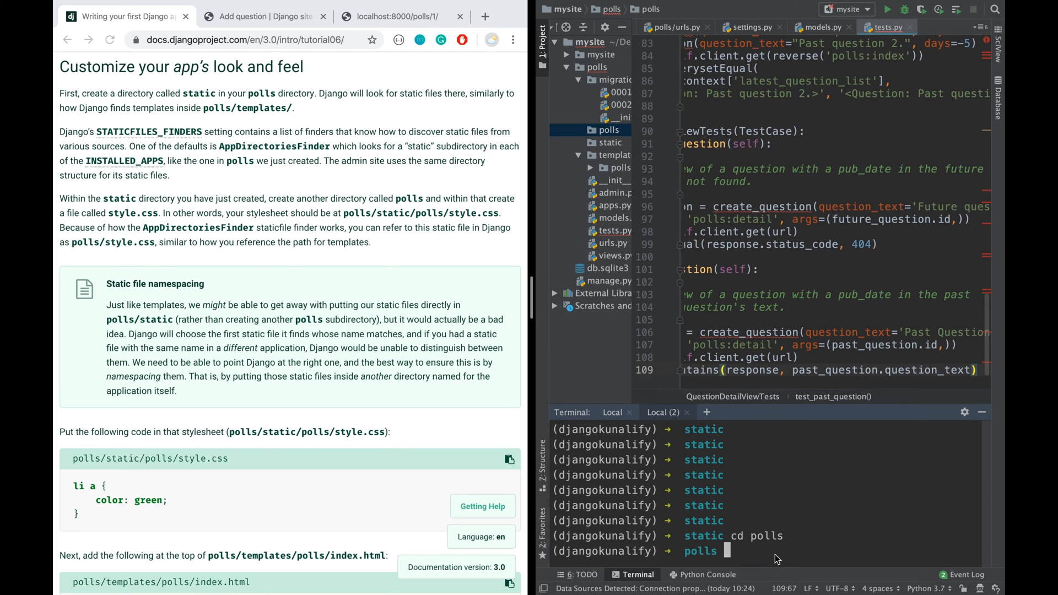
text(ls)
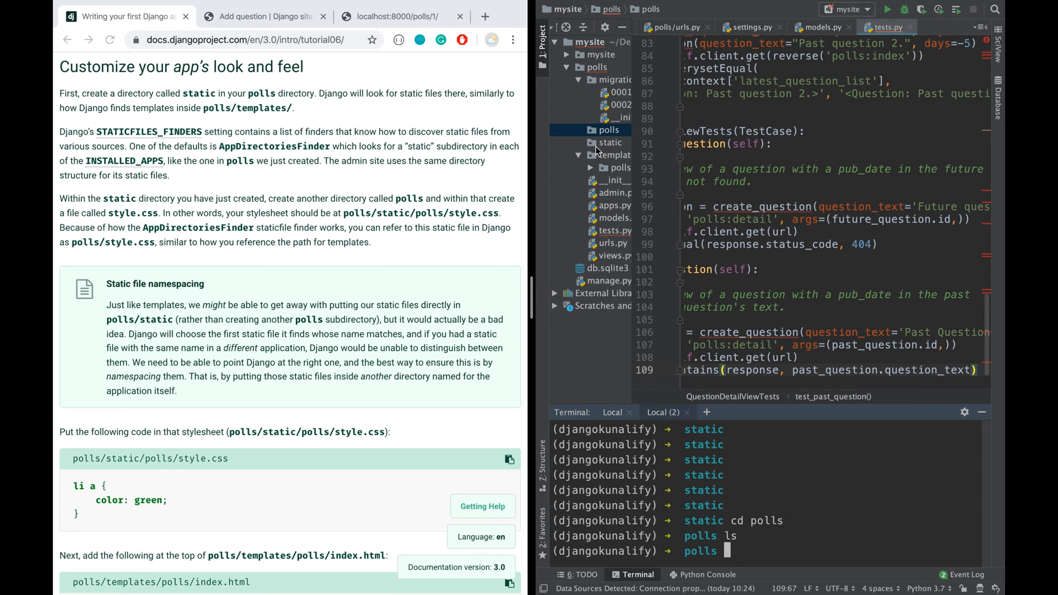
click(607, 155)
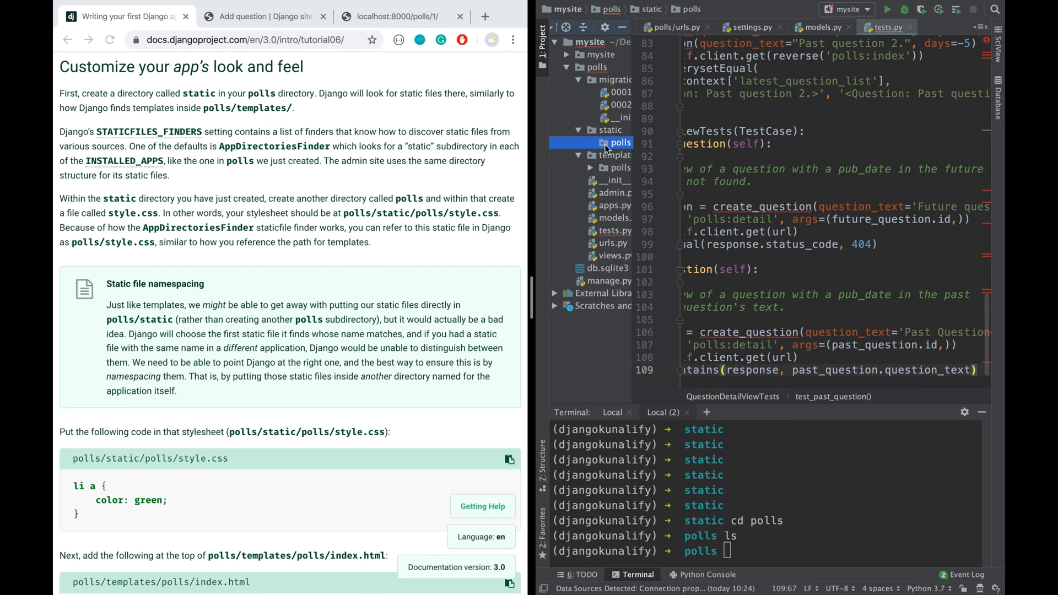
scroll(down, 3)
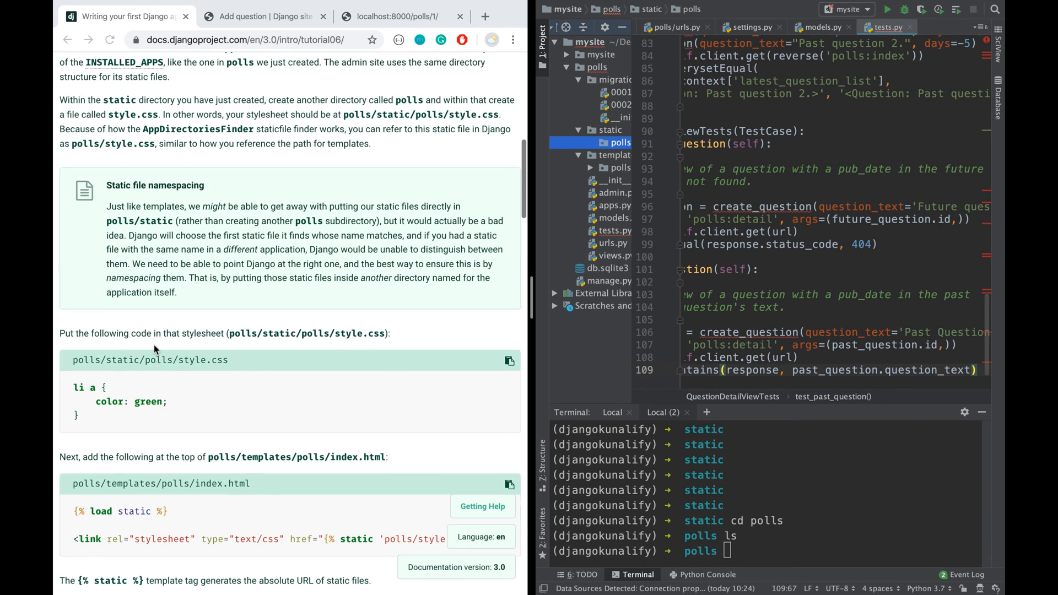
mouse_move(168, 364)
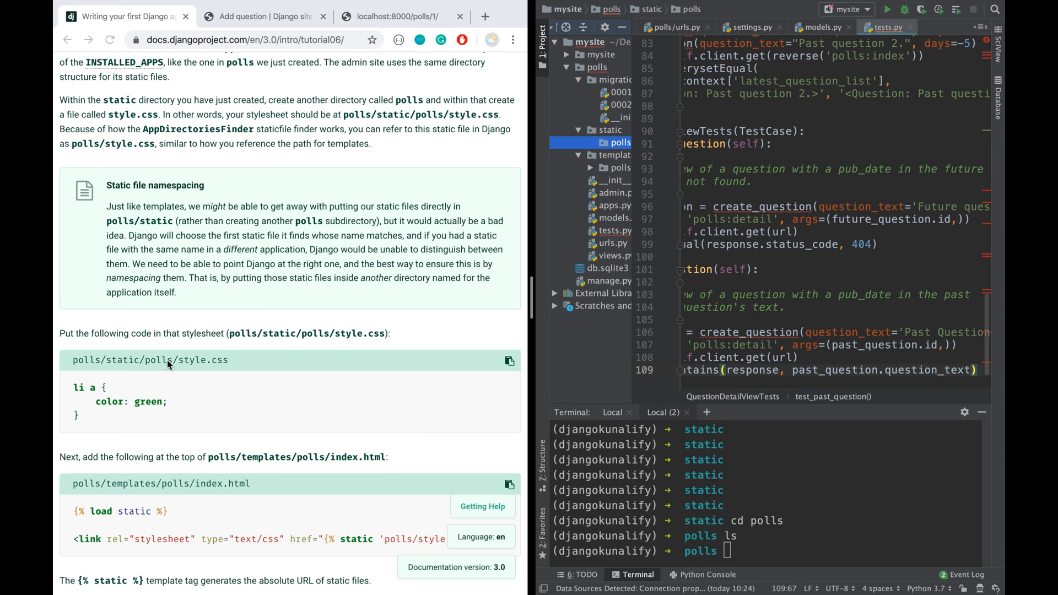
scroll(down, 3)
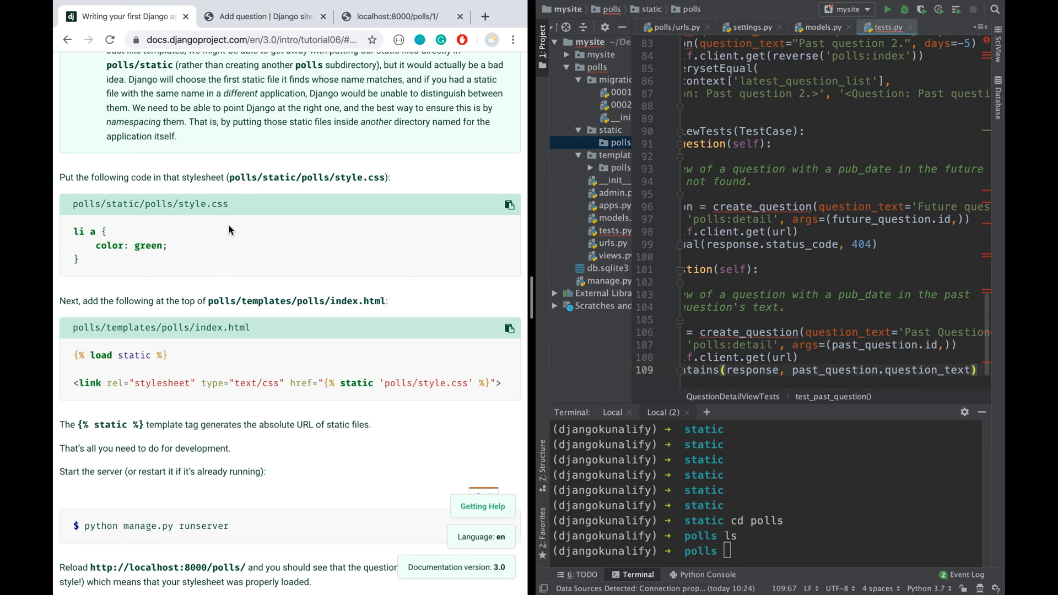
mouse_move(704, 512)
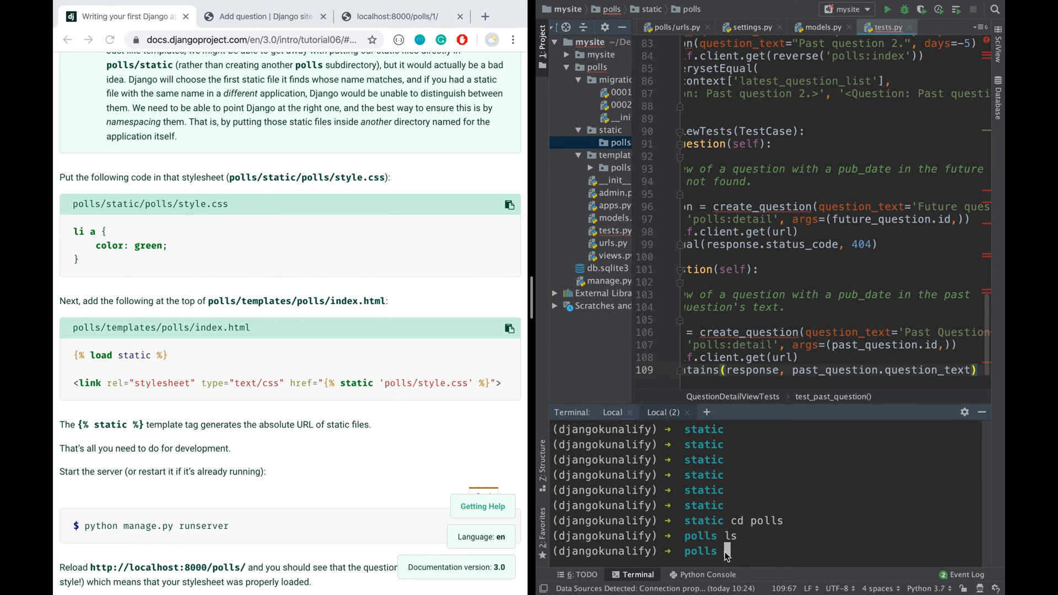
Create style.css in static/polls with touch and give it the li a { color: green; } rule
text(touch)
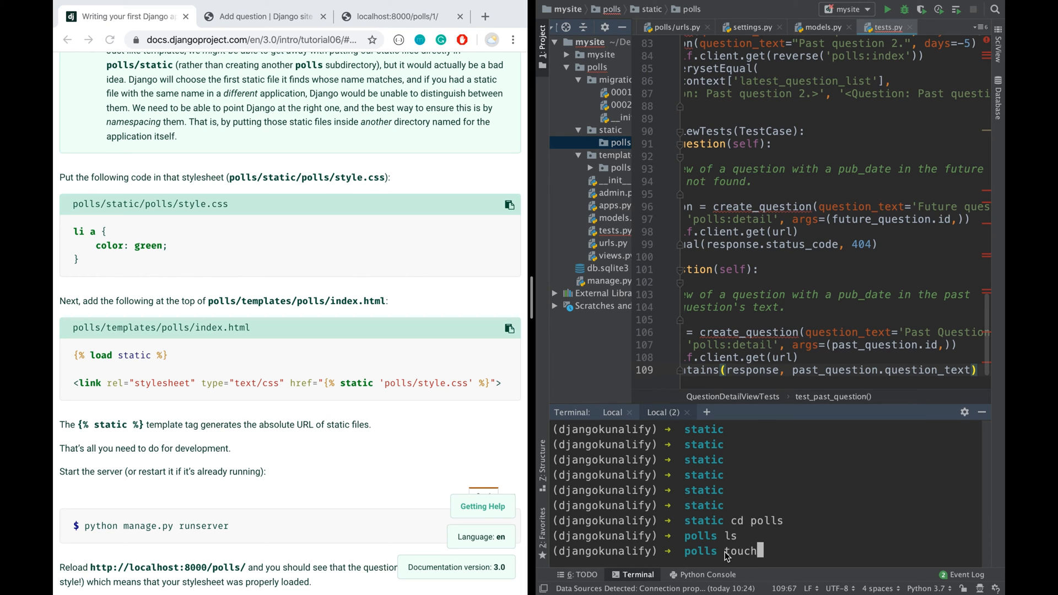
text(st)
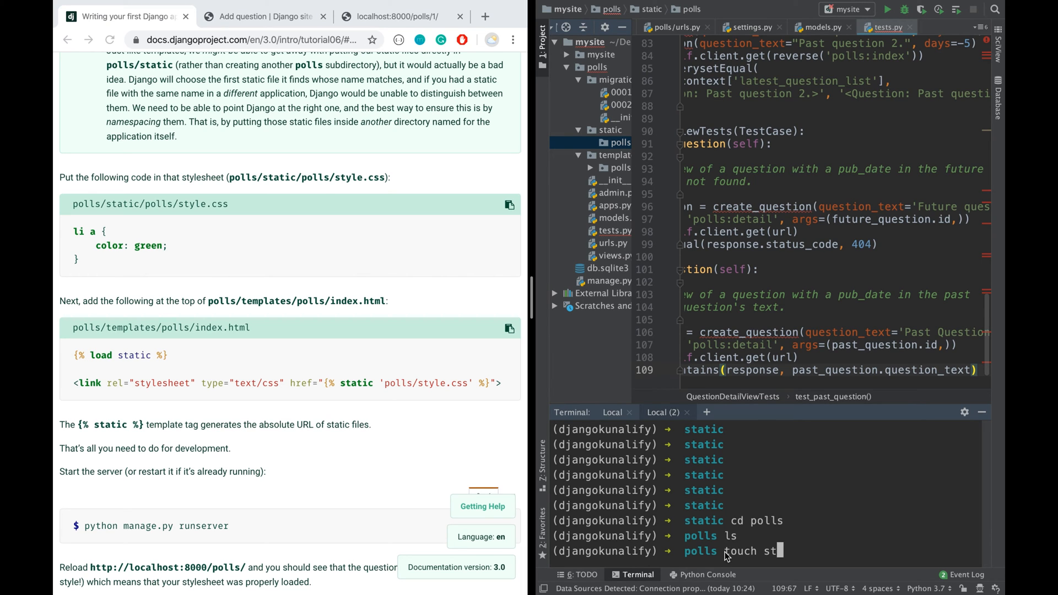
text(yle.css)
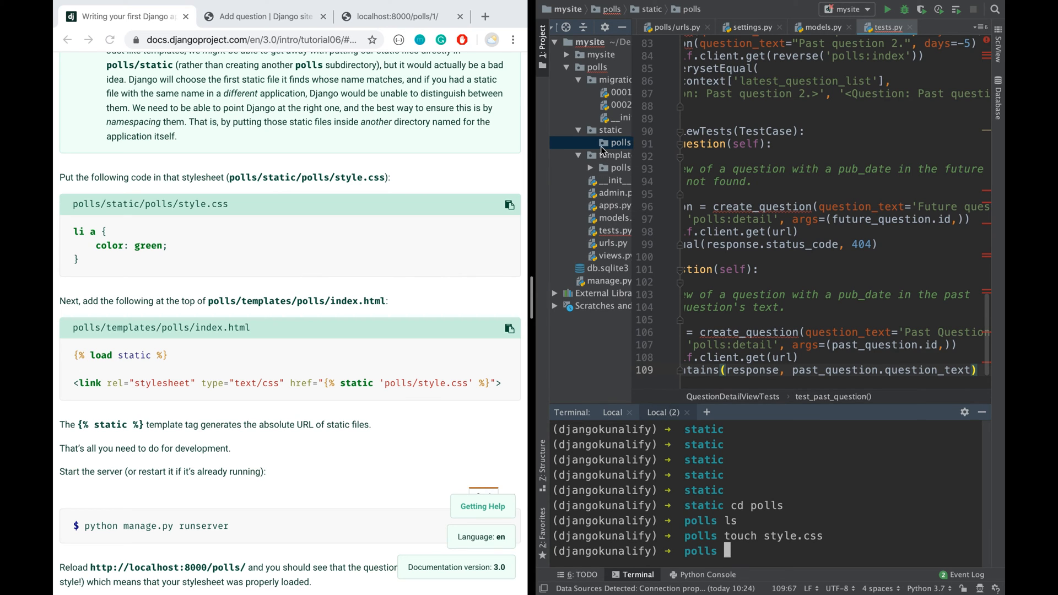
click(640, 155)
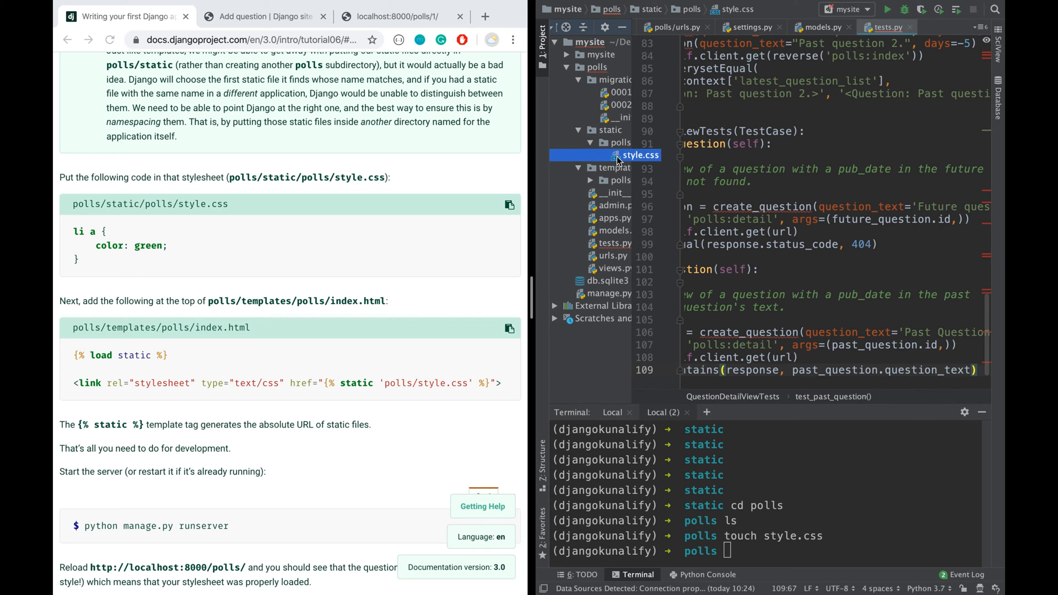
double_click(639, 155)
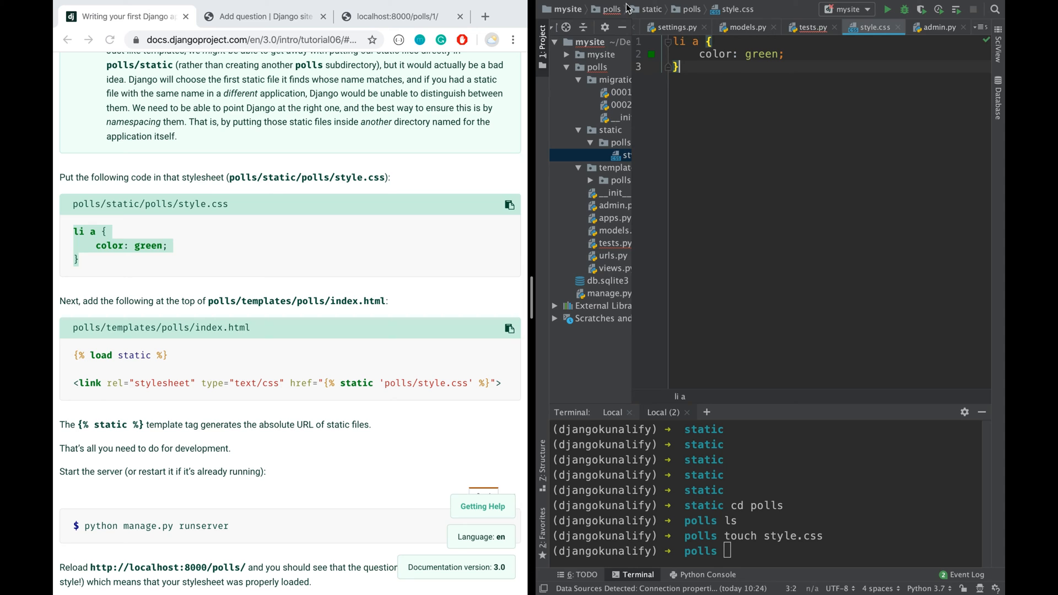
mouse_move(701, 48)
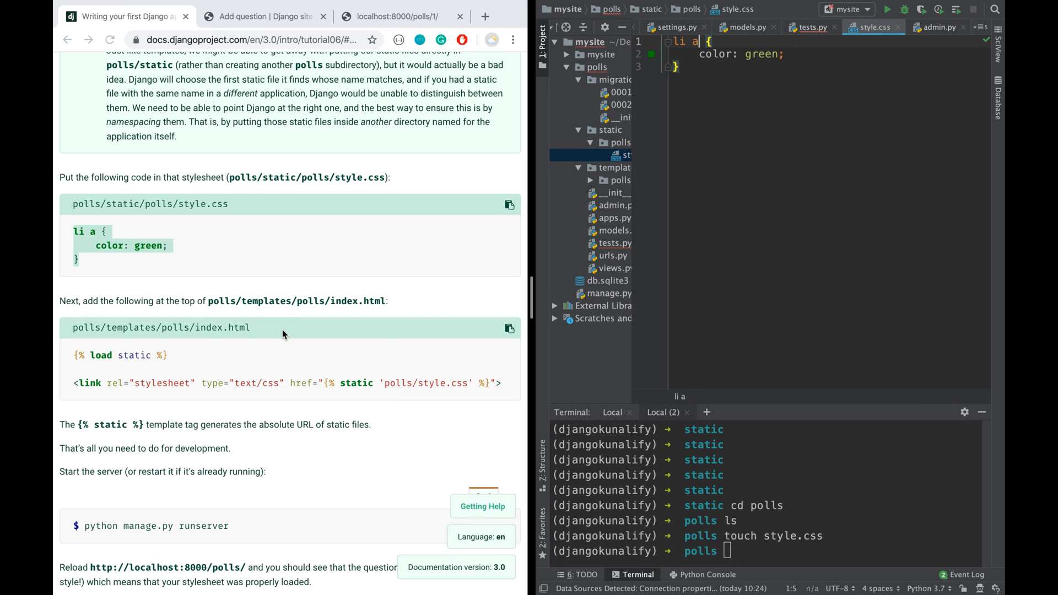
mouse_move(319, 305)
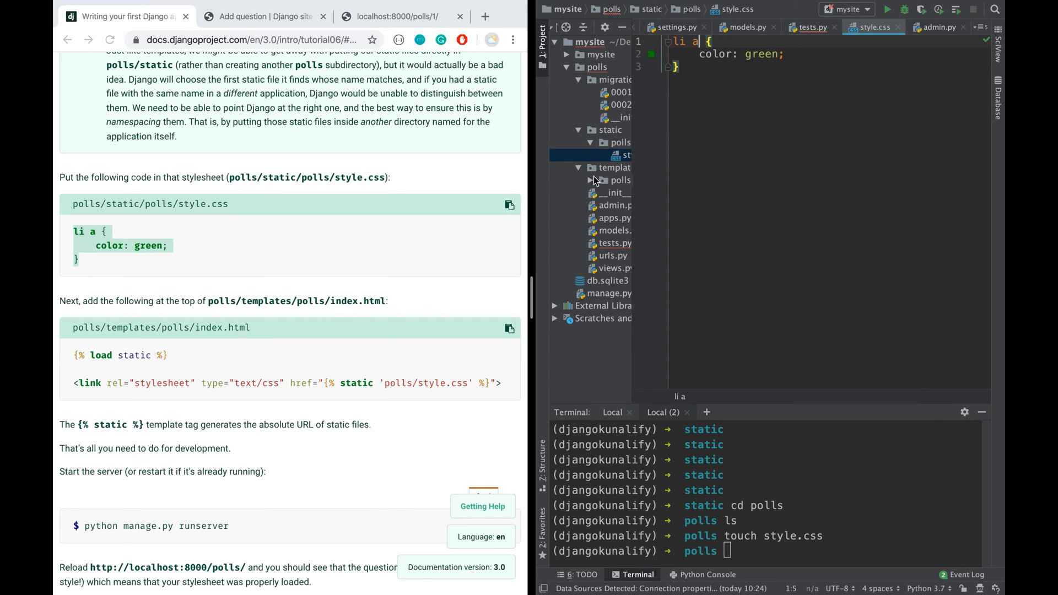
Add {% load static %} and the polls/style.css <link> tag at the top of index.html
click(590, 180)
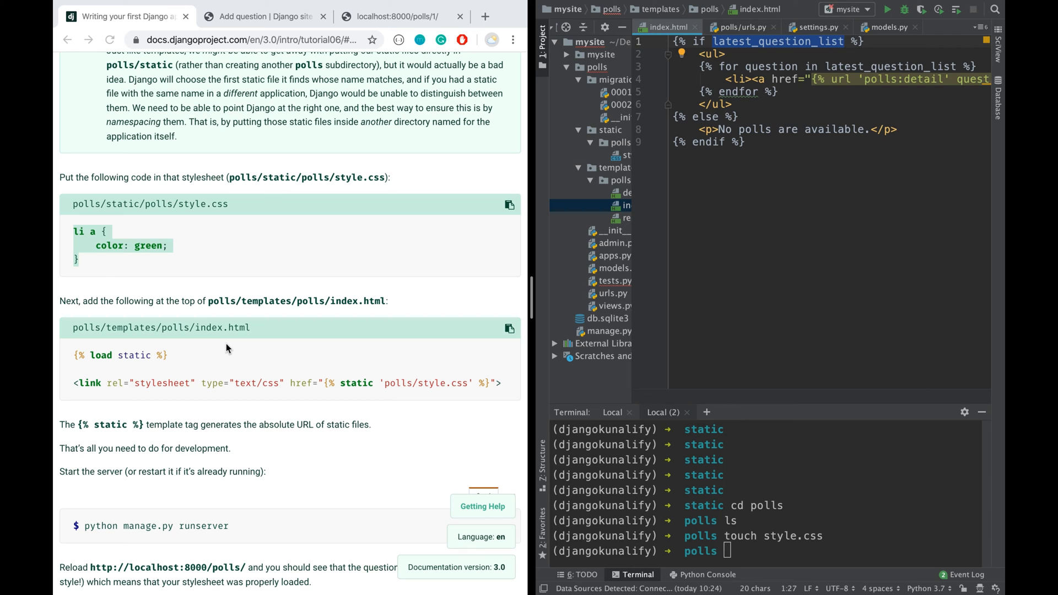
mouse_move(509, 330)
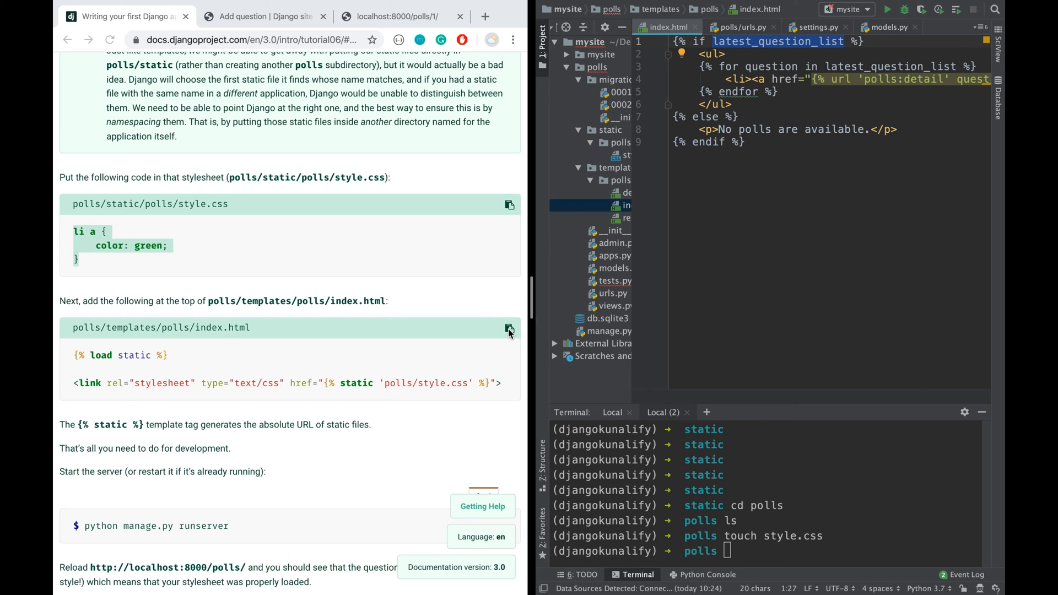
click(508, 329)
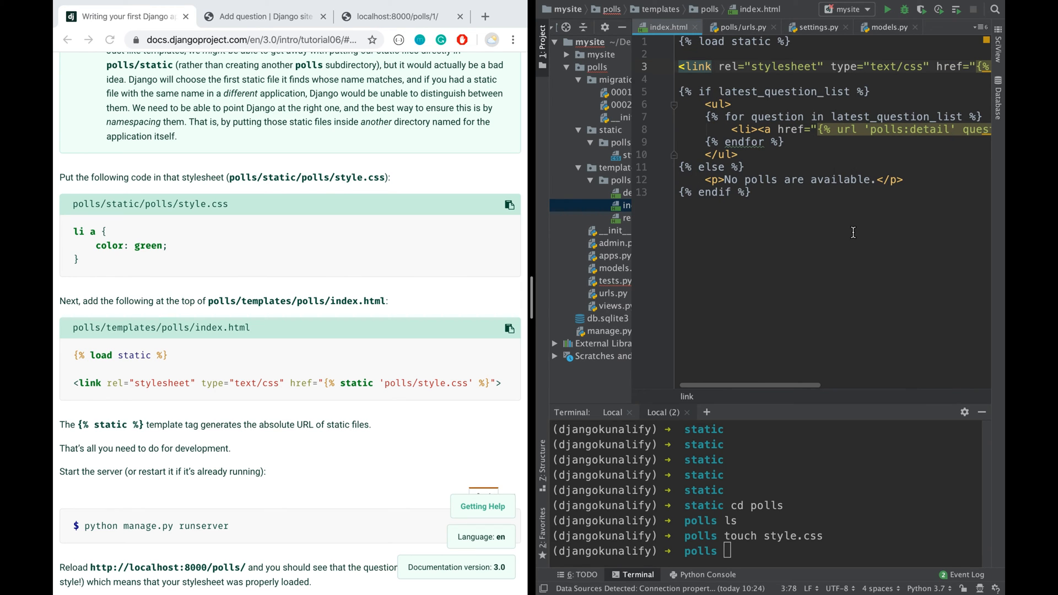
double_click(750, 41)
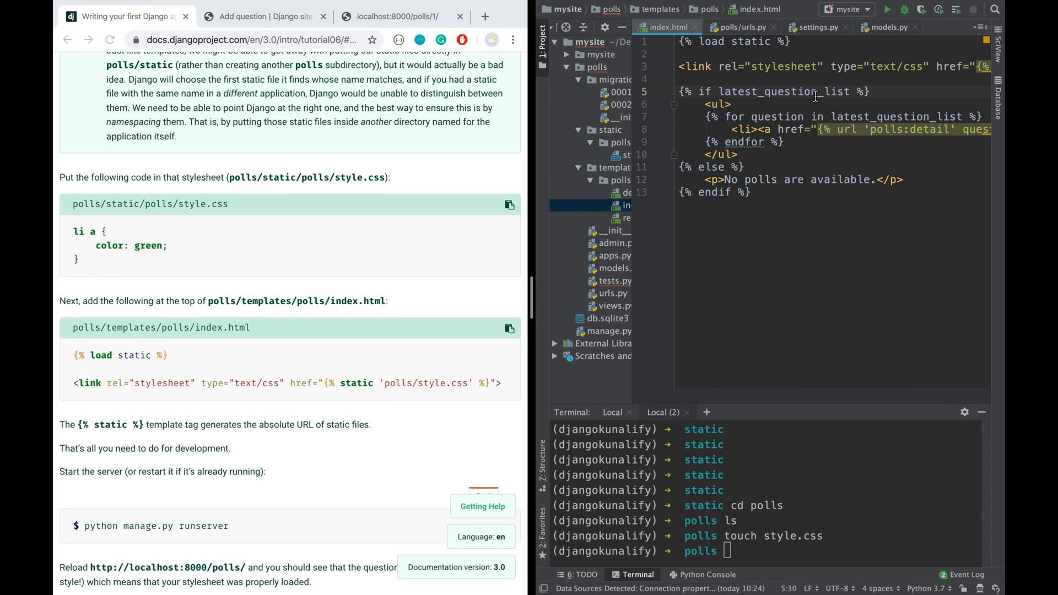
mouse_move(335, 424)
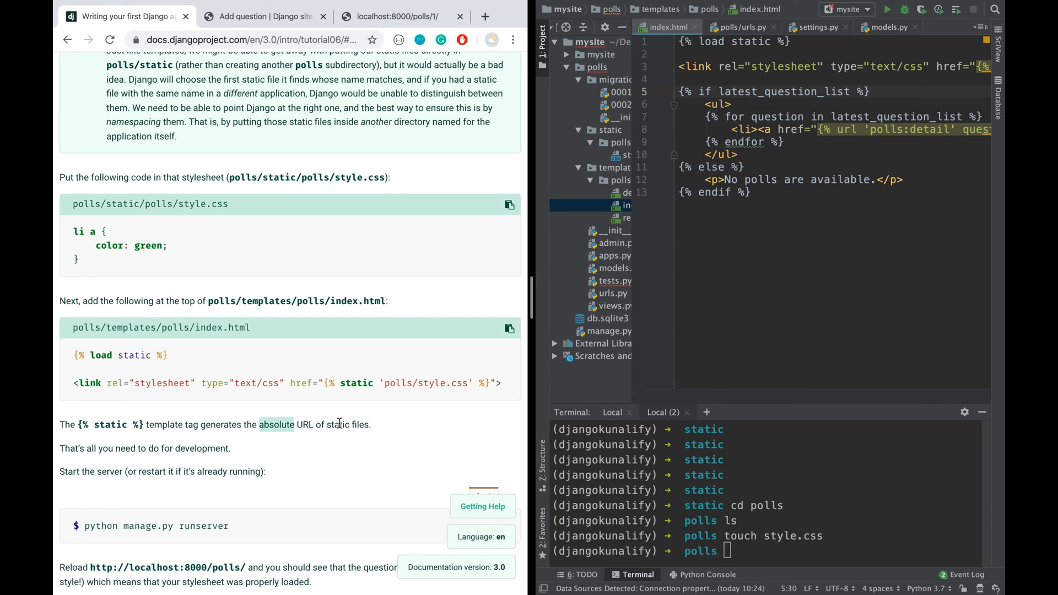
scroll(down, 3)
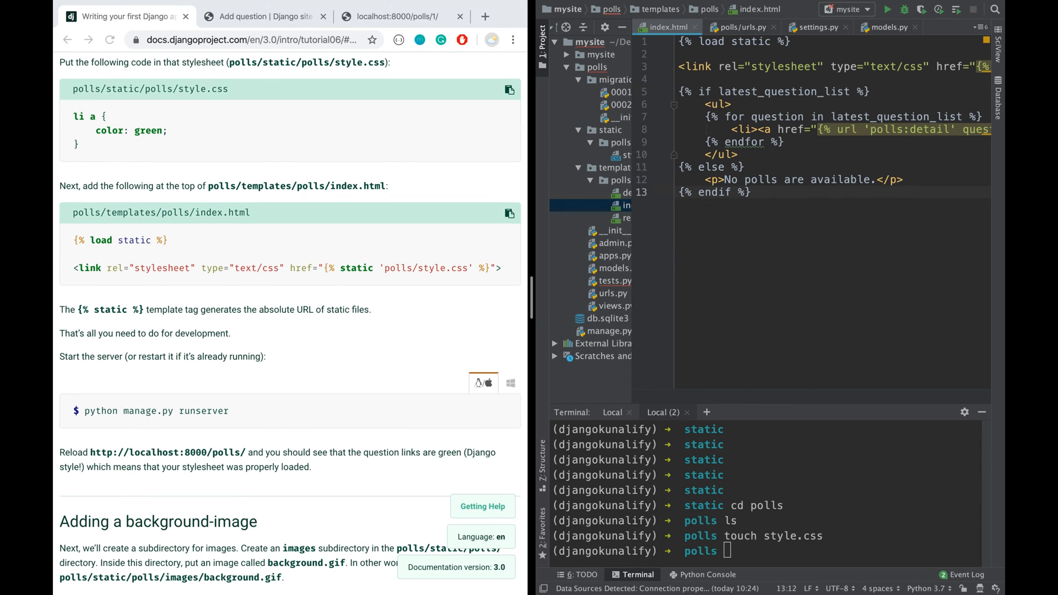
scroll(up, 3)
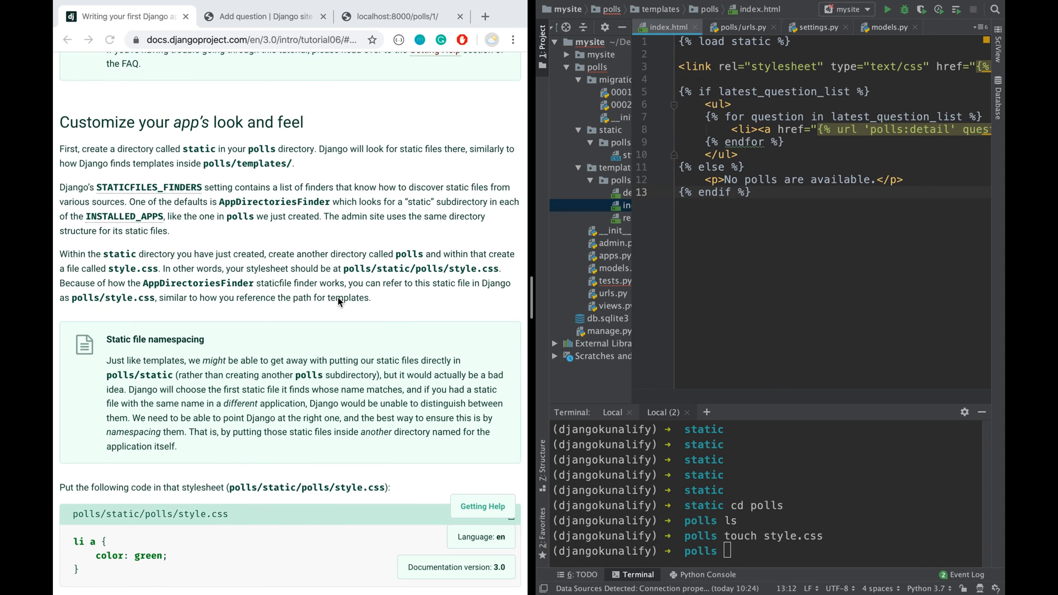
scroll(down, 3)
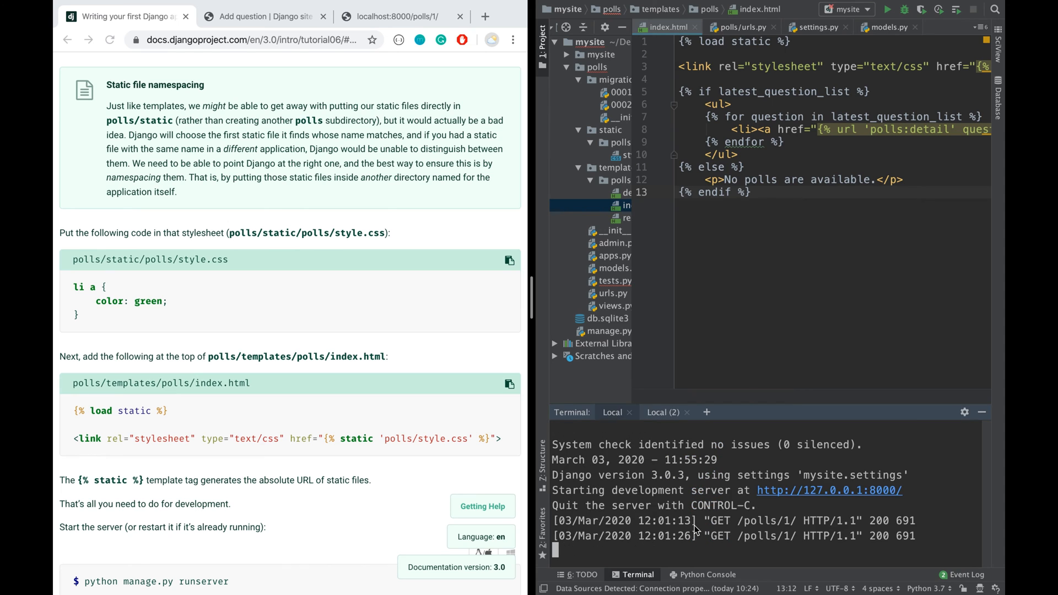
Restart the server with python manage.py runserver and view the polls page with green links
key(ctrl+c)
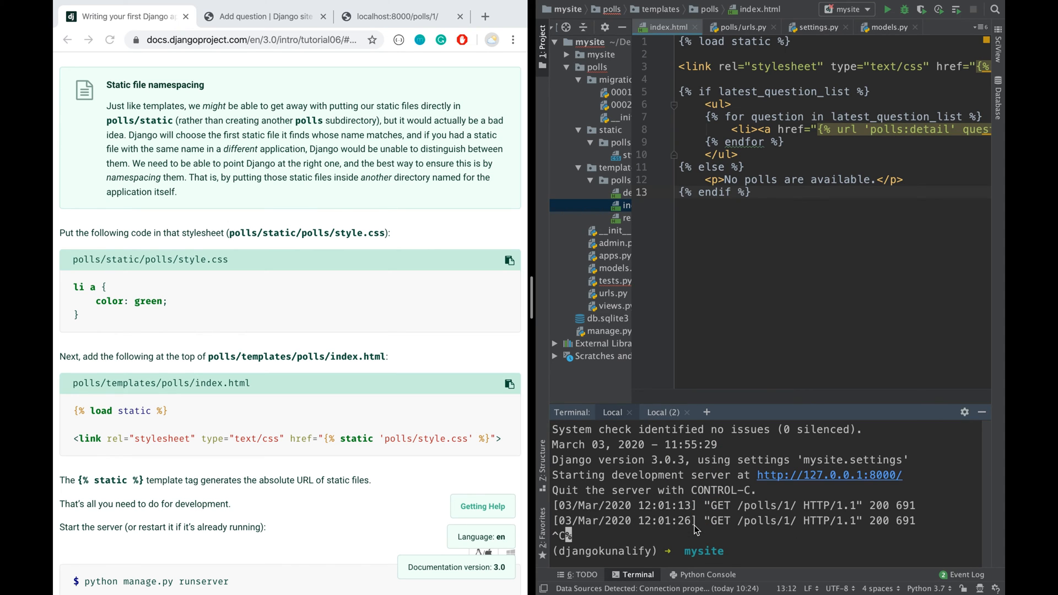
text(python manage.py runserver)
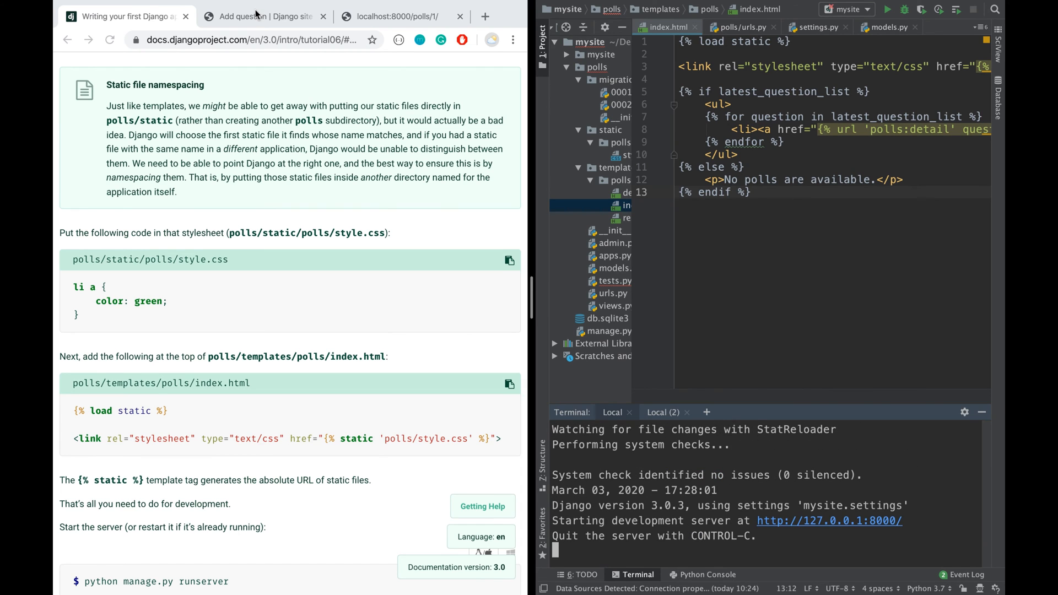
click(263, 16)
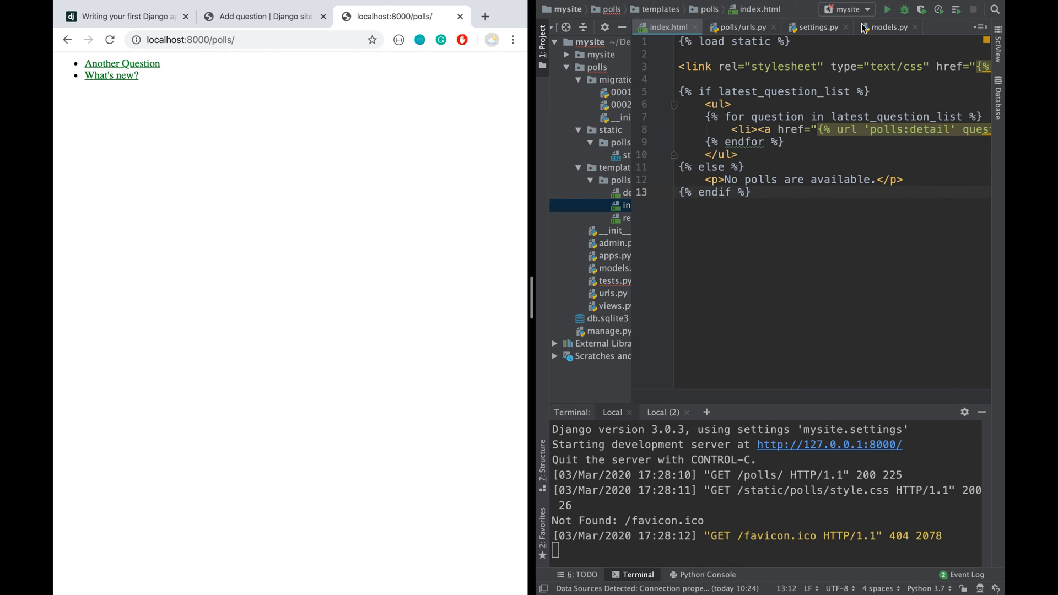
mouse_move(620, 140)
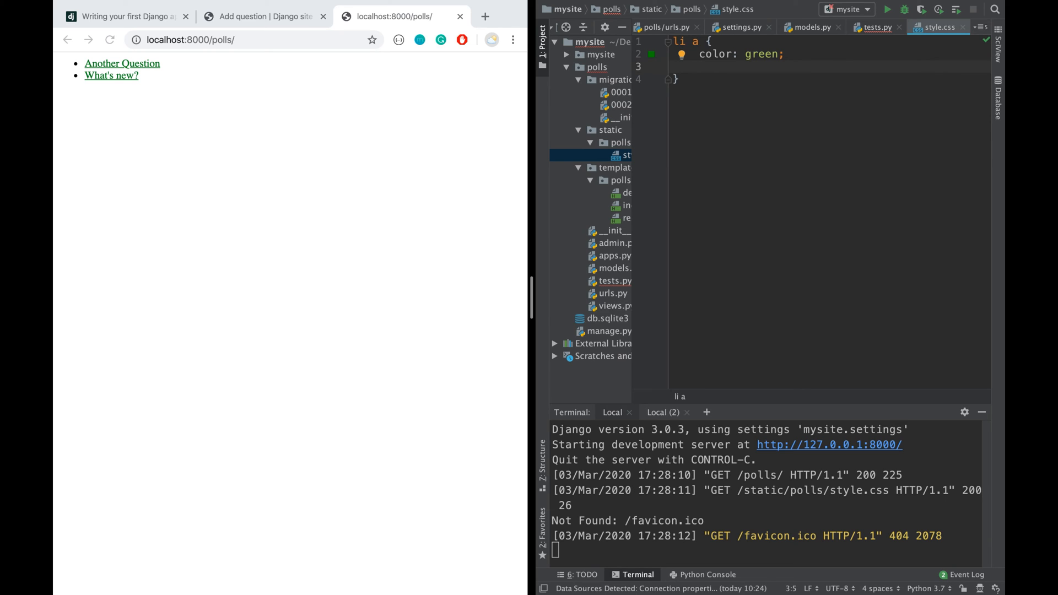
Test a background-color: #000; rule in style.css on the reloaded polls page, then drop it again
text(background)
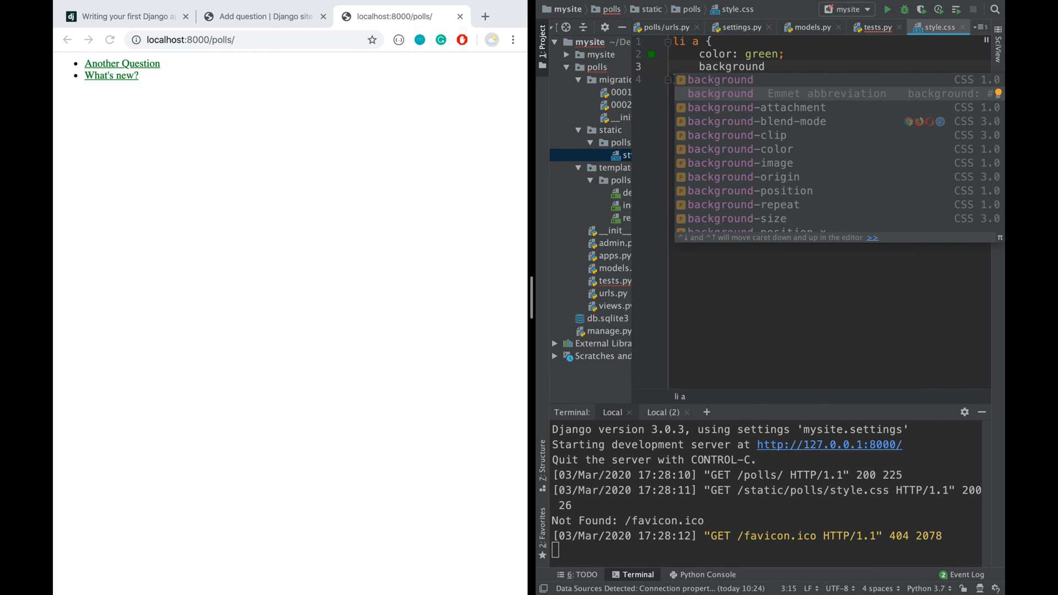
click(738, 149)
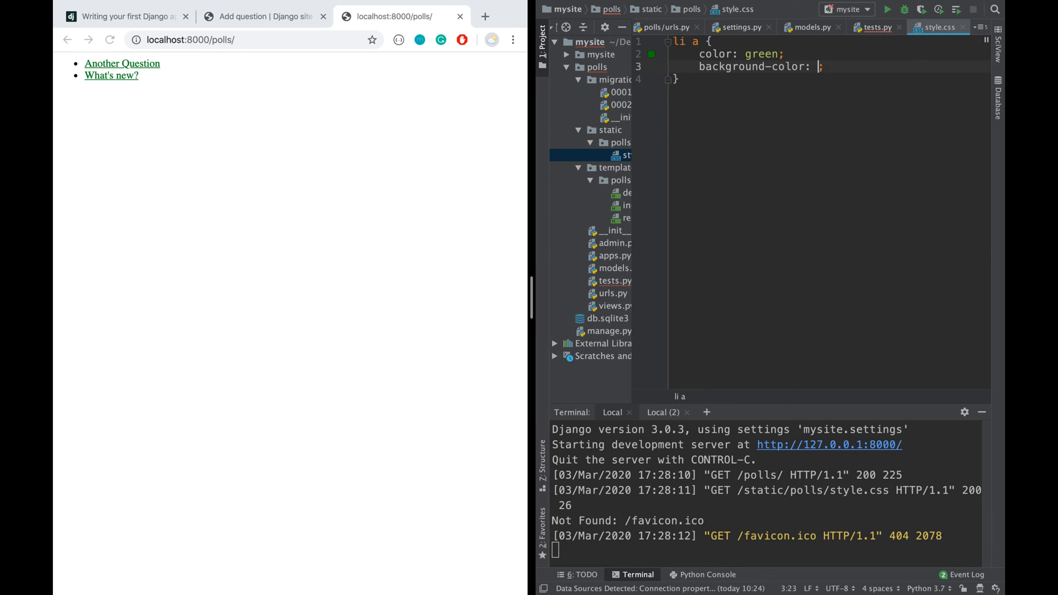
text(#0)
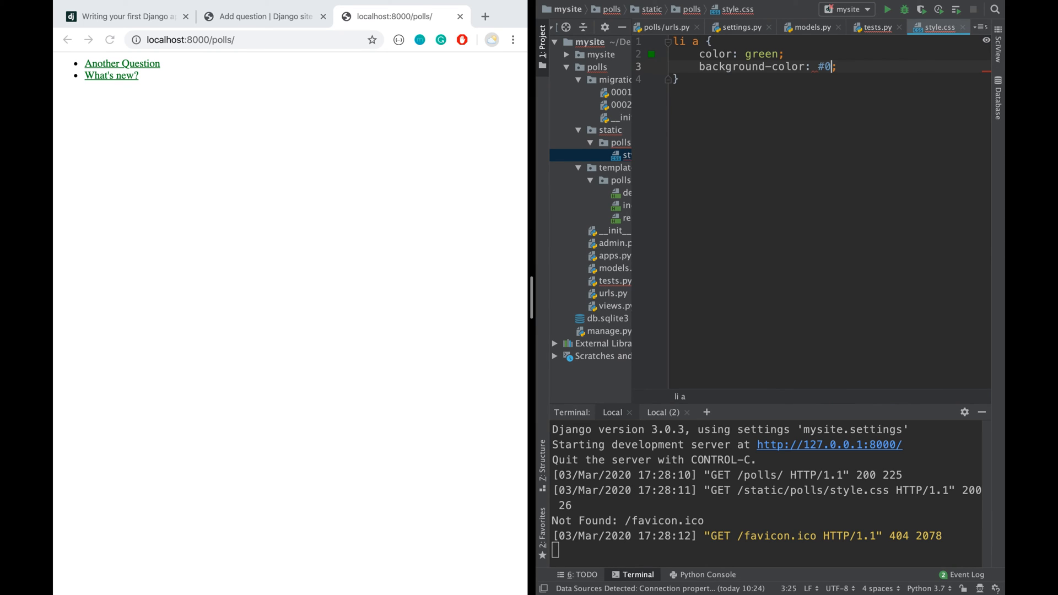
text(00)
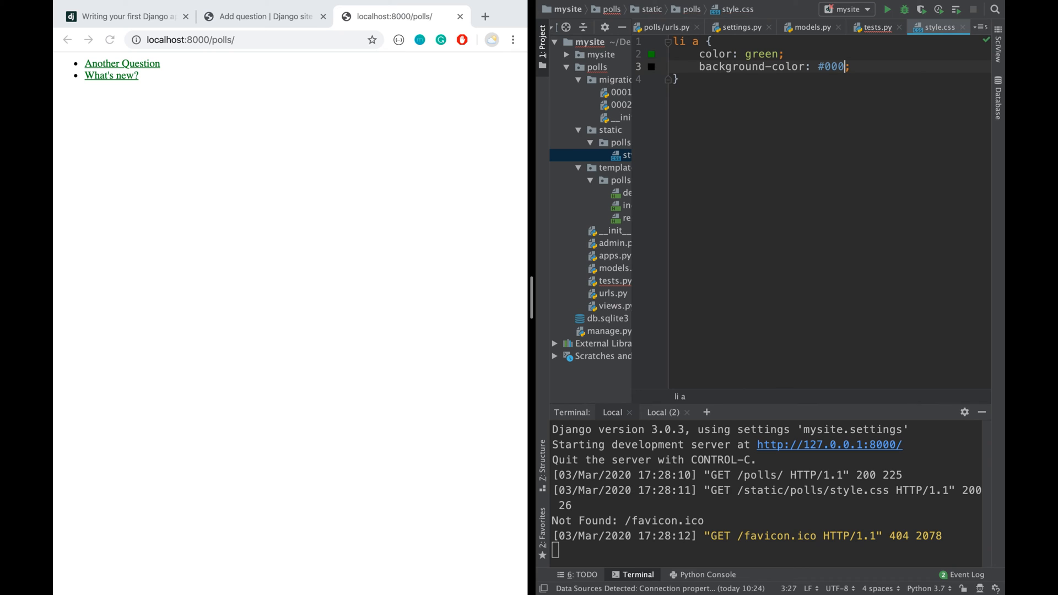
click(111, 39)
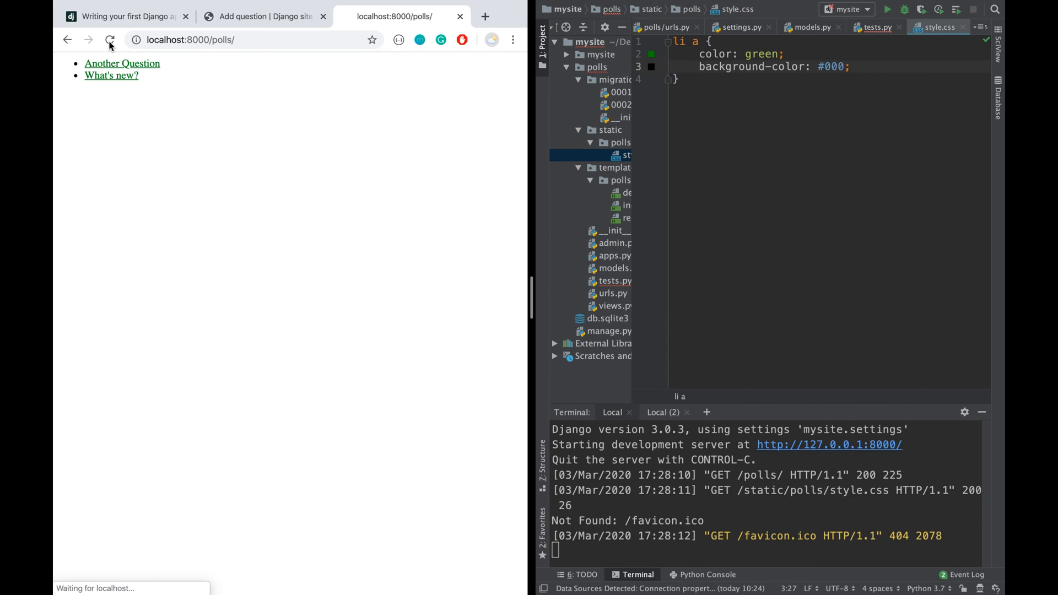
click(111, 40)
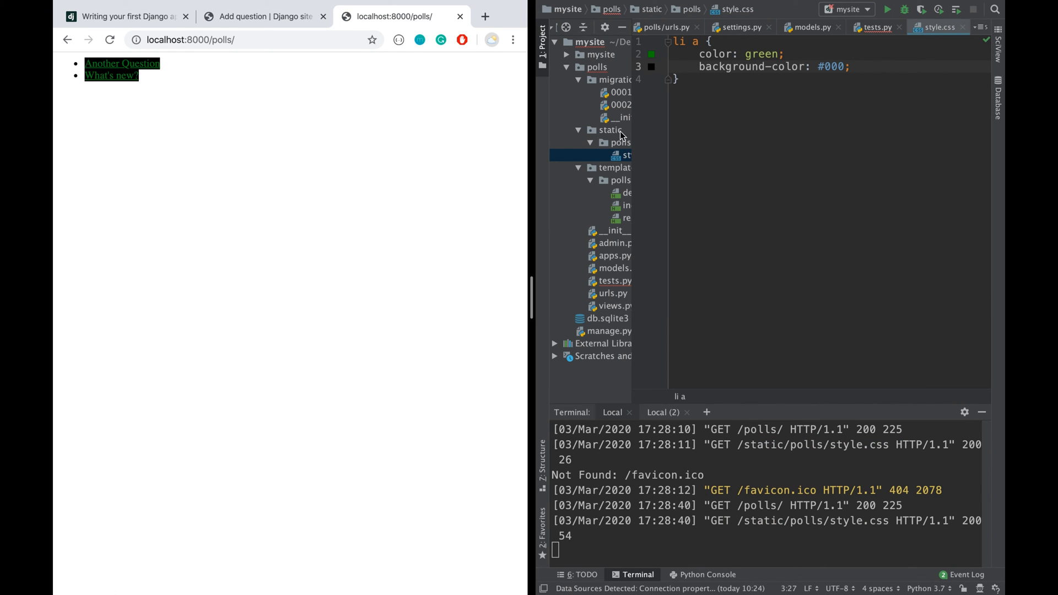
mouse_move(849, 71)
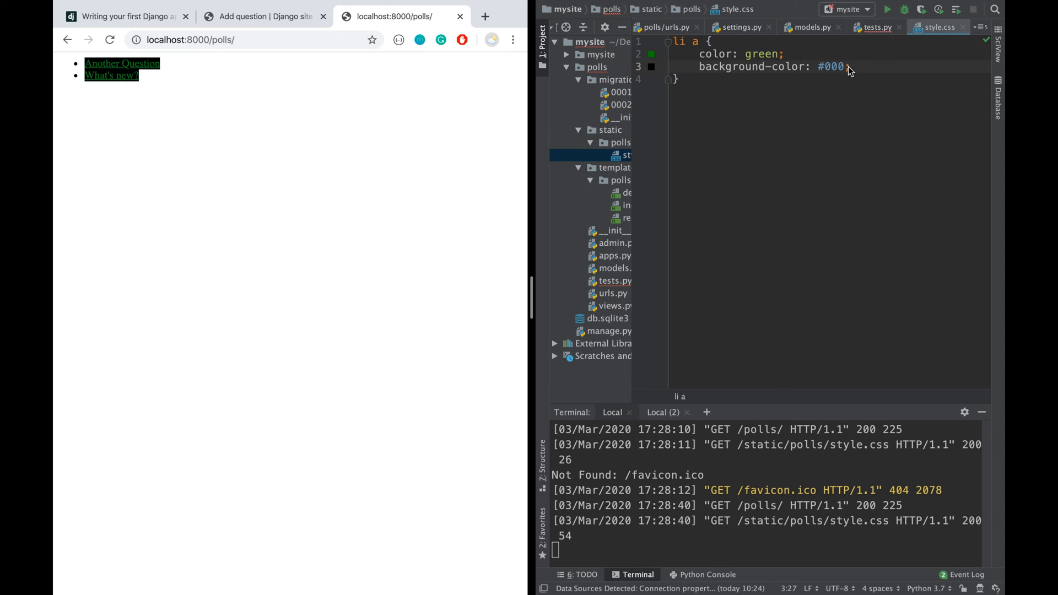
text(;)
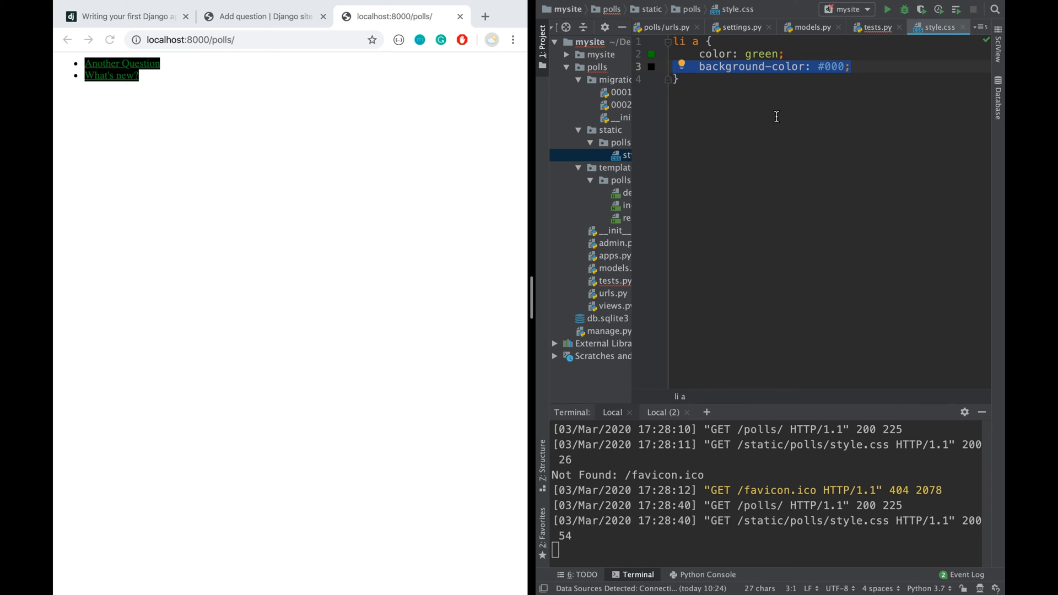
mouse_move(640, 130)
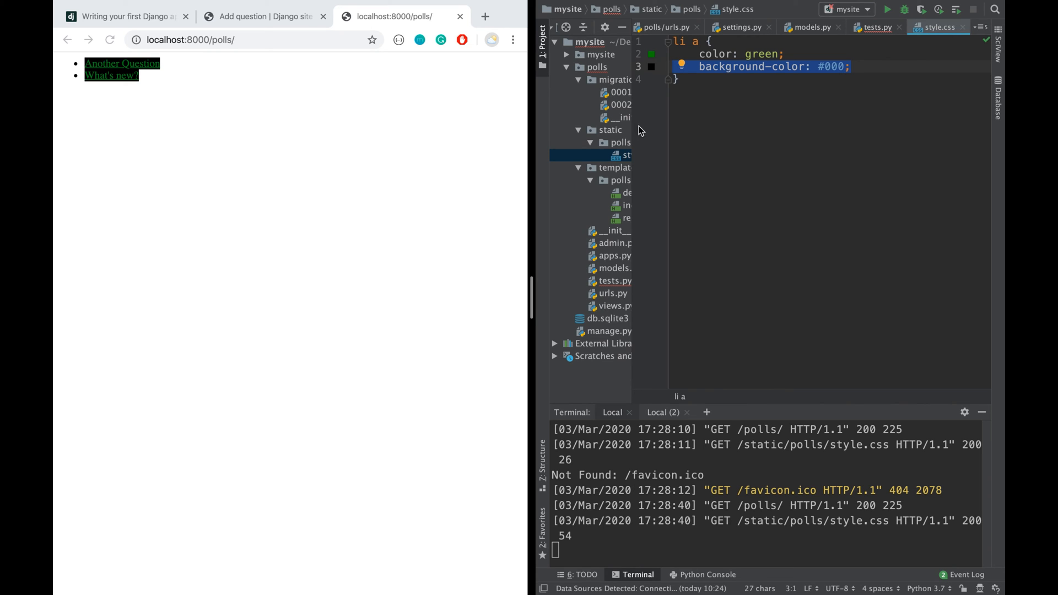
mouse_move(610, 243)
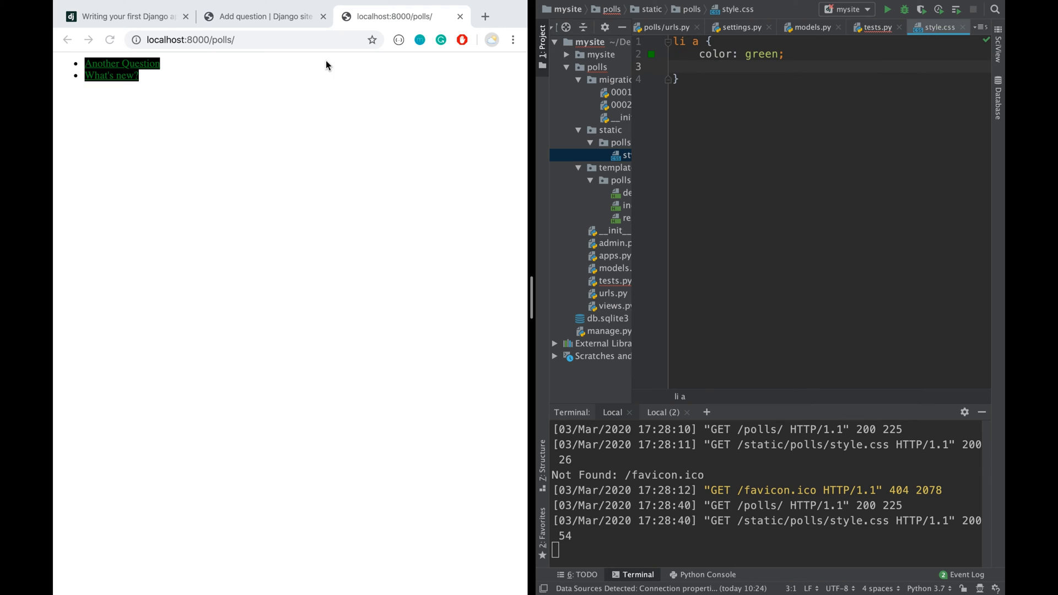
click(110, 40)
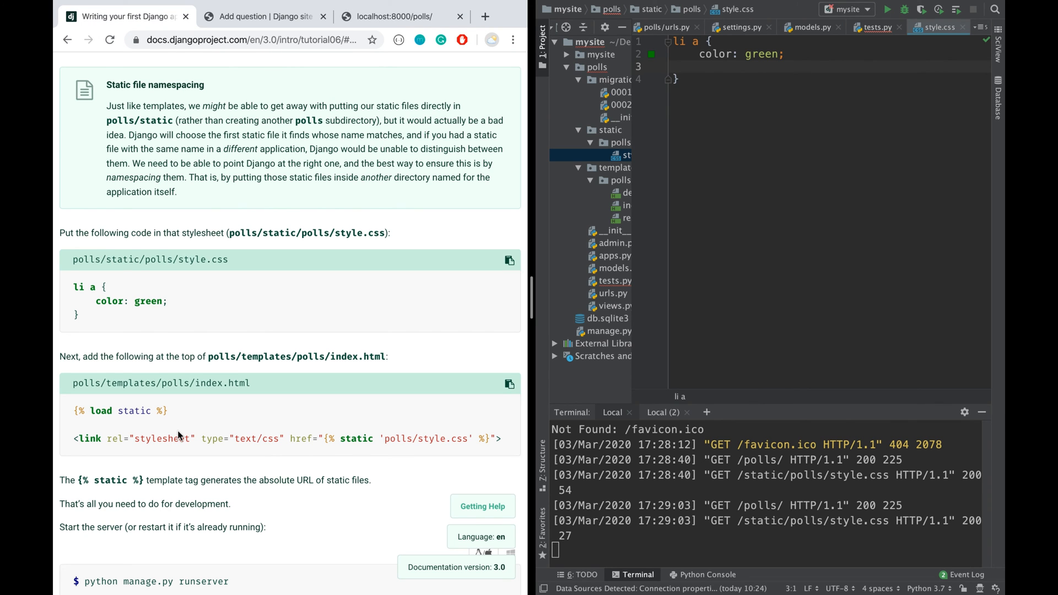
Open a blank new Chrome tab and scroll the tutorial back to its django logo link
scroll(up, 3)
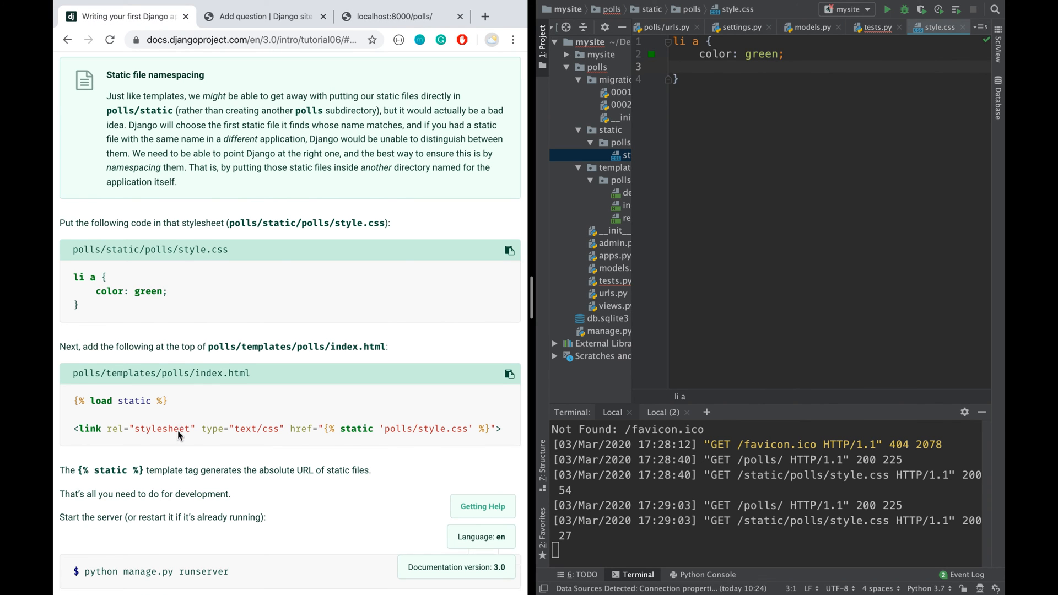
scroll(down, 3)
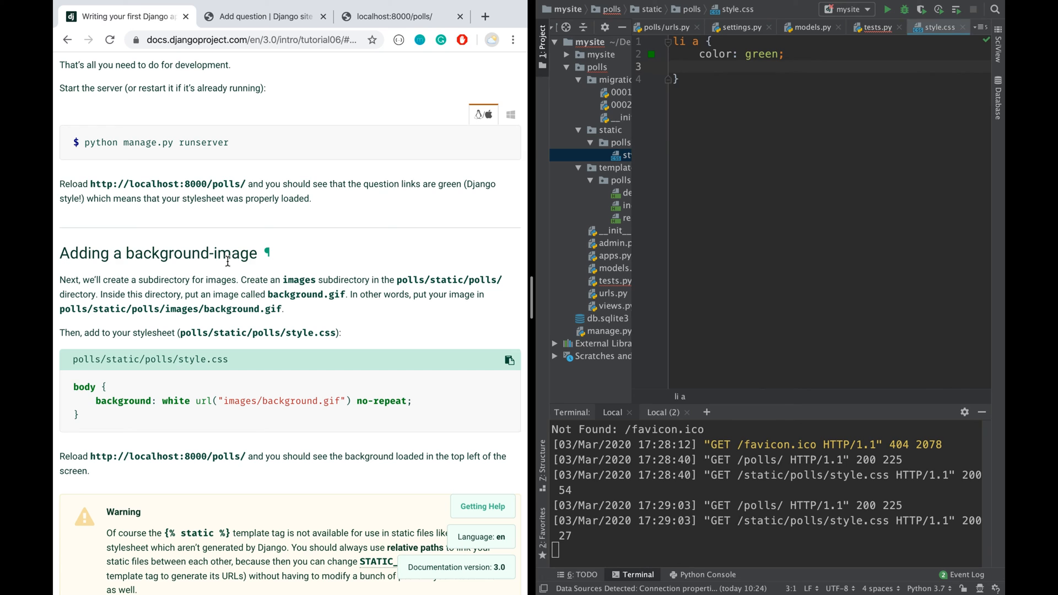
mouse_move(298, 399)
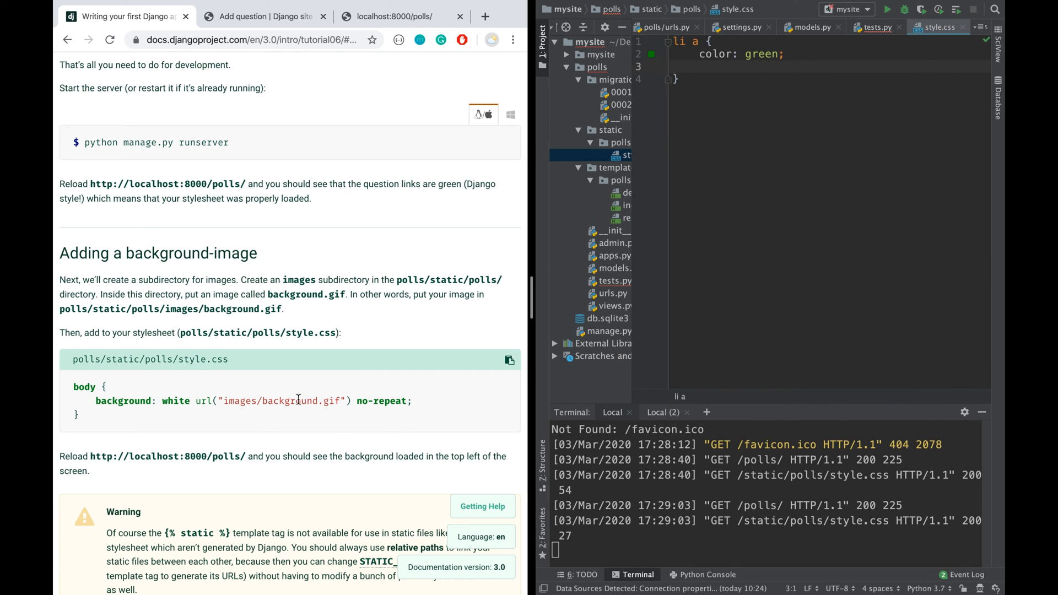
mouse_move(414, 194)
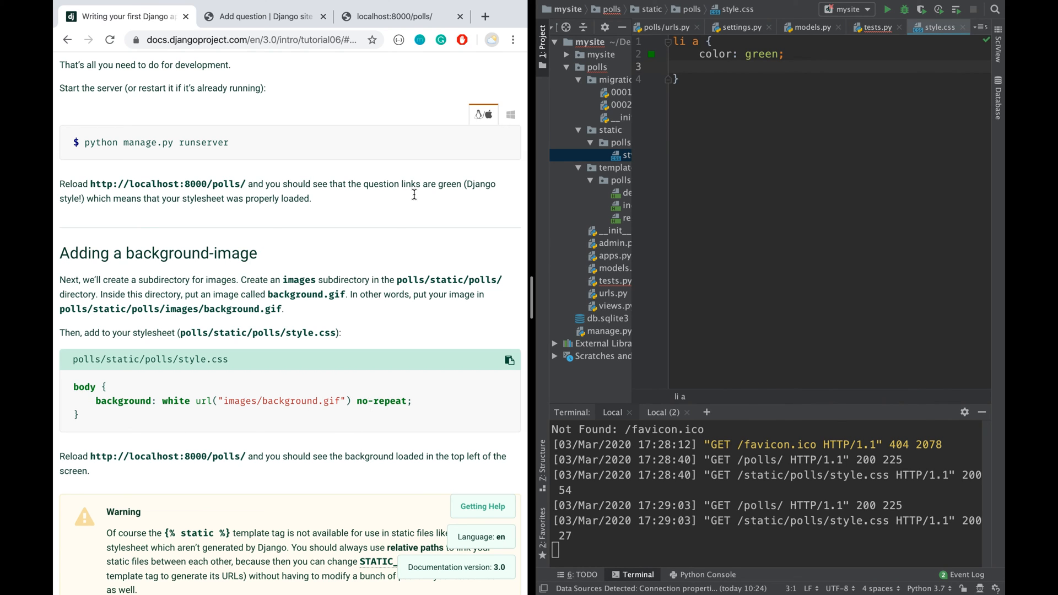
mouse_move(484, 16)
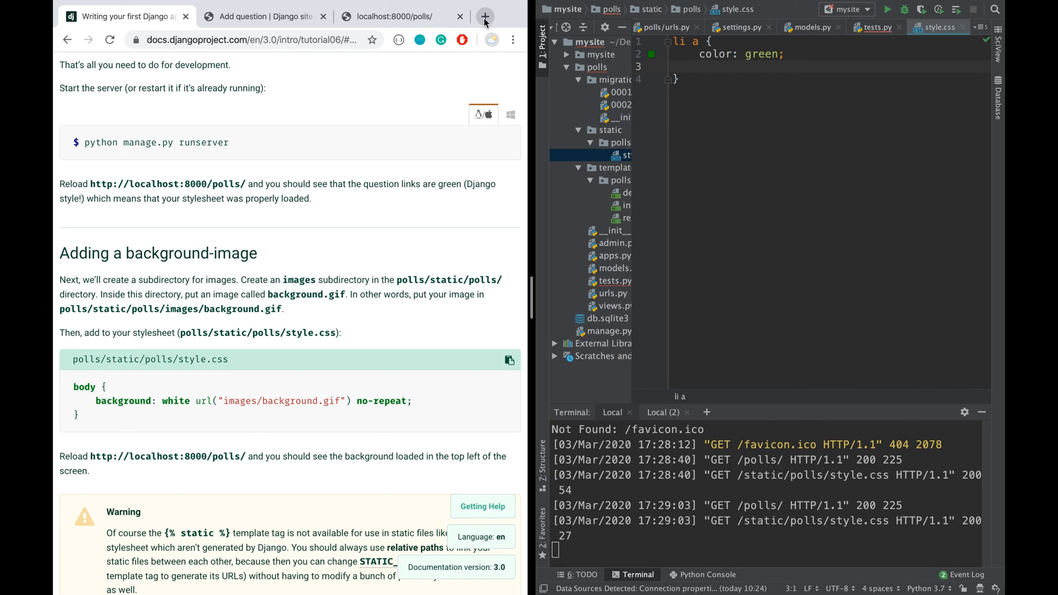
mouse_move(484, 16)
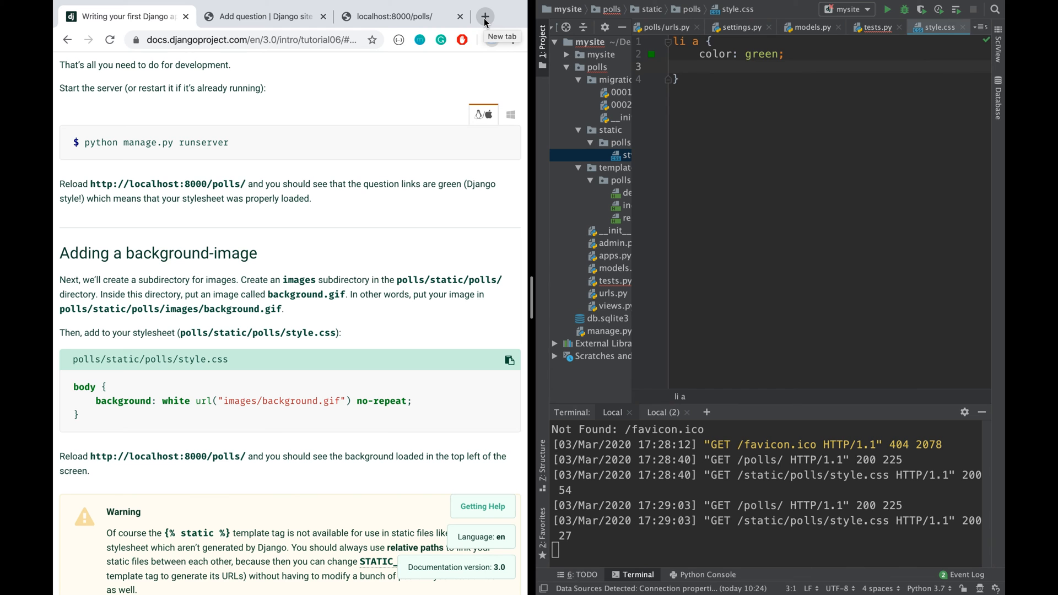
click(485, 16)
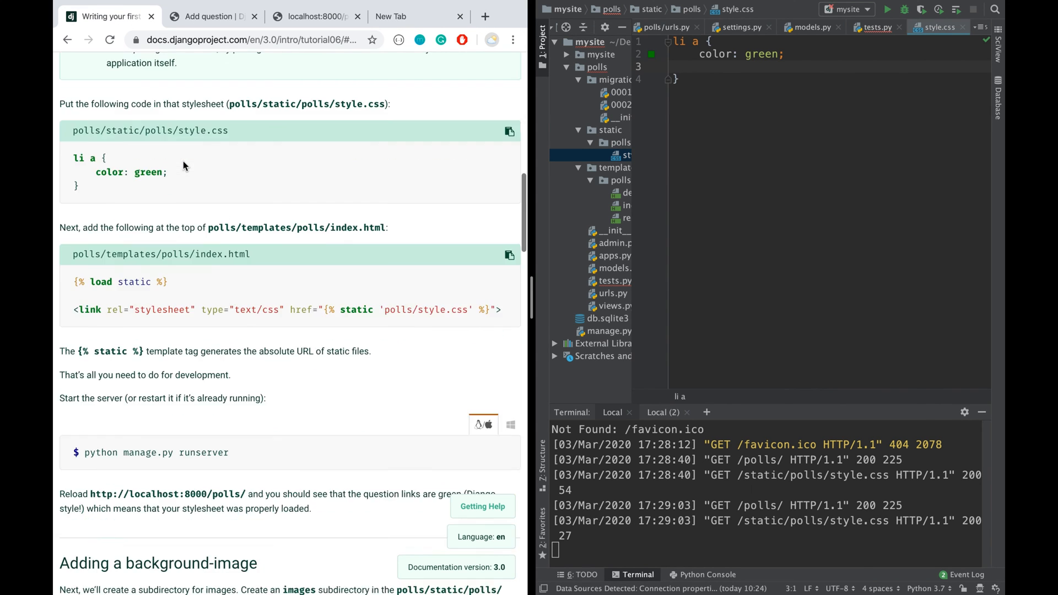
scroll(up, 3)
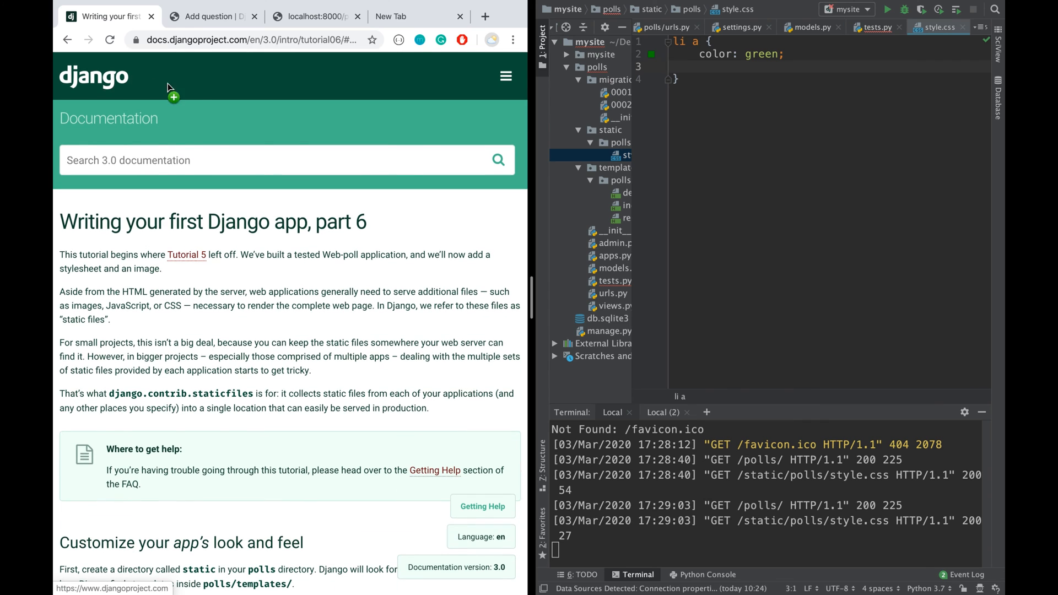
mouse_move(120, 86)
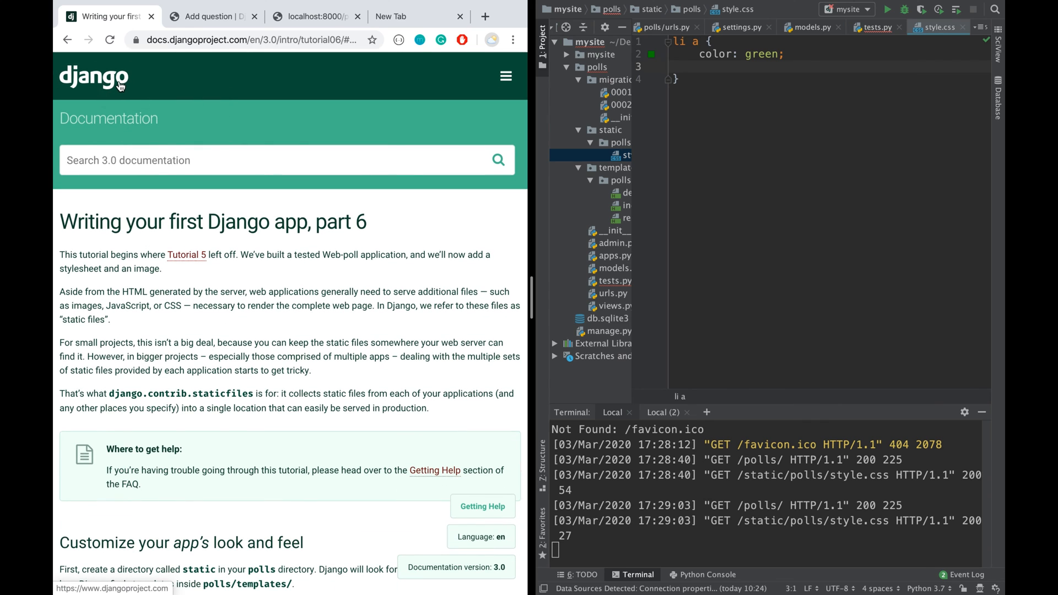
Open djangoproject.com in a new tab from the logo and scroll to the Support Django pixel heart
right_click(120, 86)
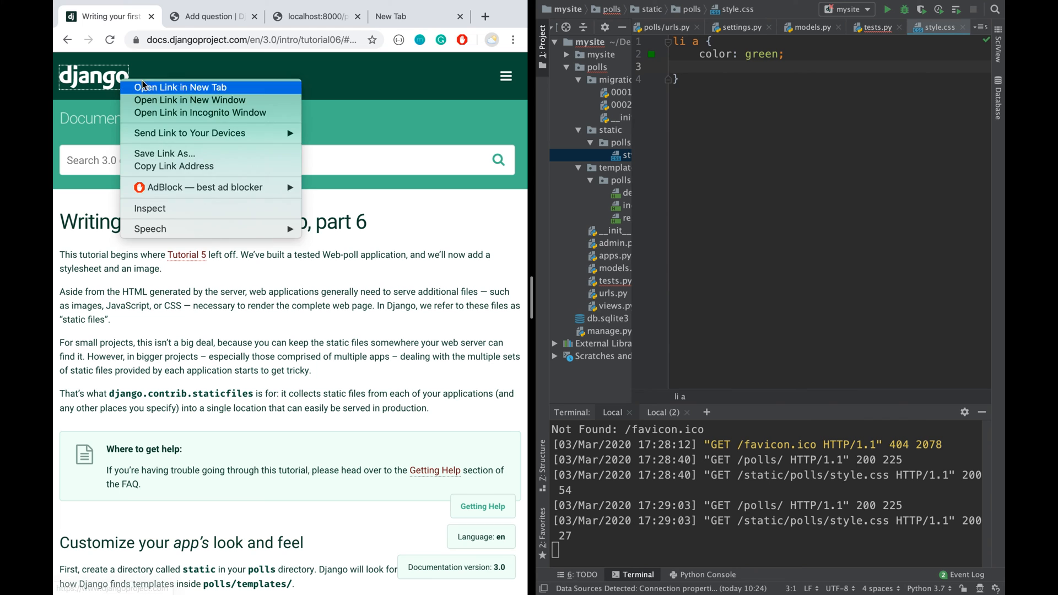
click(180, 87)
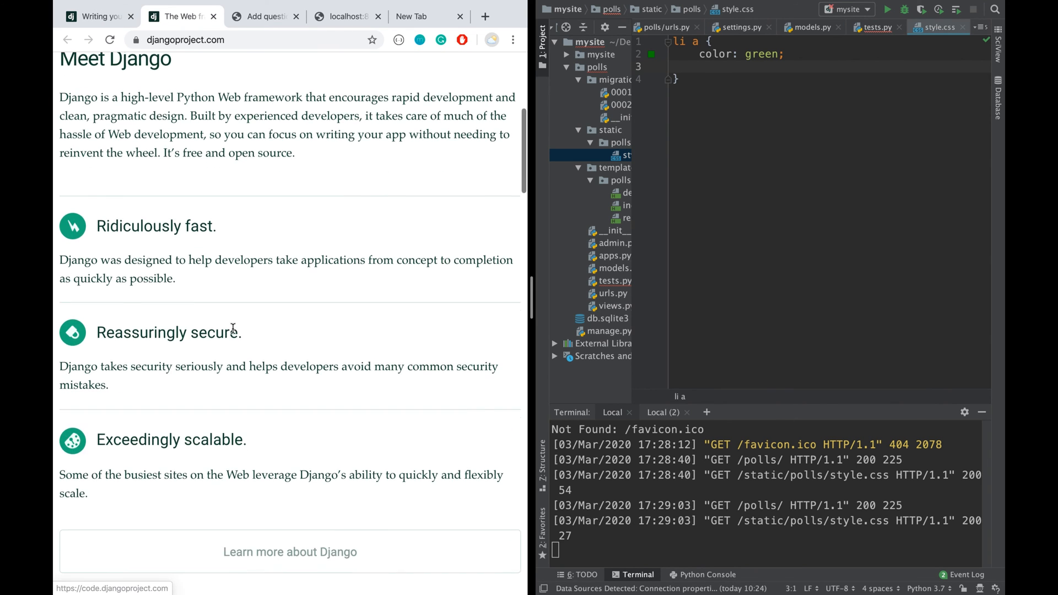
scroll(down, 3)
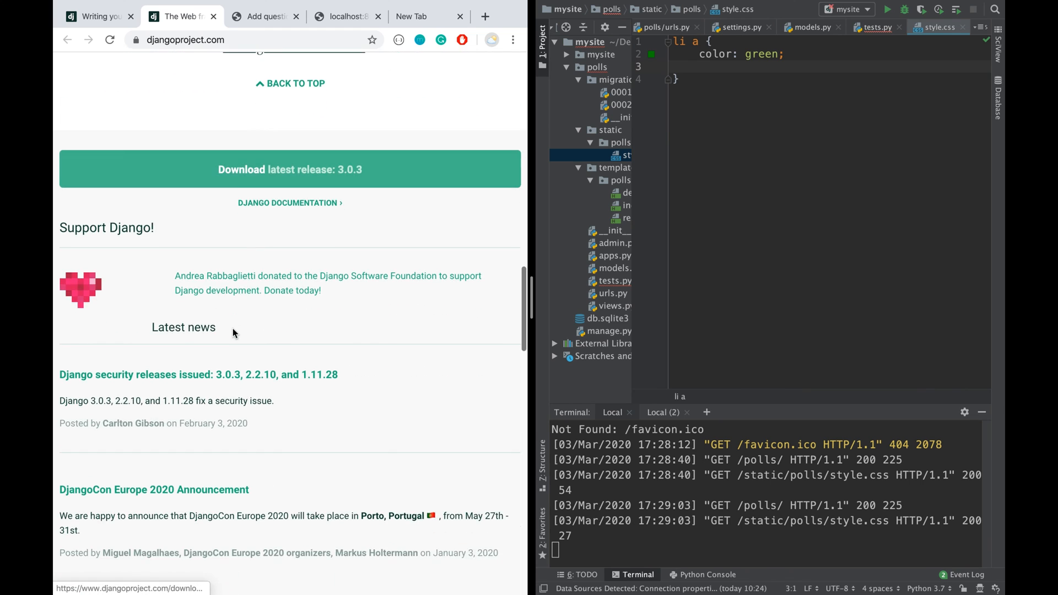
scroll(down, 3)
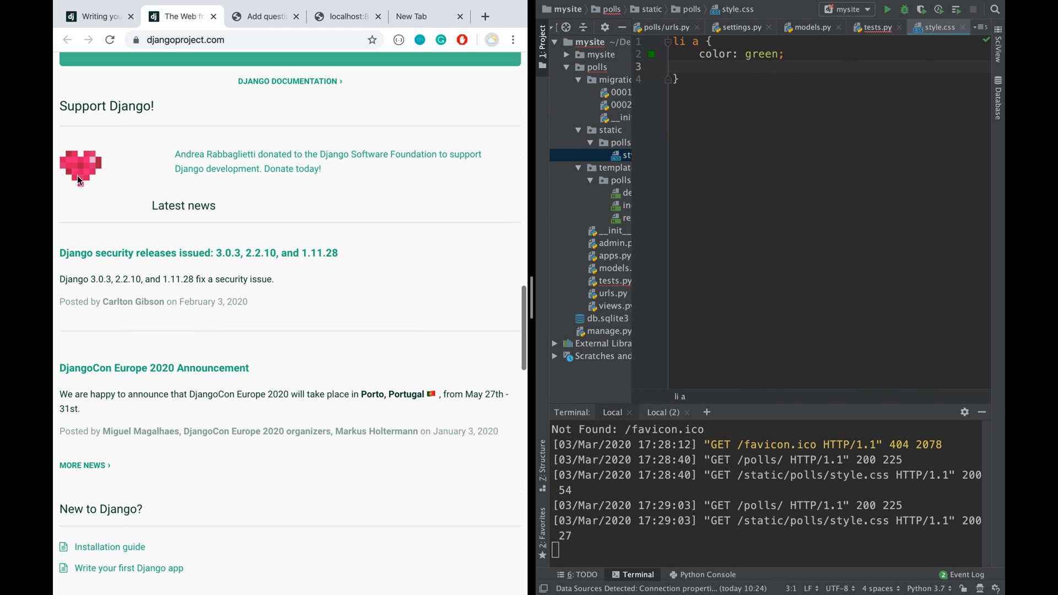
Start saving the heart image and point the Save As dialog at the Desktop
right_click(79, 167)
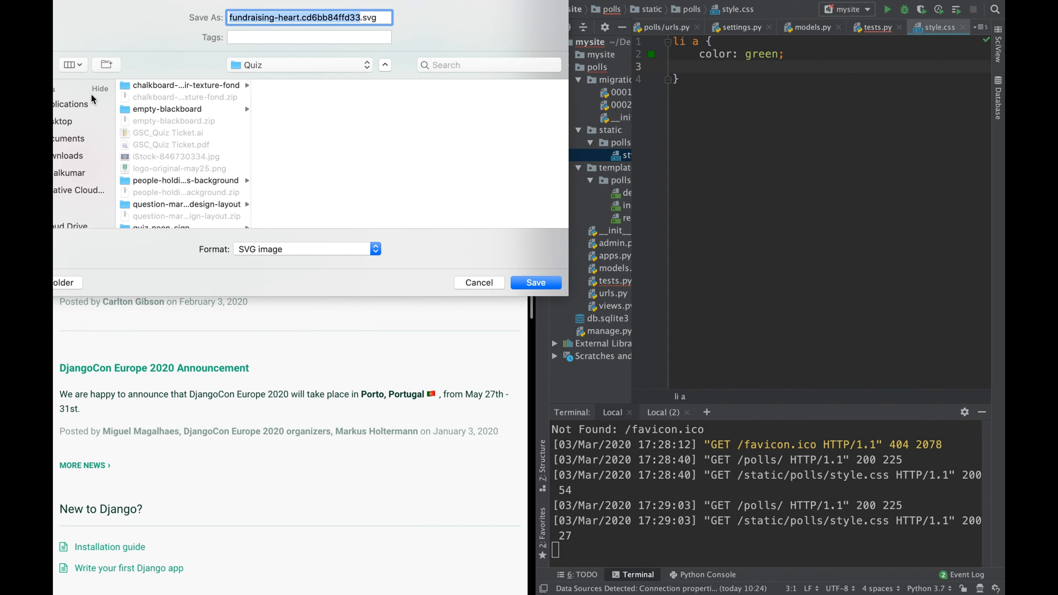
click(61, 121)
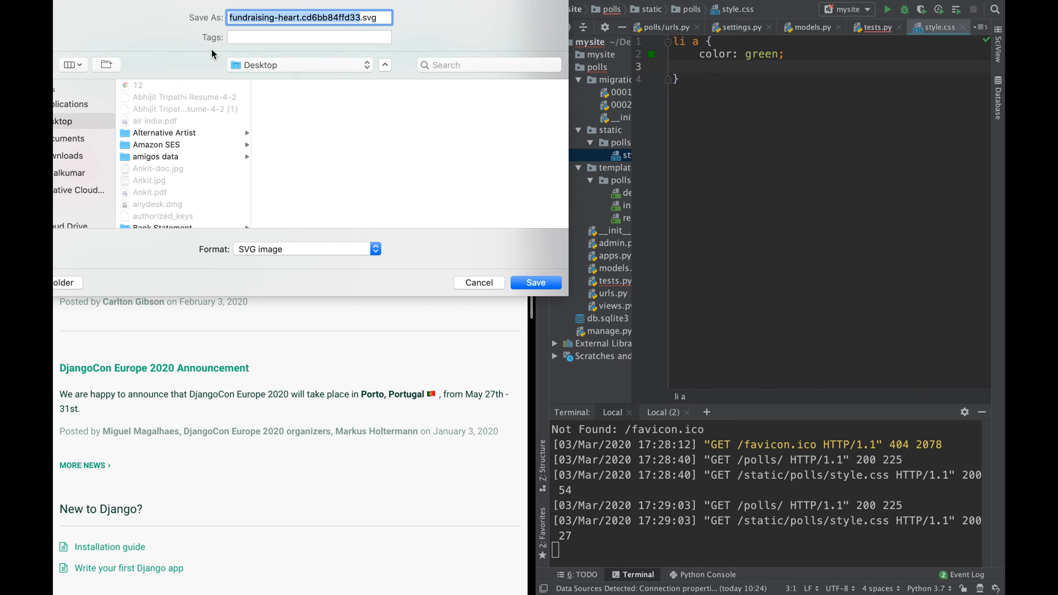
mouse_move(236, 60)
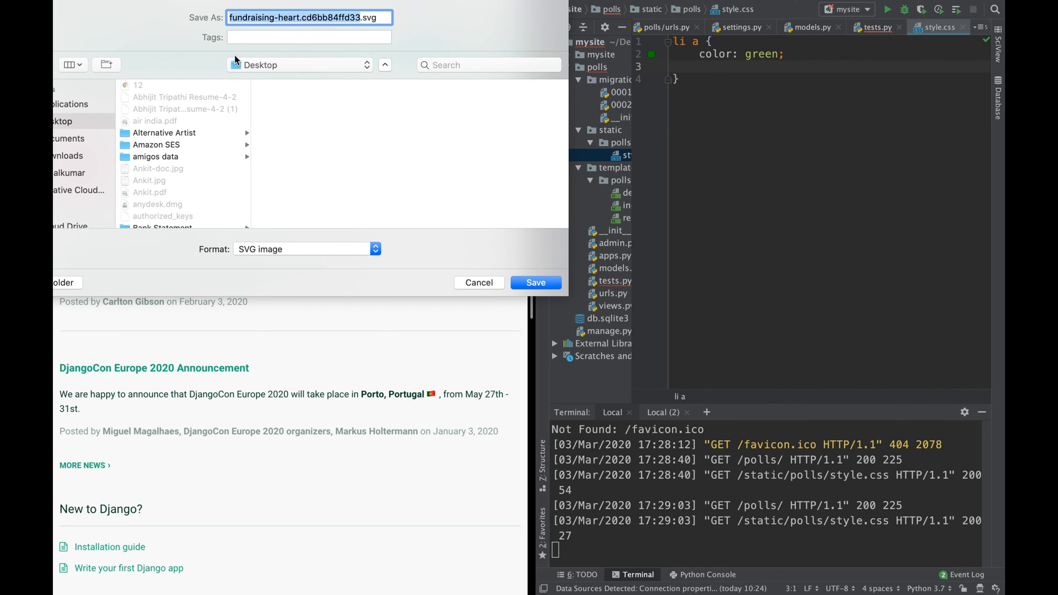
mouse_move(385, 165)
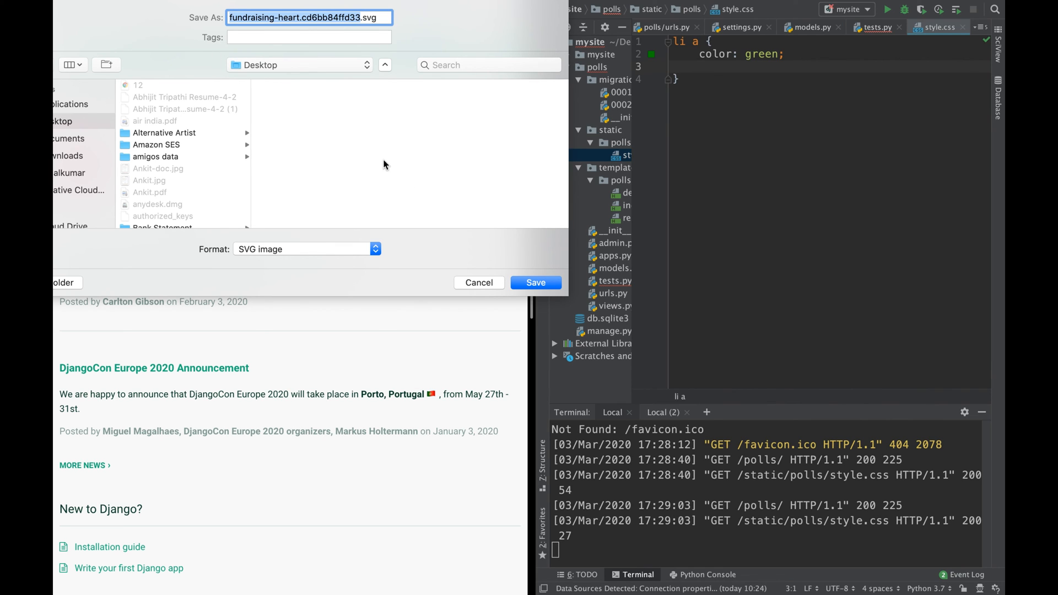
mouse_move(207, 165)
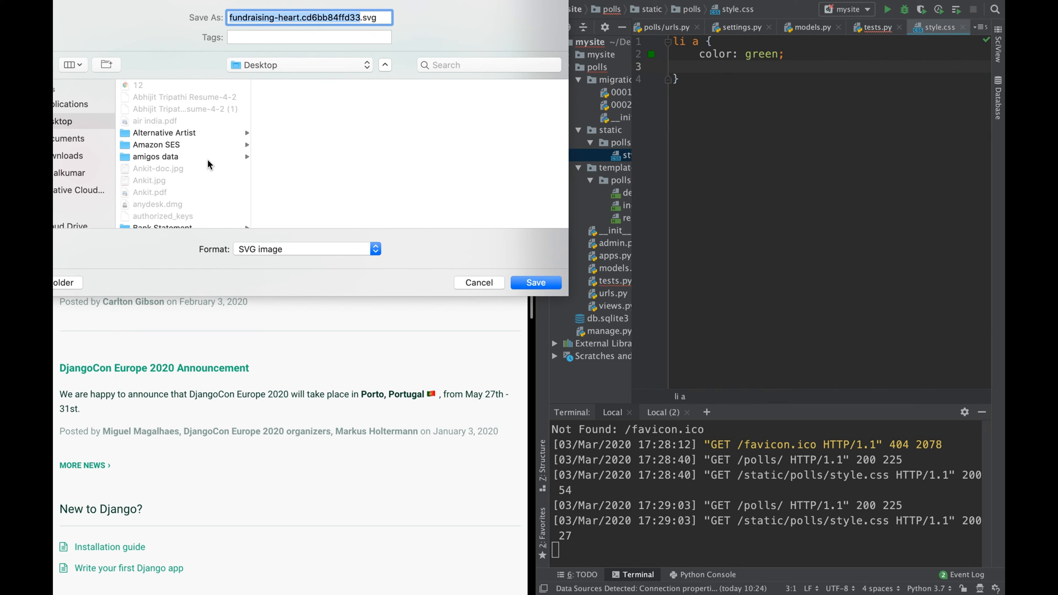
scroll(down, 3)
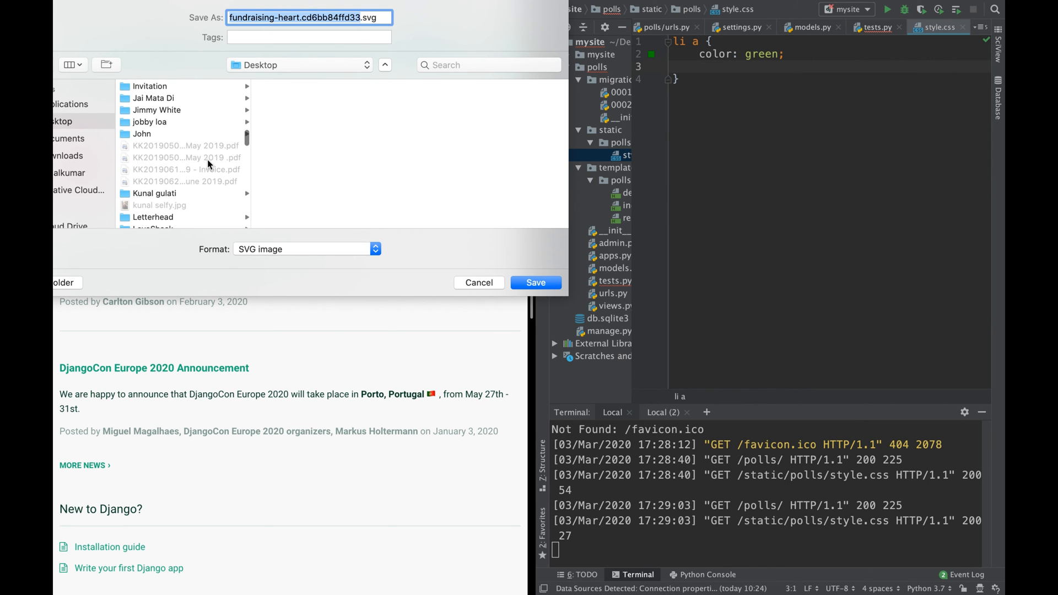
scroll(down, 3)
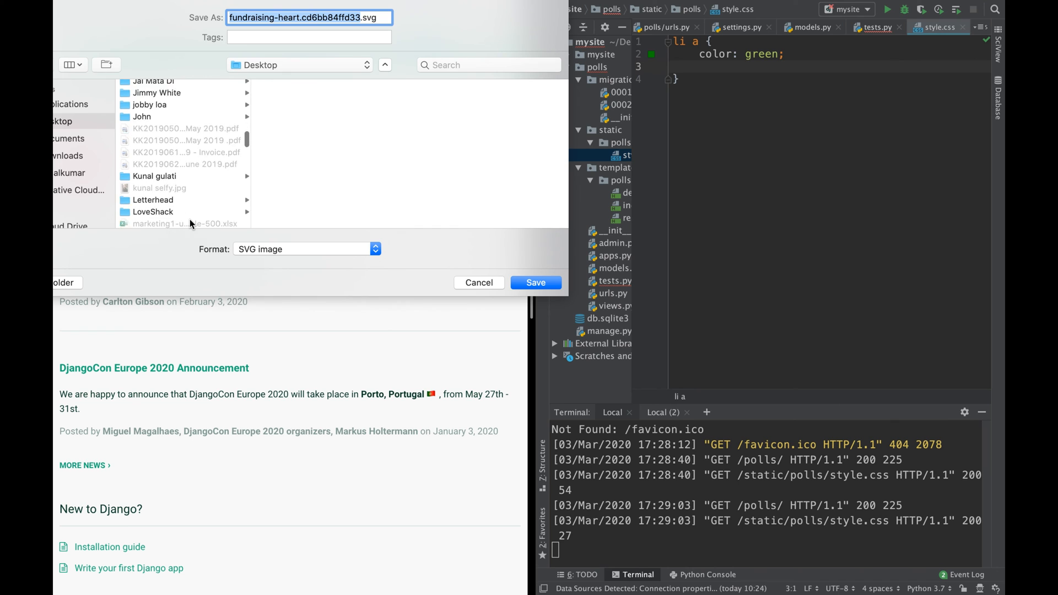
scroll(up, 3)
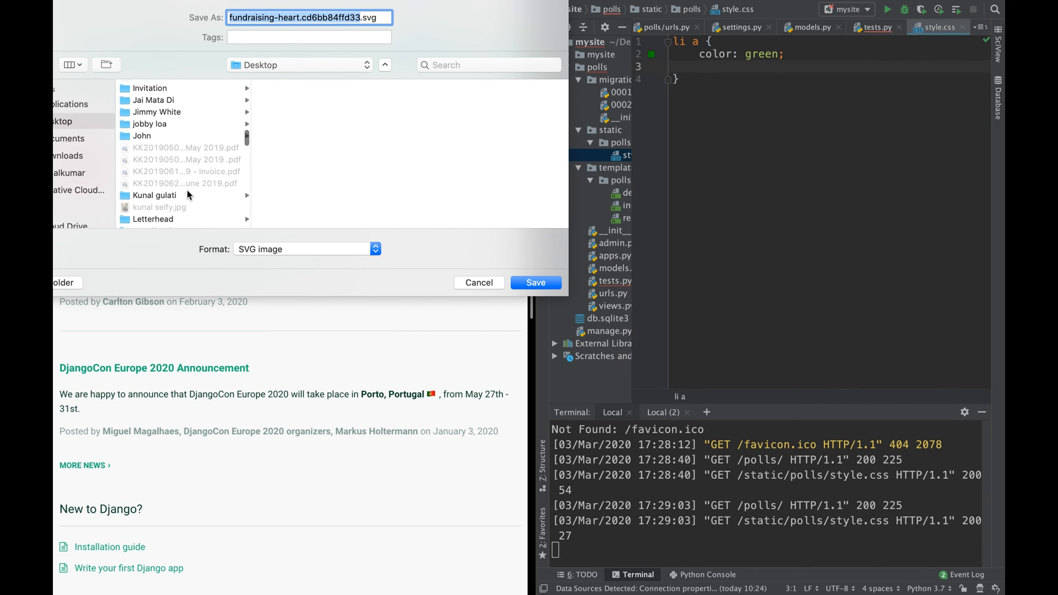
scroll(up, 3)
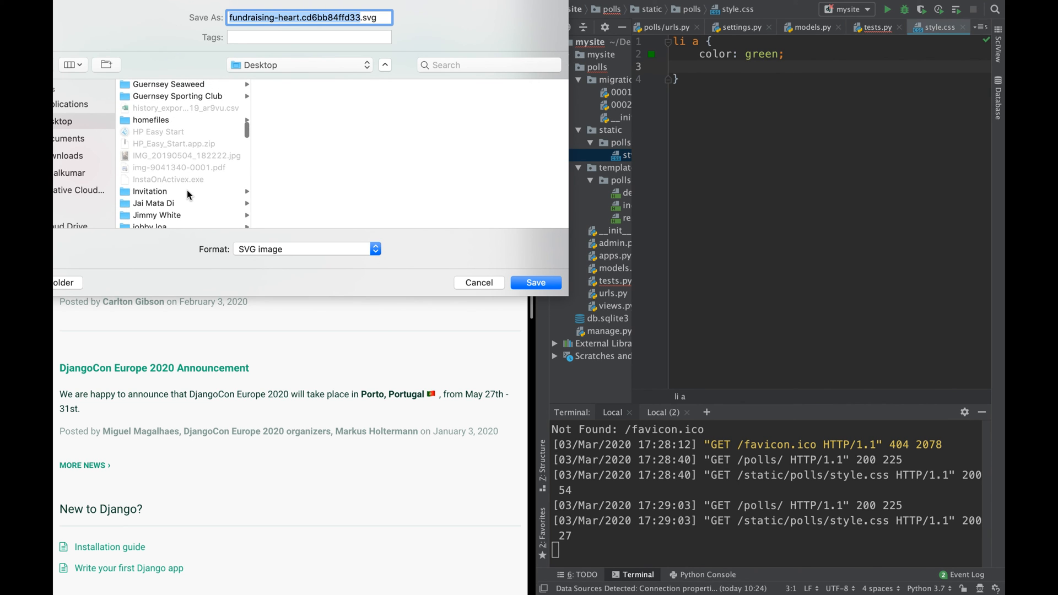
scroll(up, 3)
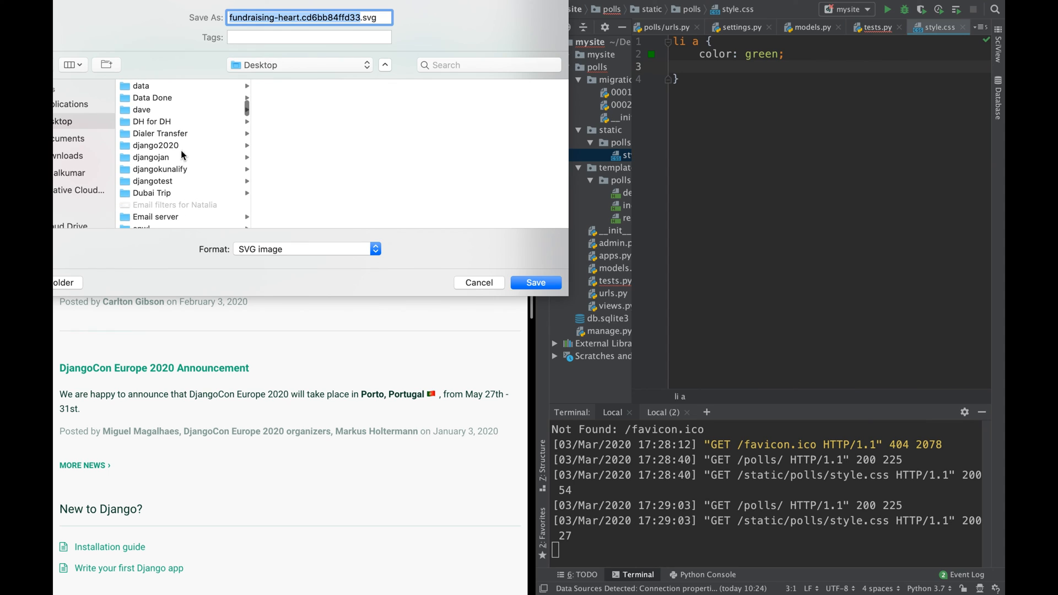
mouse_move(204, 142)
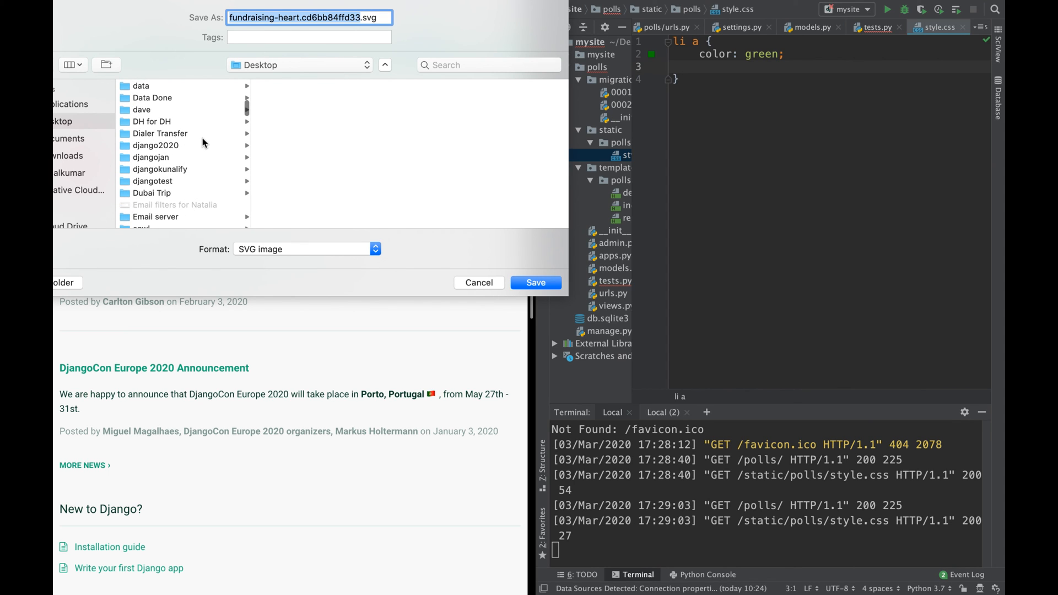
mouse_move(198, 164)
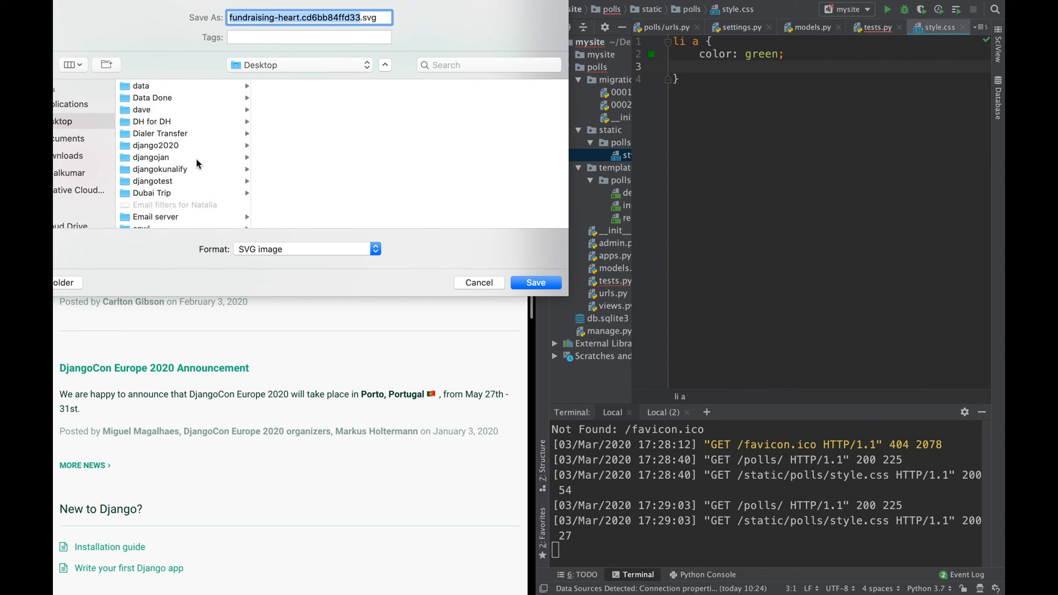
Browse into djangokunalify > mysite > polls > static as the save location
click(159, 169)
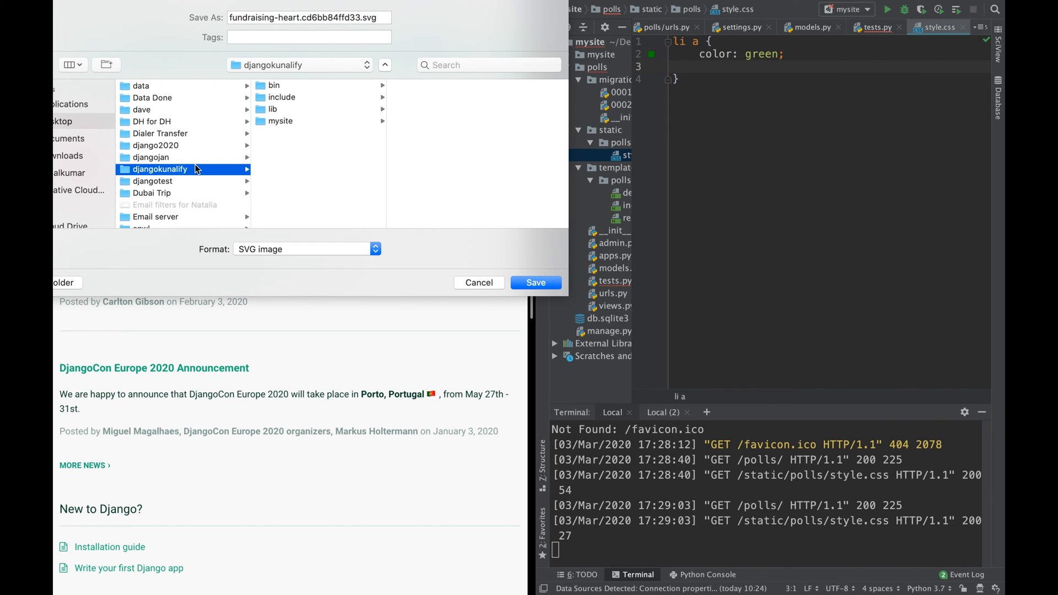
mouse_move(297, 121)
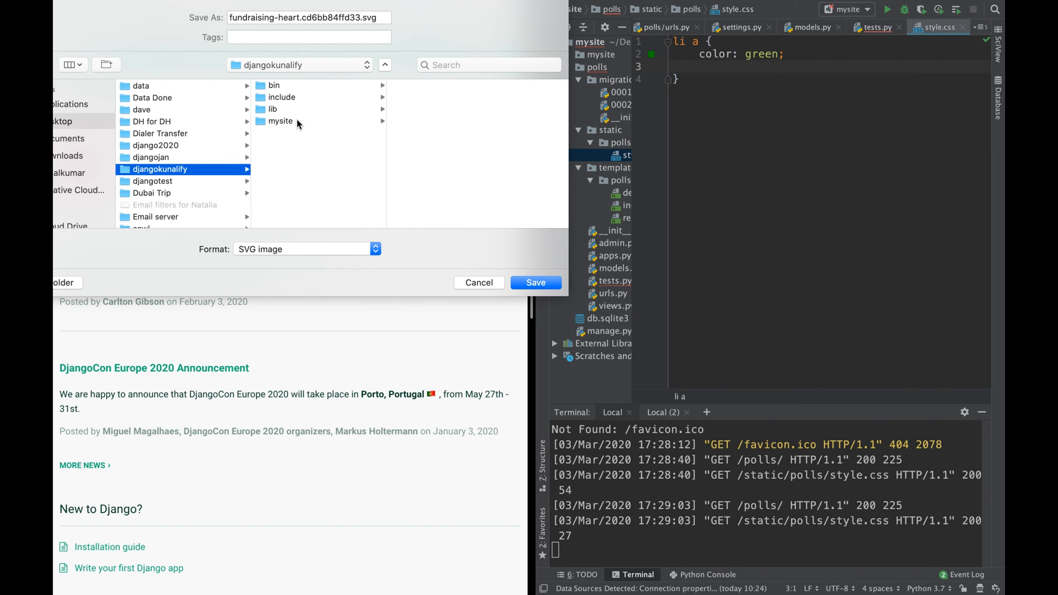
click(280, 120)
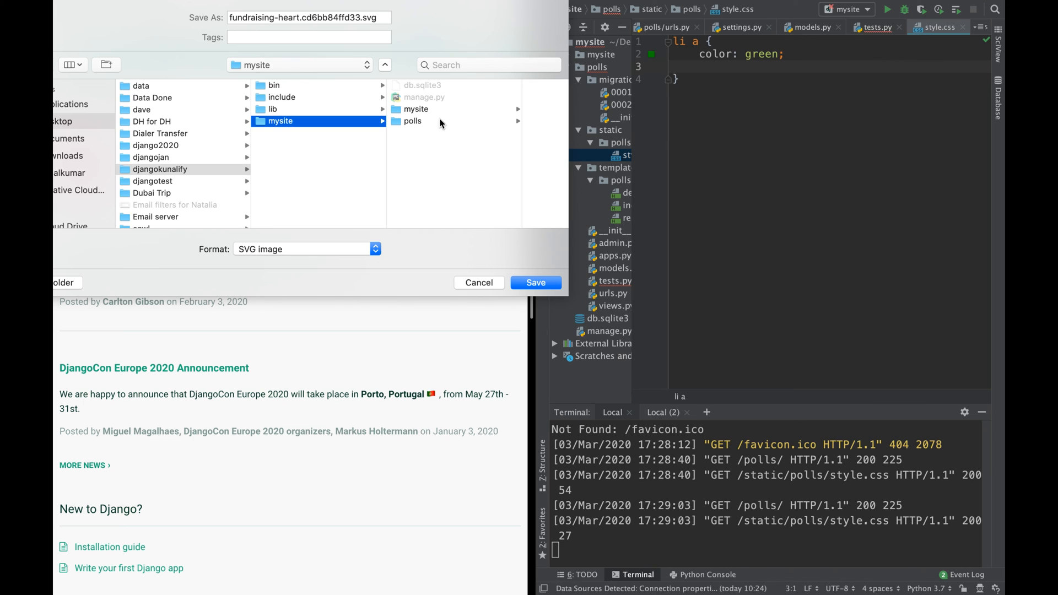
mouse_move(460, 126)
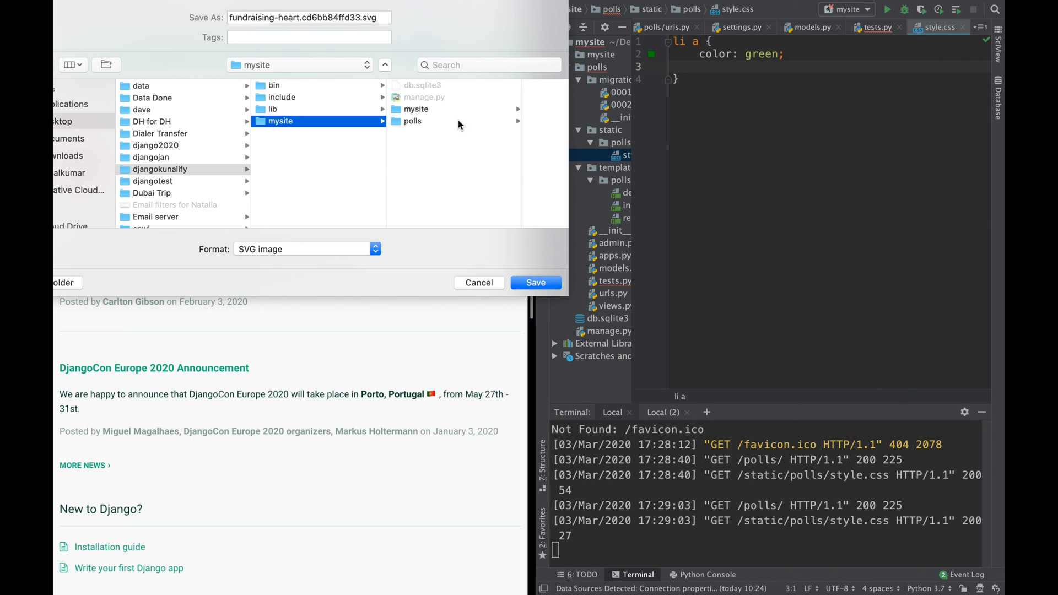
click(412, 121)
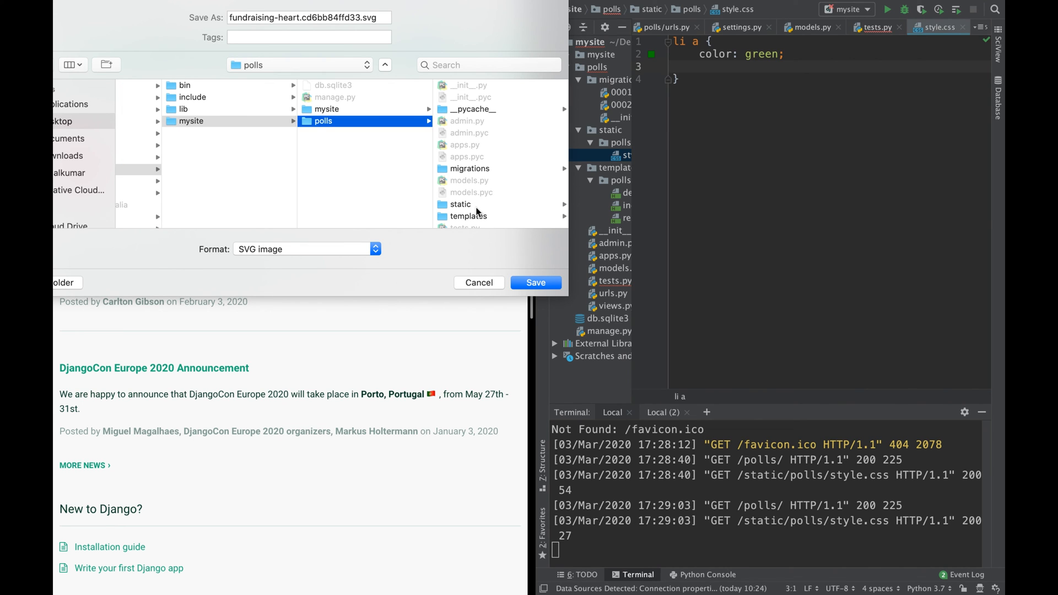
click(460, 203)
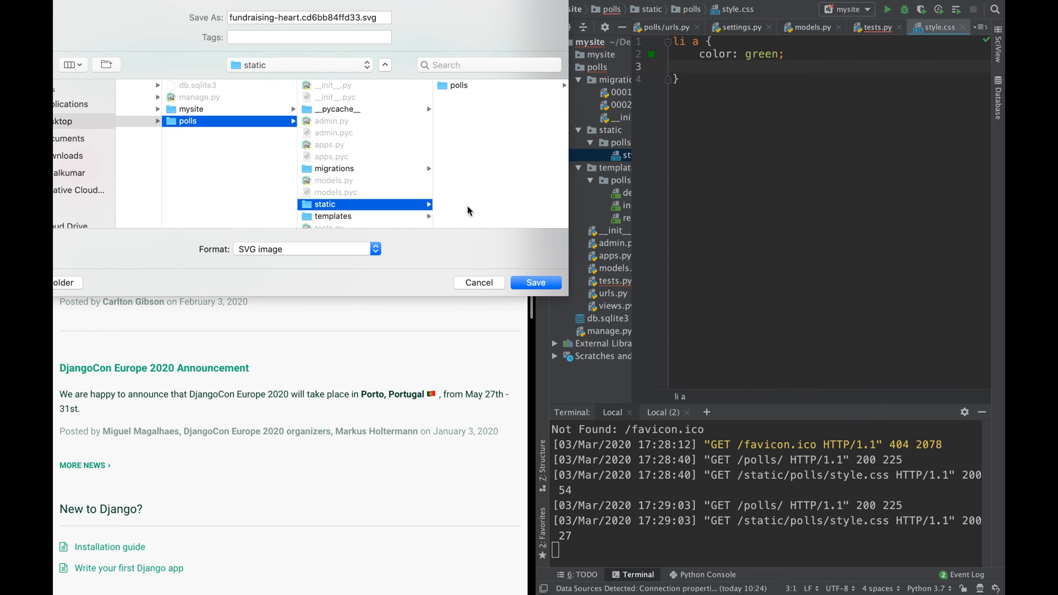
mouse_move(450, 96)
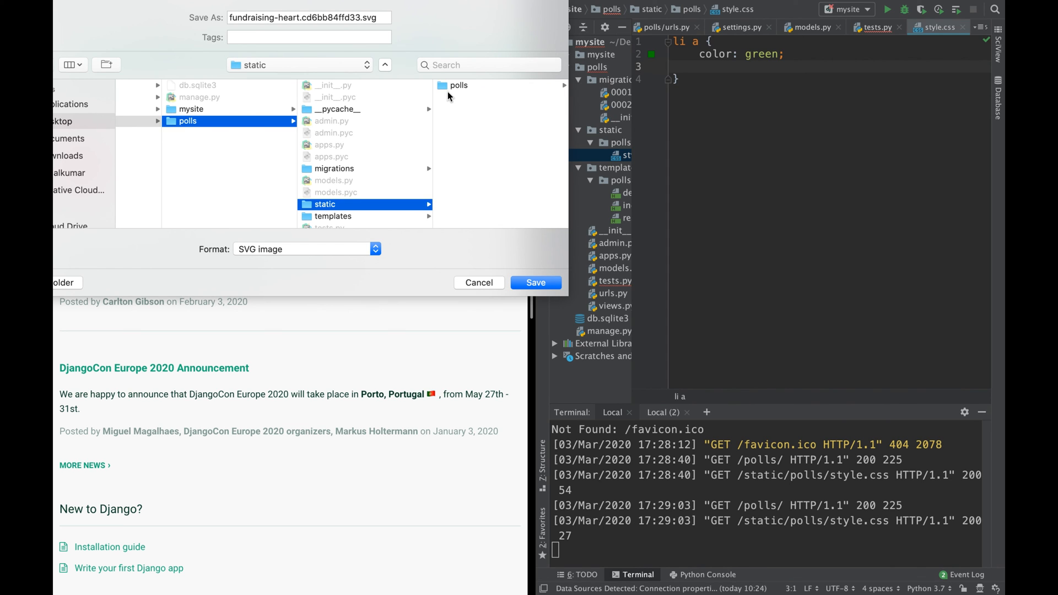
Create an images folder under static/polls and save the file there as heart.svg
click(458, 85)
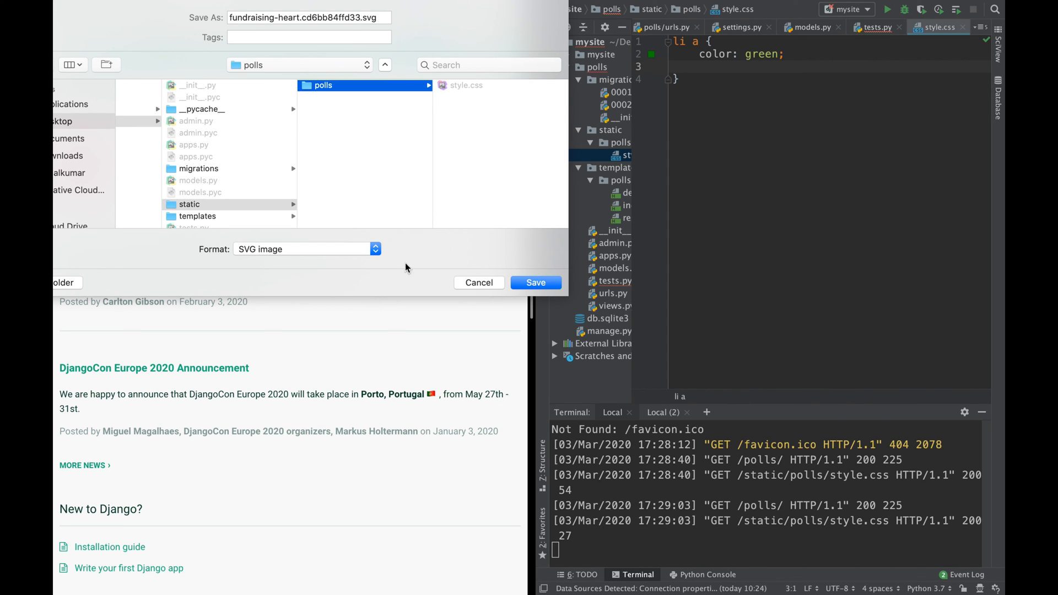
mouse_move(71, 288)
text(ima)
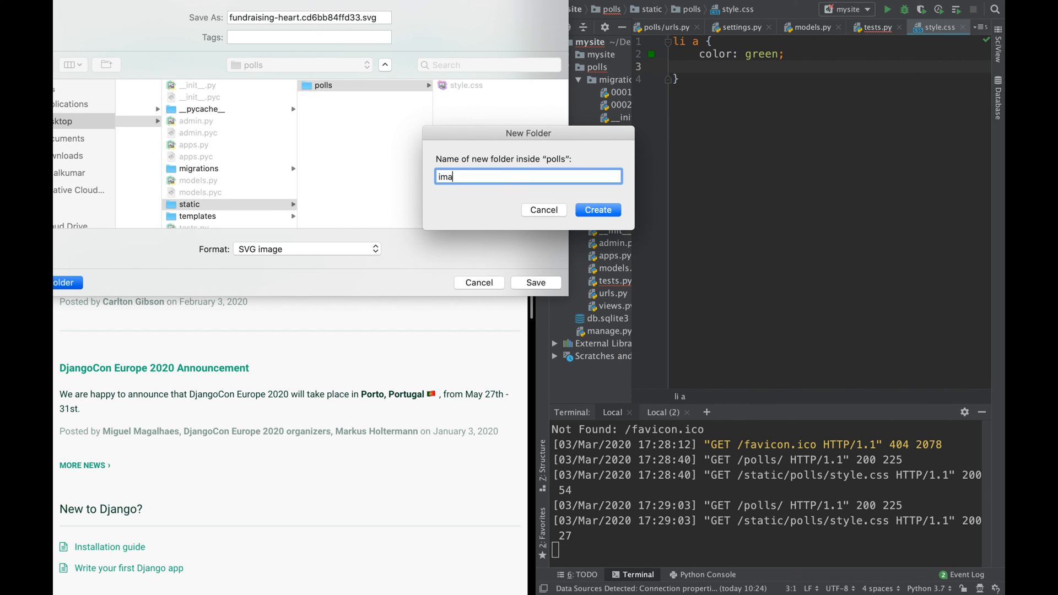
click(596, 210)
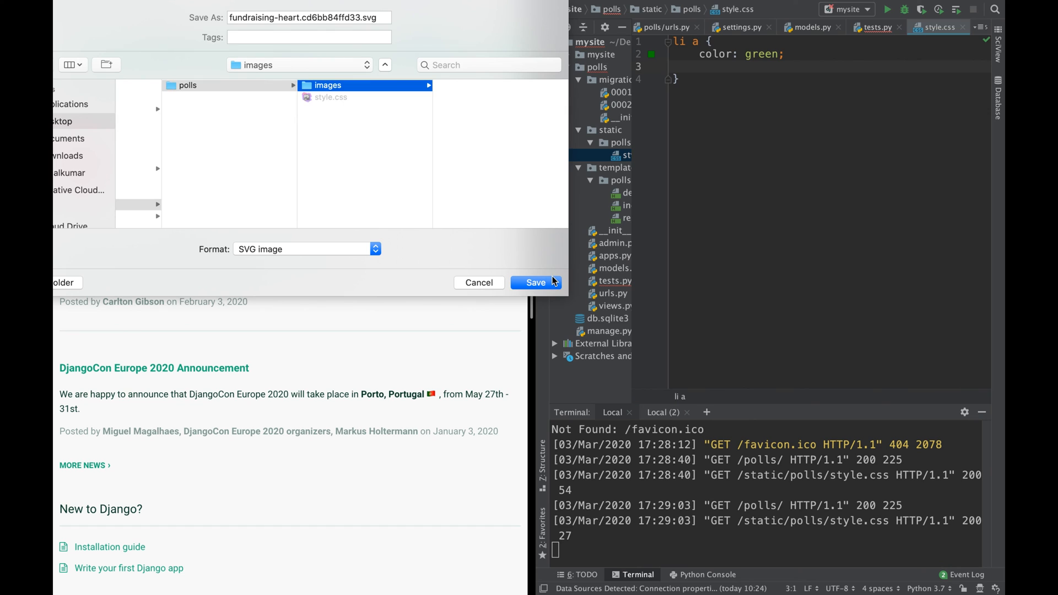
mouse_move(370, 17)
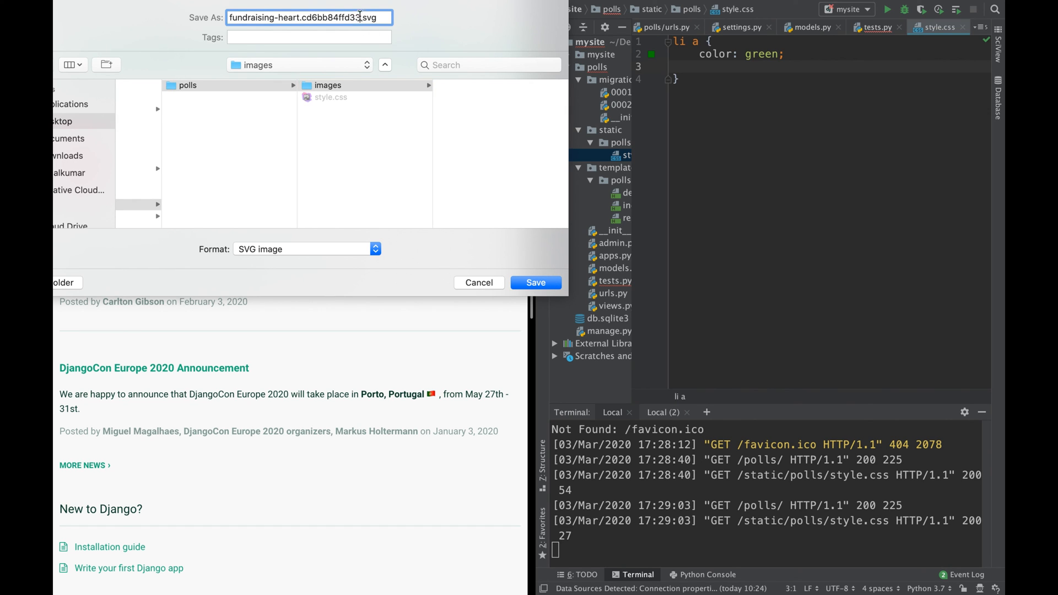
text(heart.svg)
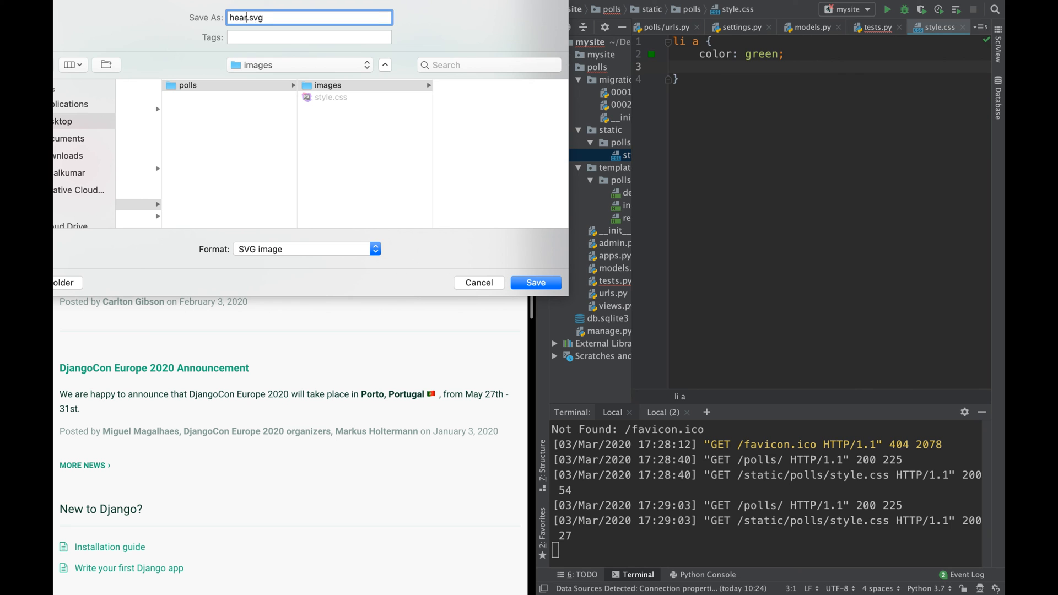
click(535, 282)
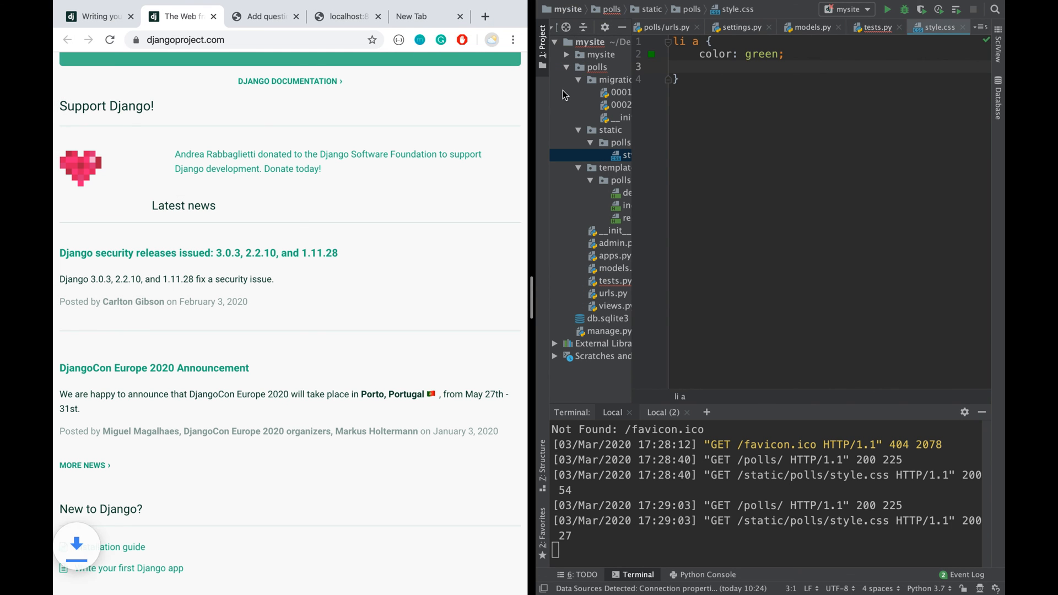
scroll(up, 3)
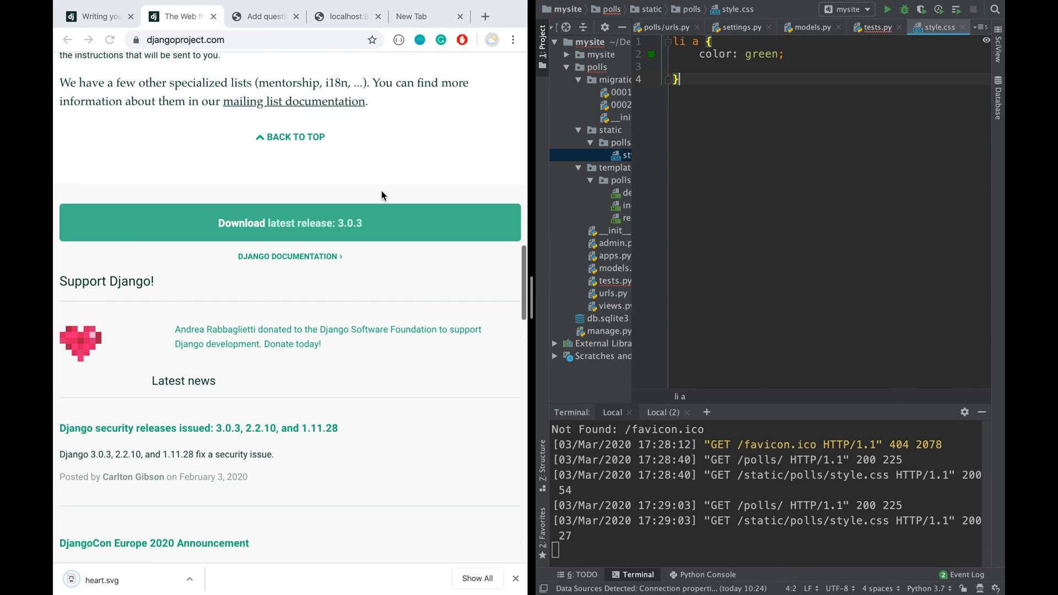
scroll(up, 3)
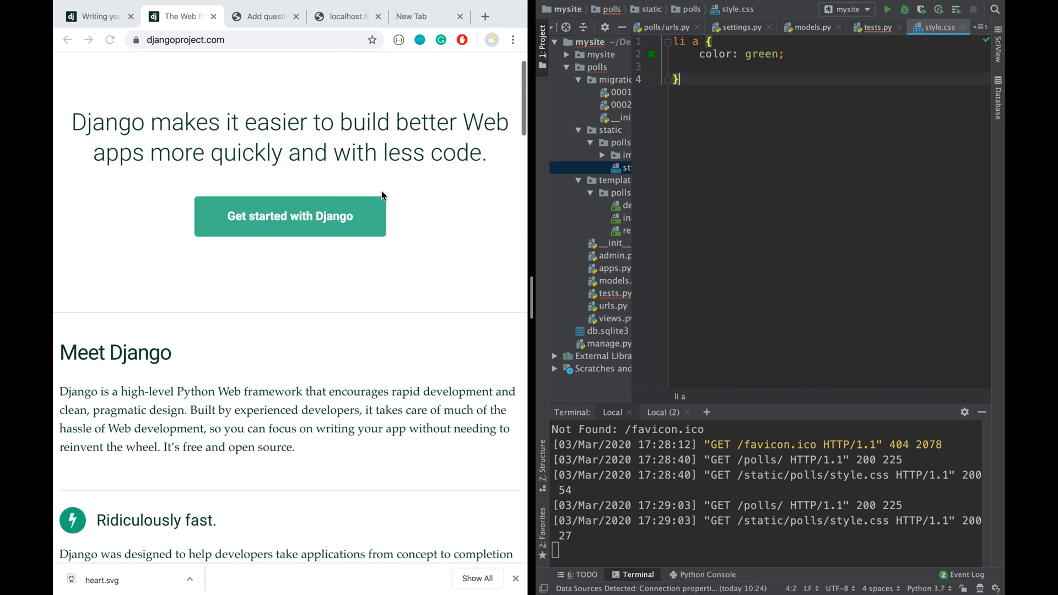
scroll(up, 3)
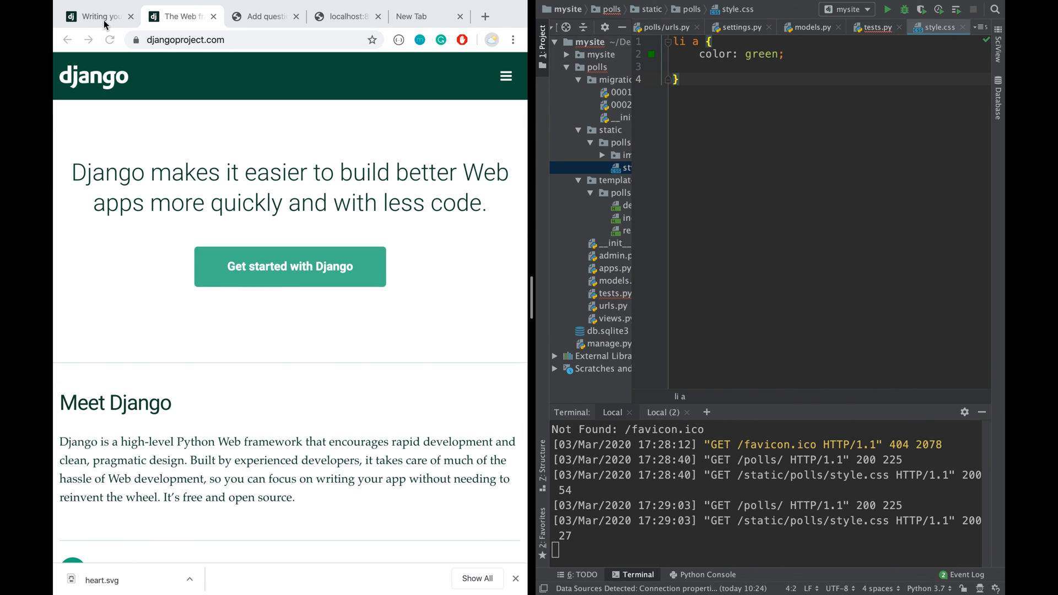
Add the tutorial's body background rule to style.css, pointing it at images/heart.svg
click(94, 16)
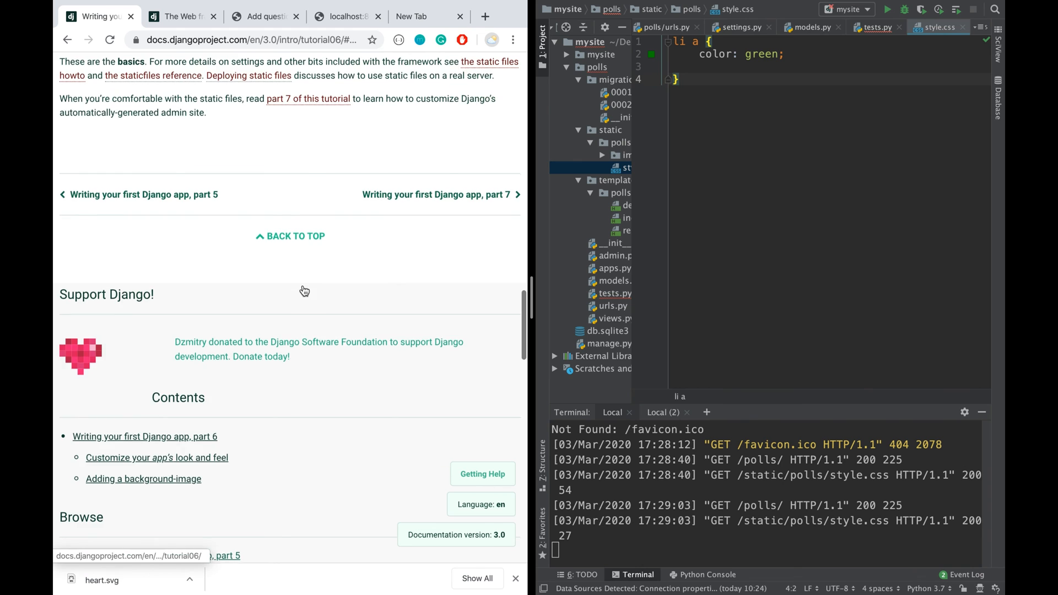
scroll(up, 3)
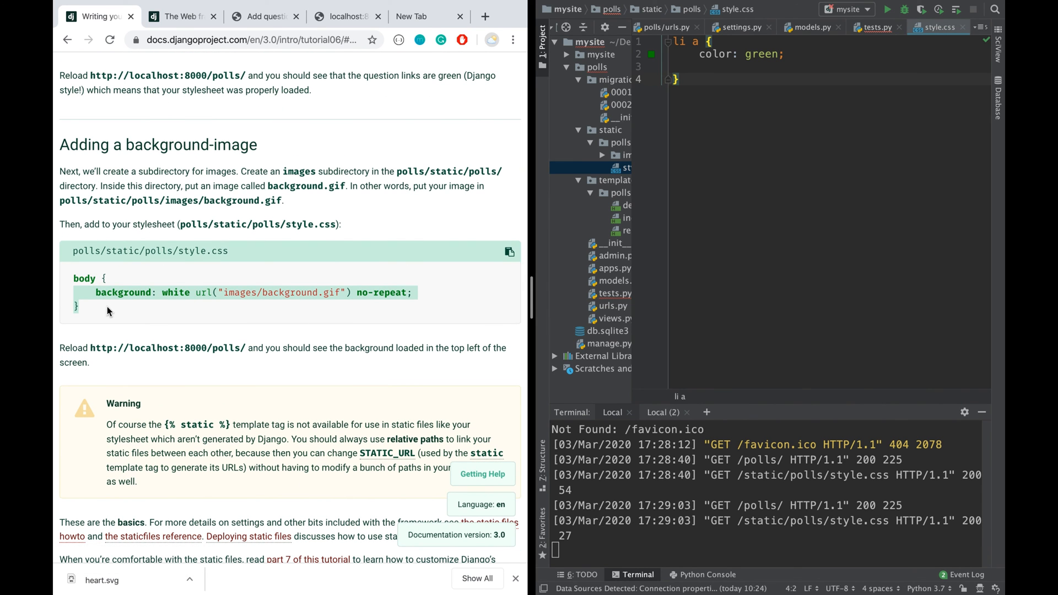
click(509, 252)
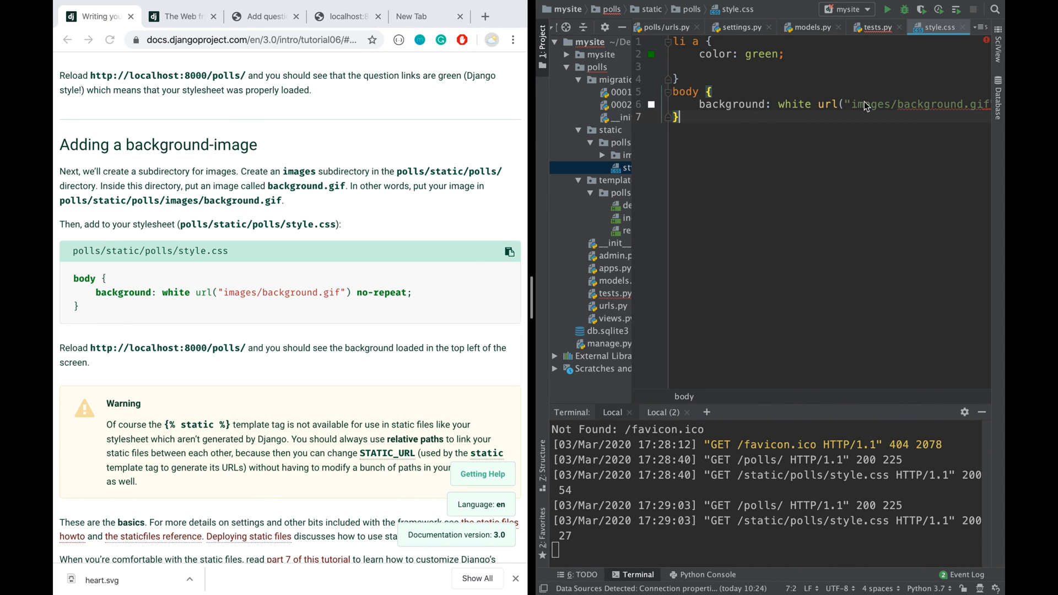
scroll(right, 3)
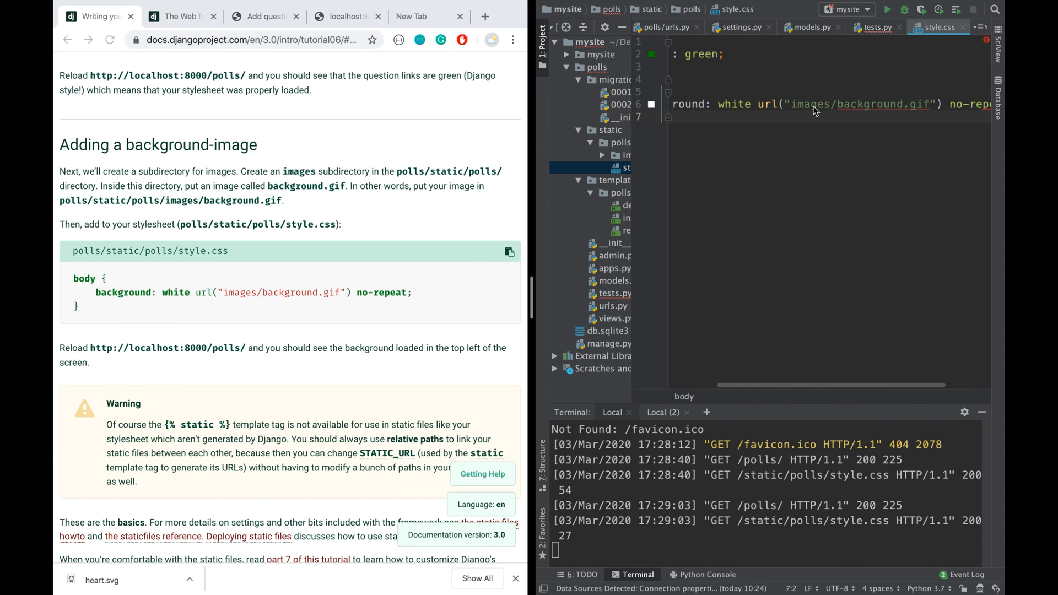
double_click(869, 104)
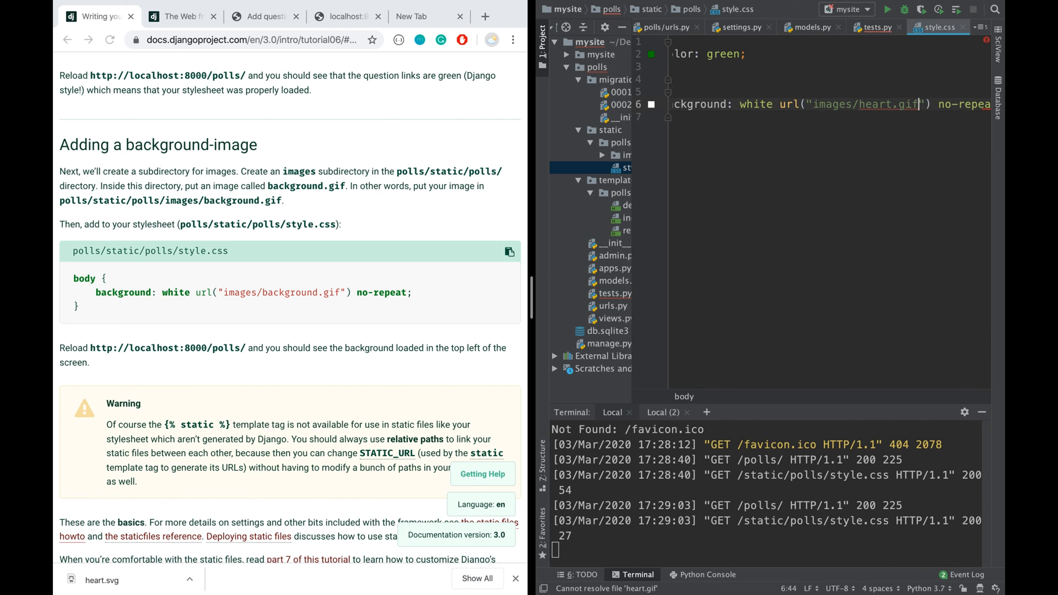
text(svg)
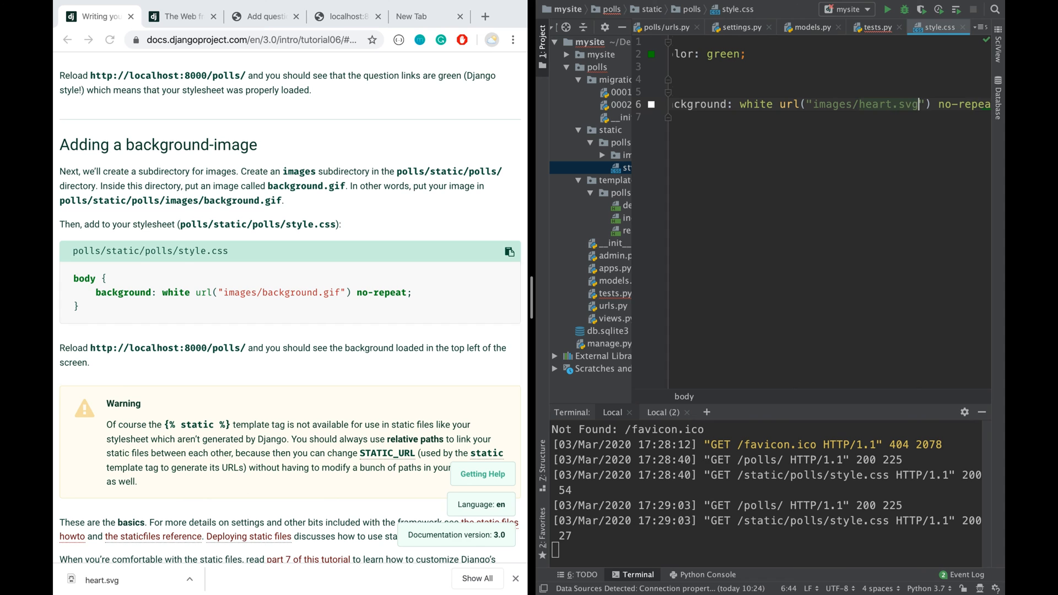